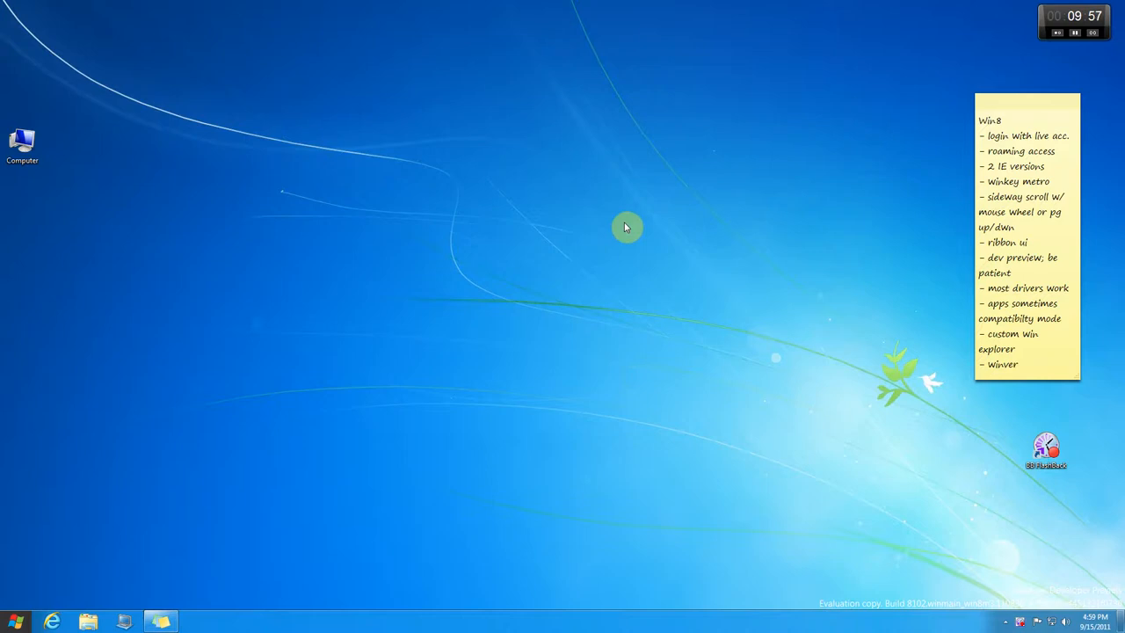
mouse_move(454, 237)
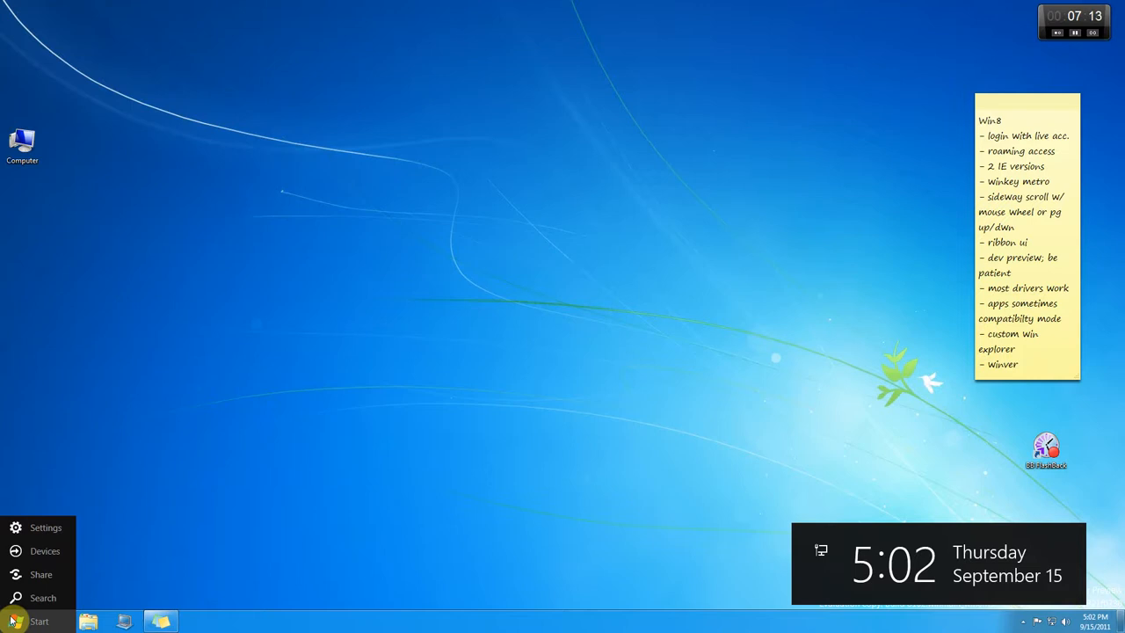
mouse_move(27, 597)
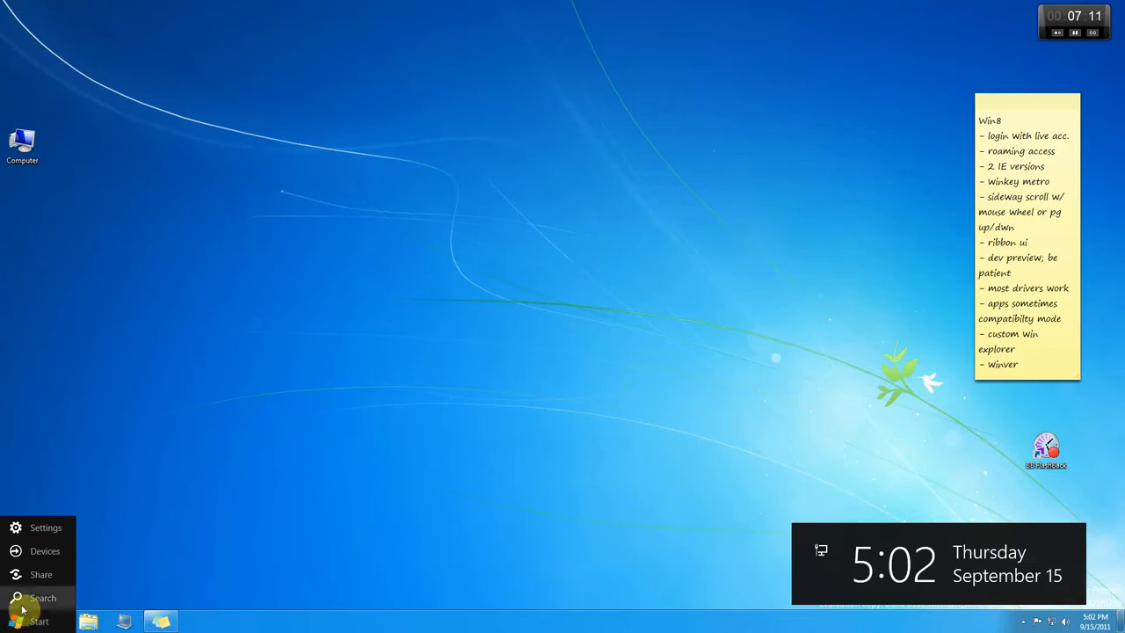
mouse_move(28, 588)
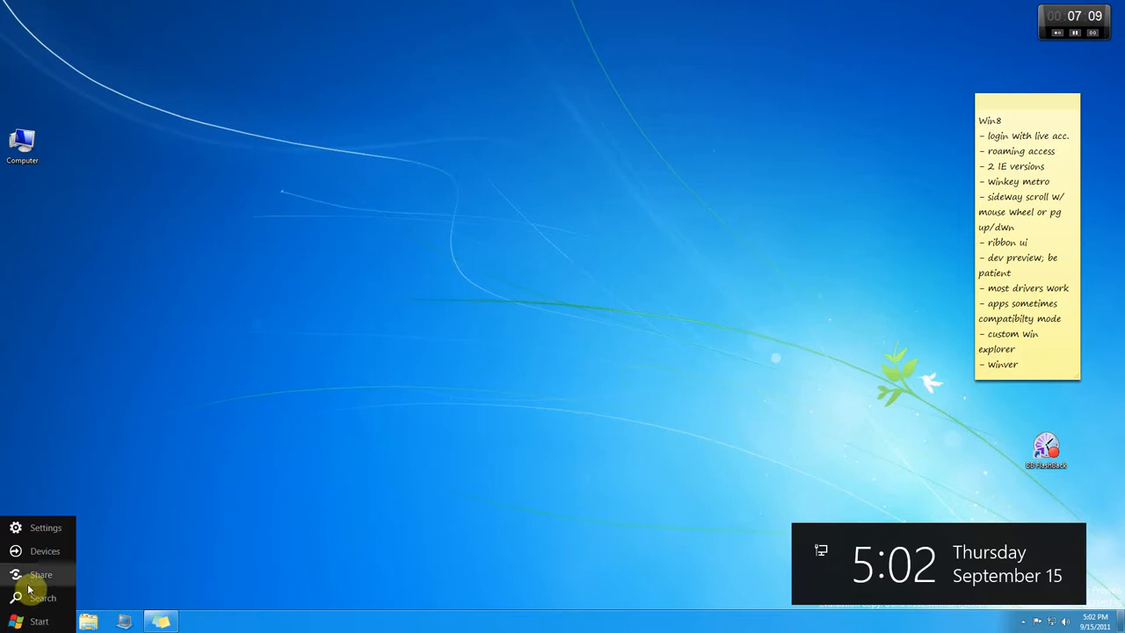
mouse_move(35, 527)
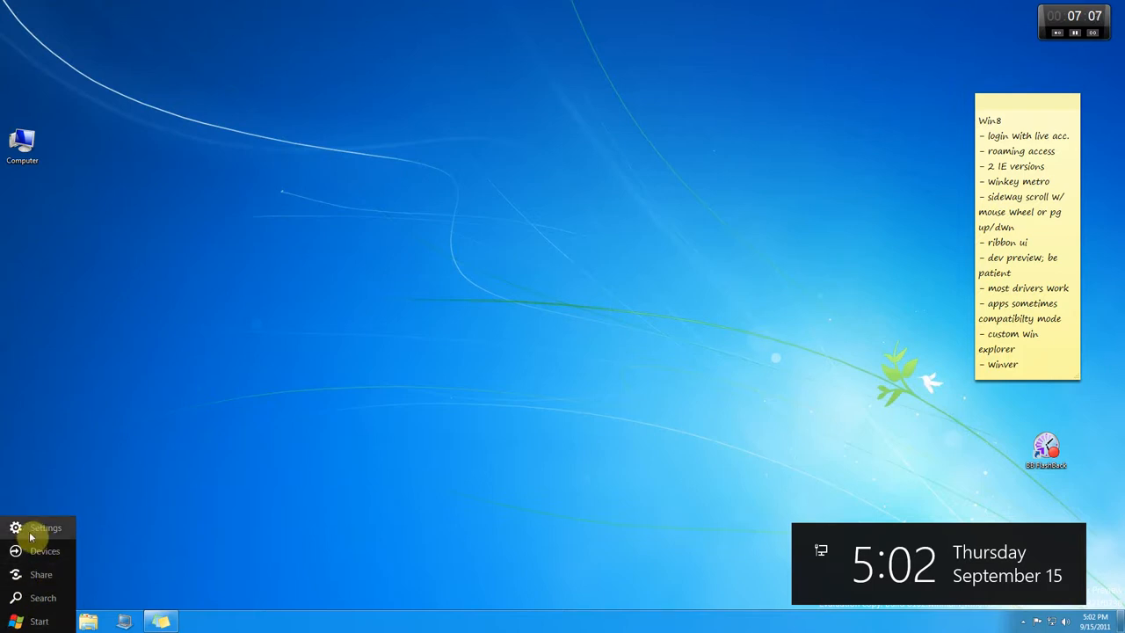
mouse_move(18, 531)
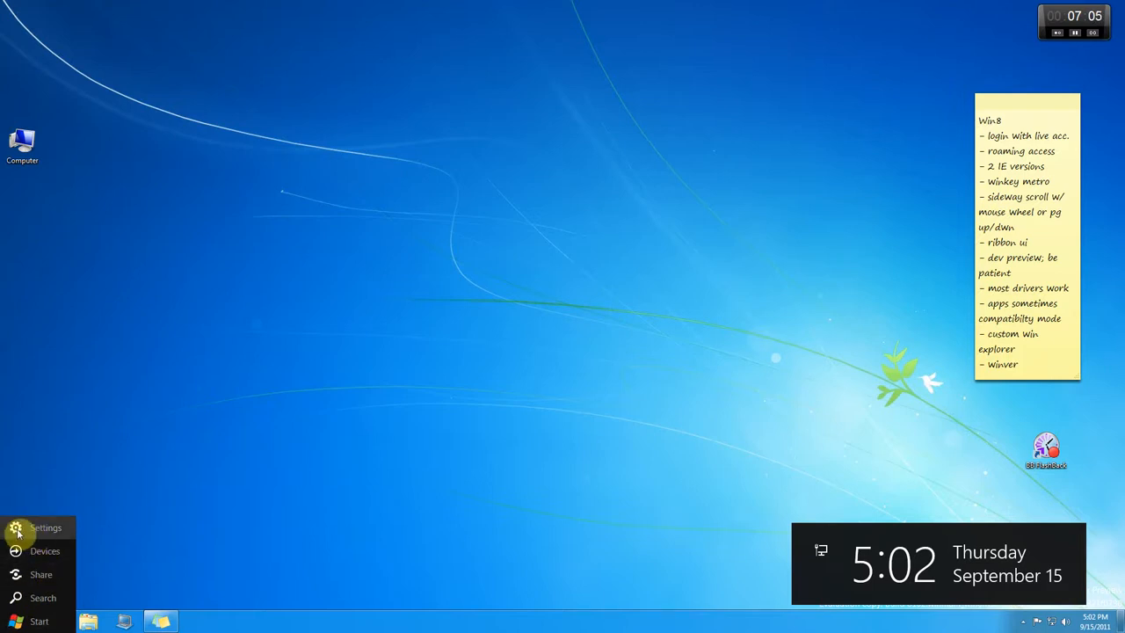
- Show the Settings charm pane with network, volume, notifications and power, then leave it
click(46, 528)
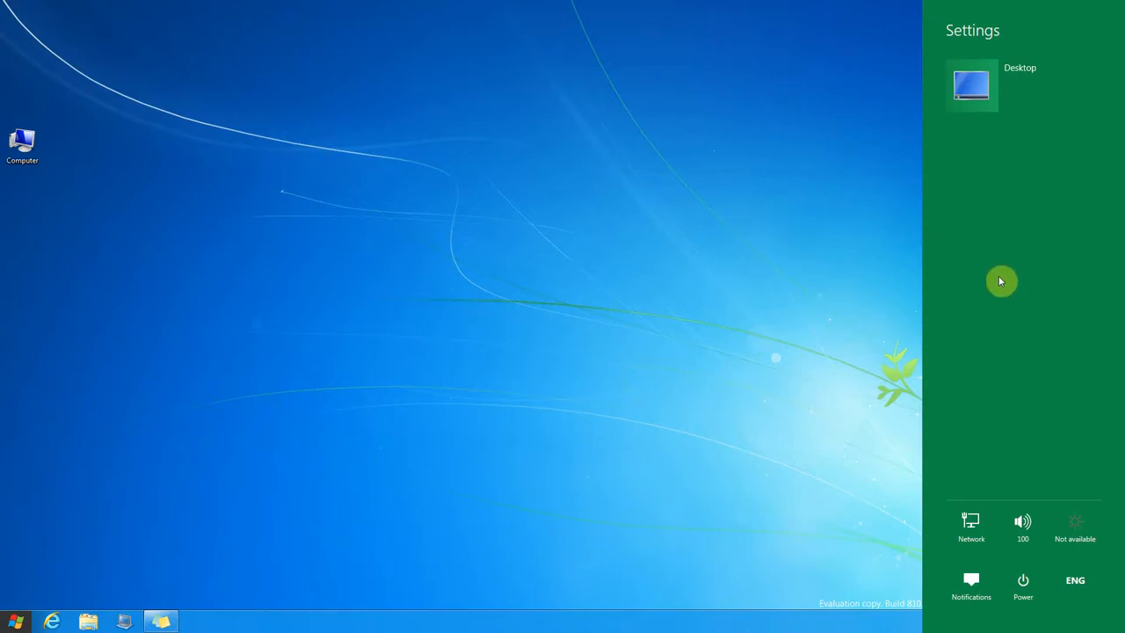
mouse_move(1015, 332)
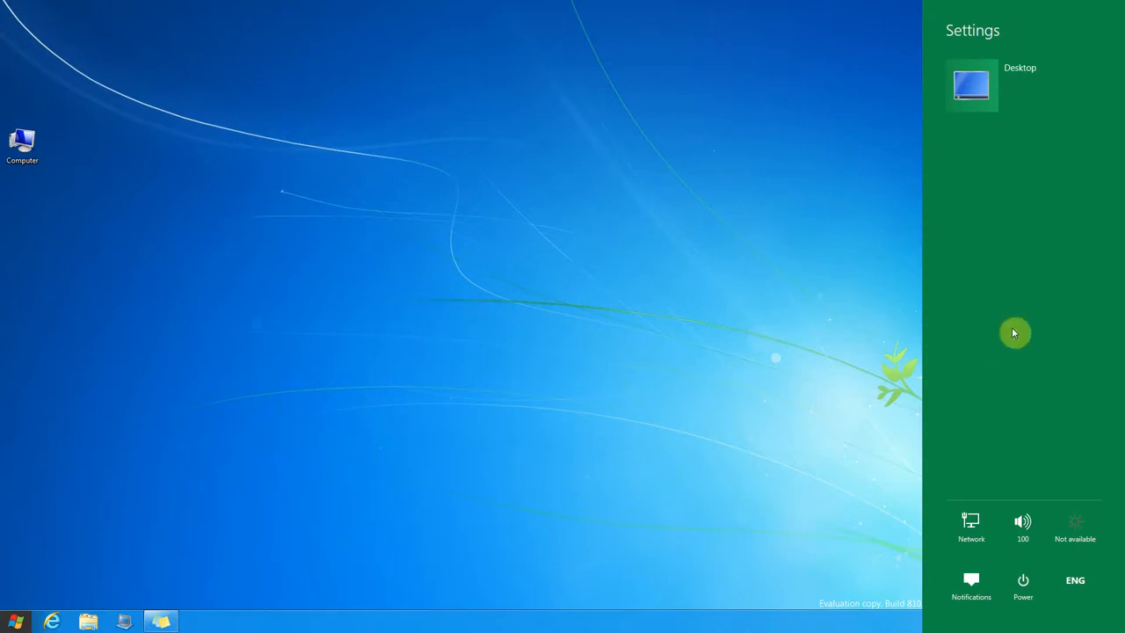
mouse_move(967, 460)
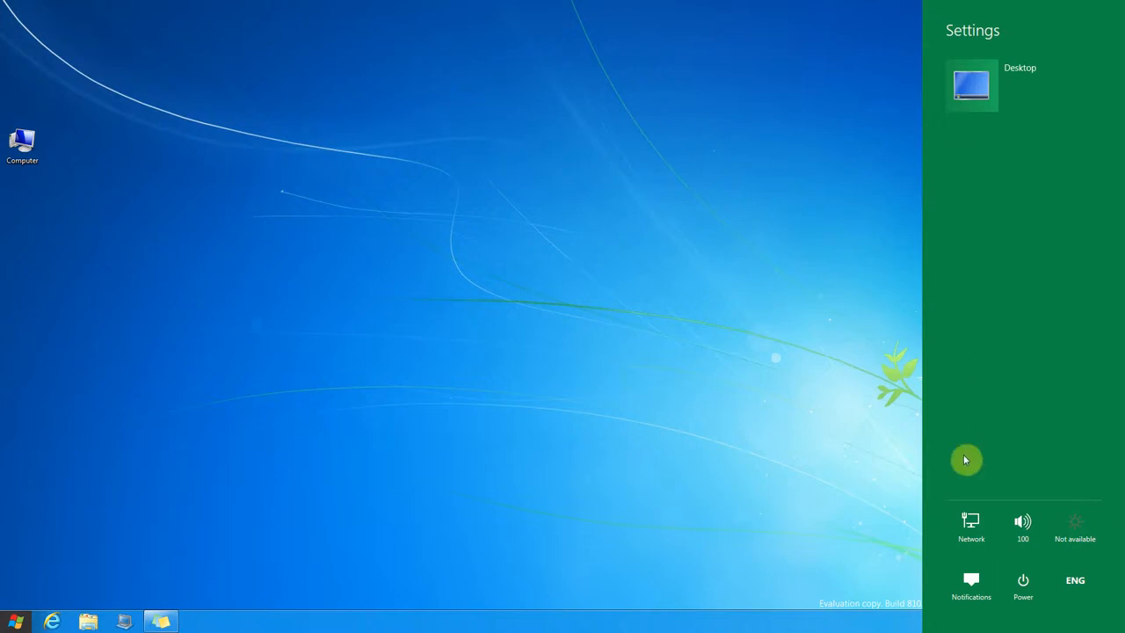
mouse_move(946, 578)
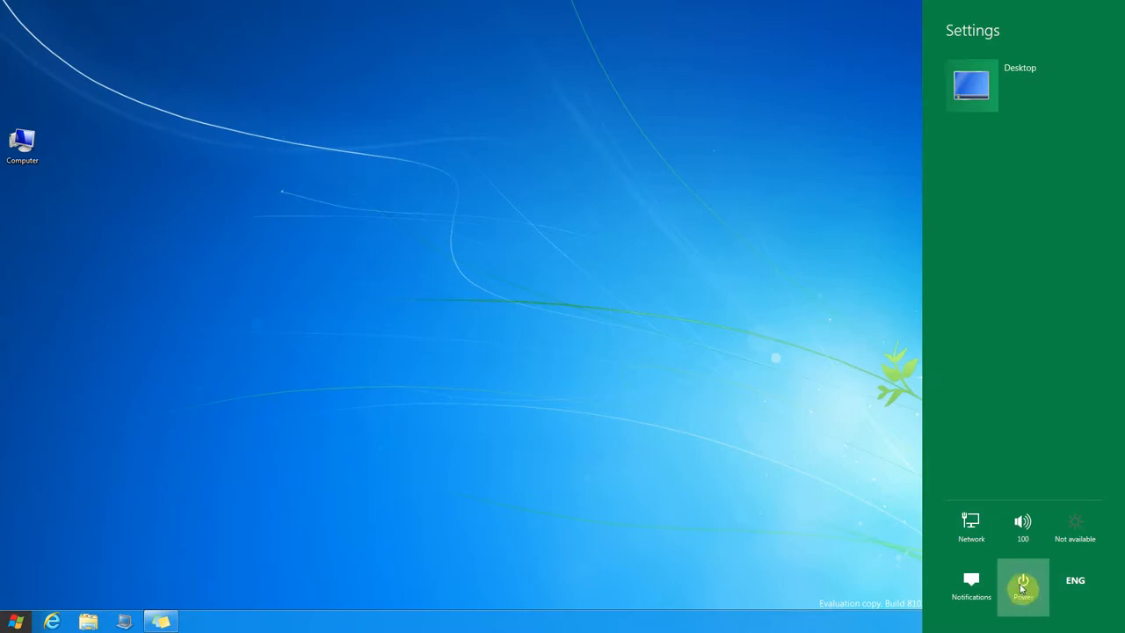
click(1023, 583)
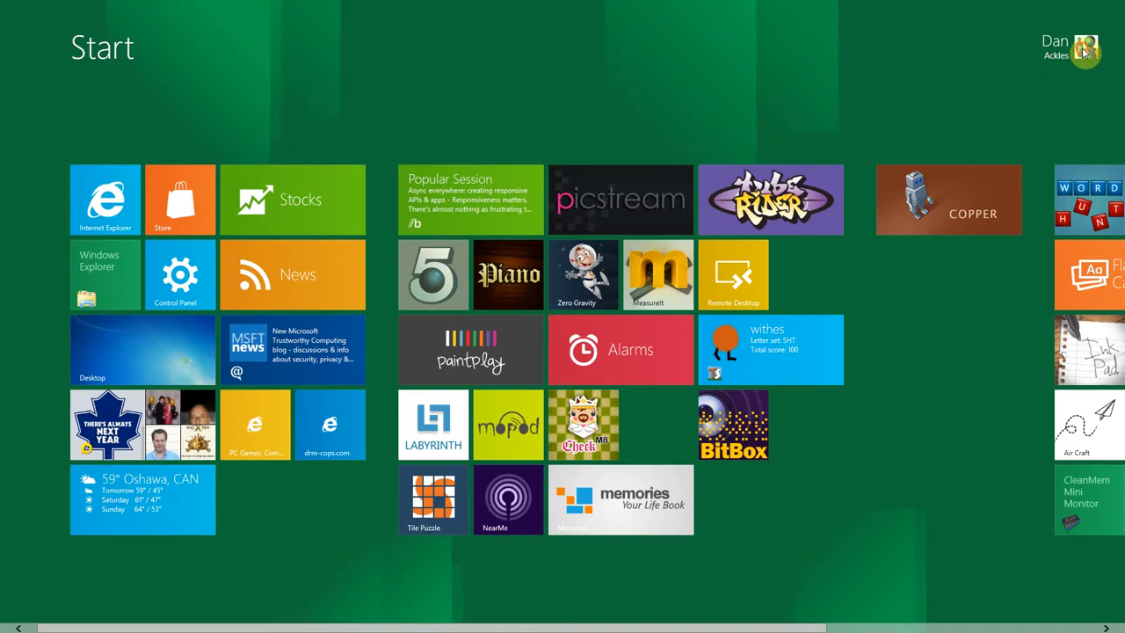
- Switch to the tiled Start screen and pan sideways through the app tiles and back
click(1068, 46)
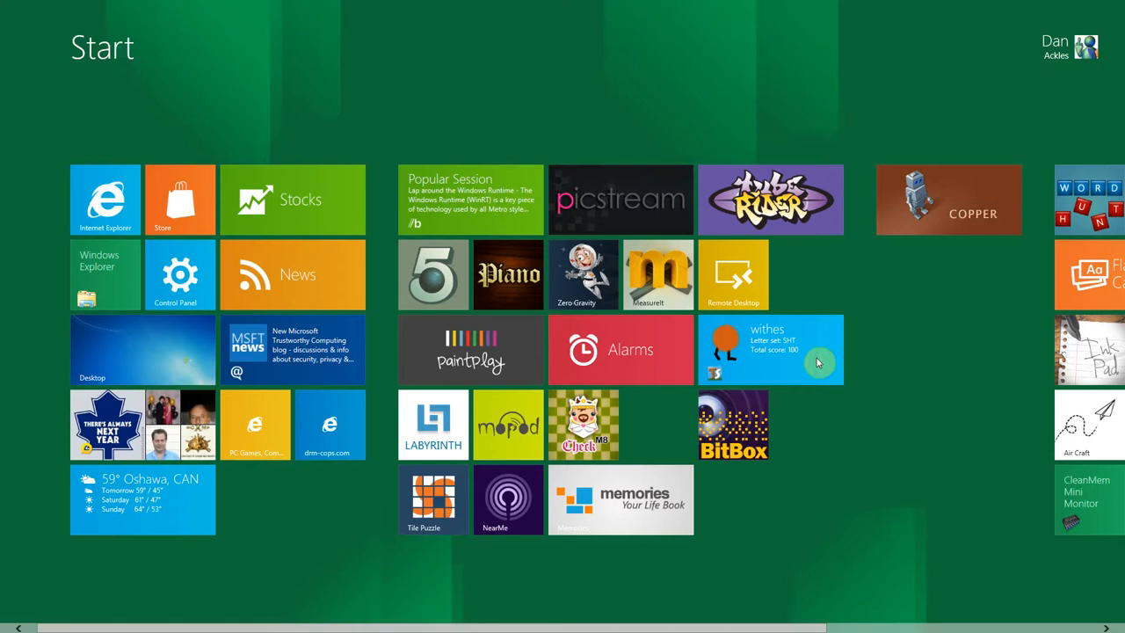
mouse_move(385, 473)
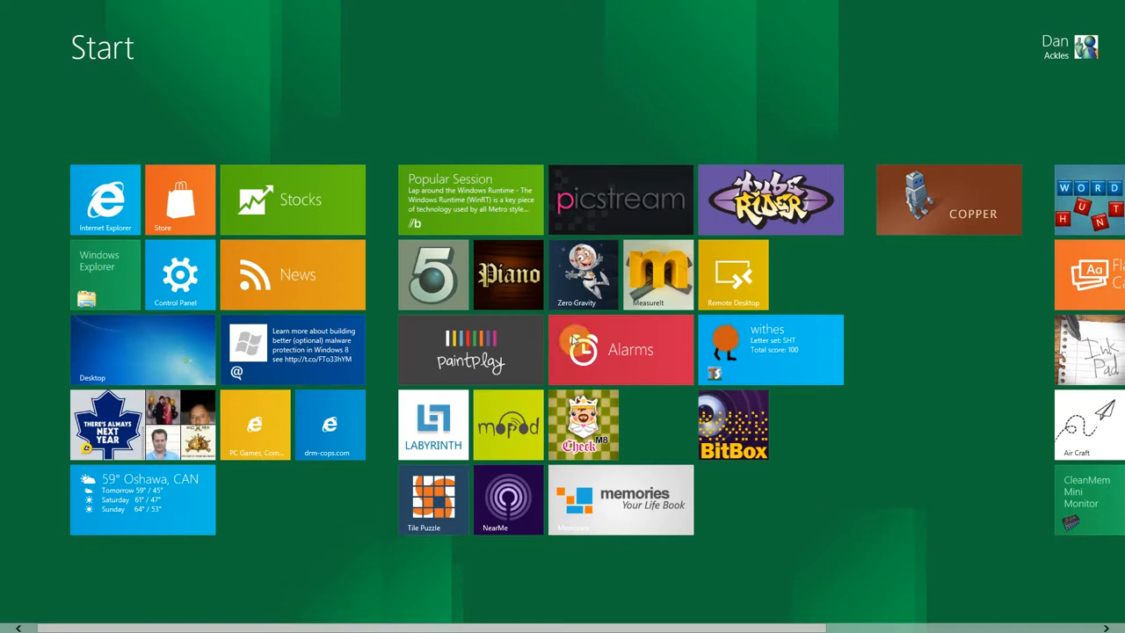
mouse_move(401, 208)
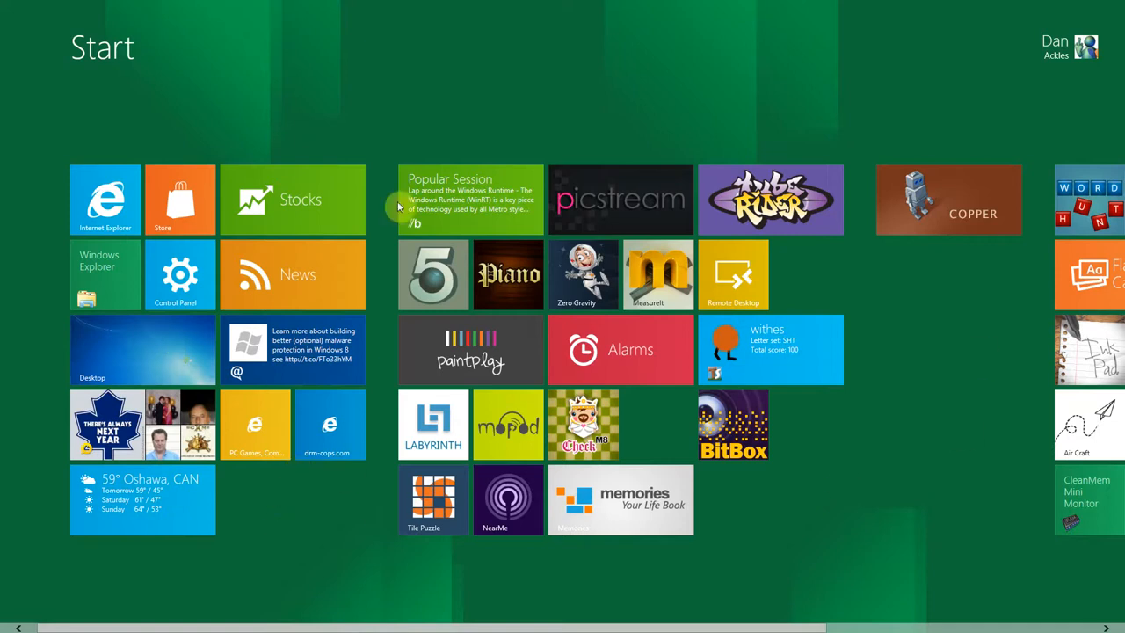
mouse_move(477, 112)
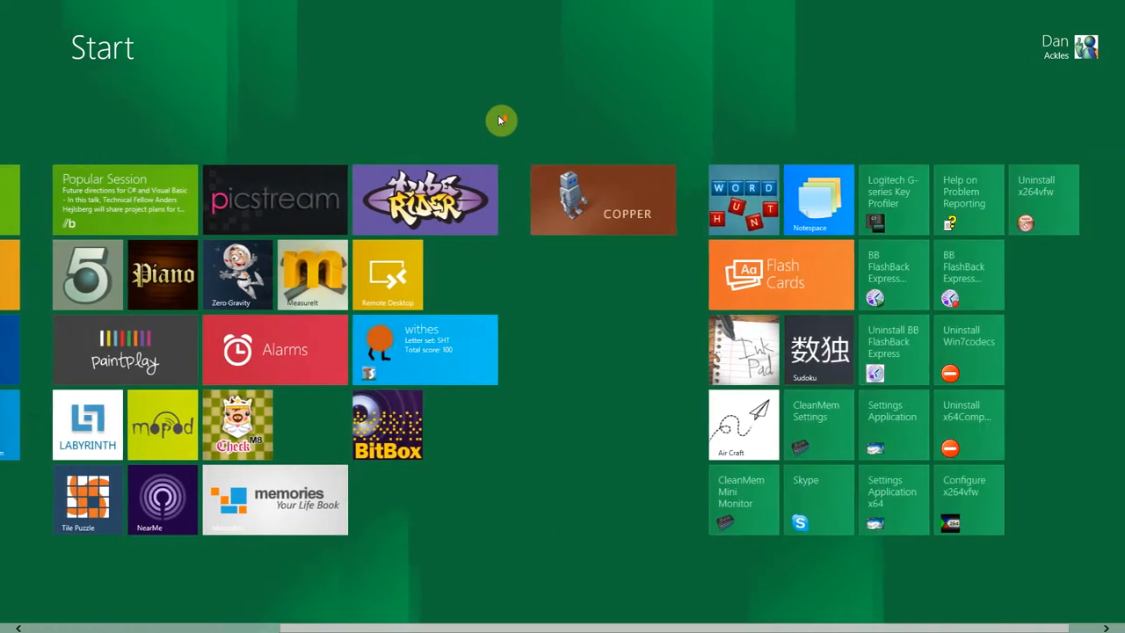
scroll(left, 3)
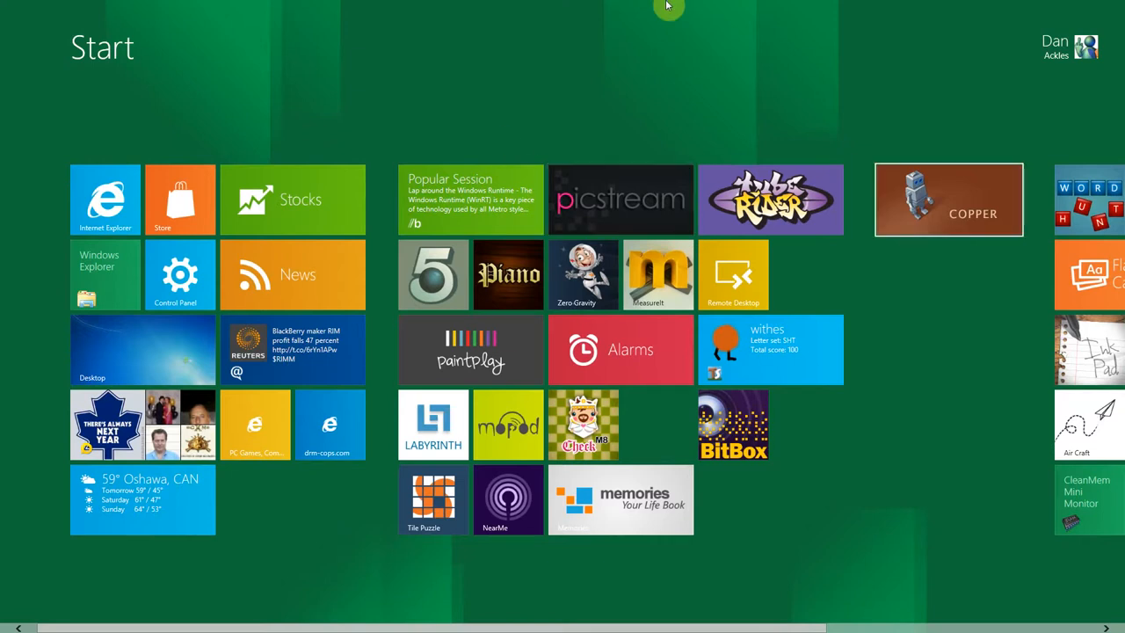
scroll(right, 3)
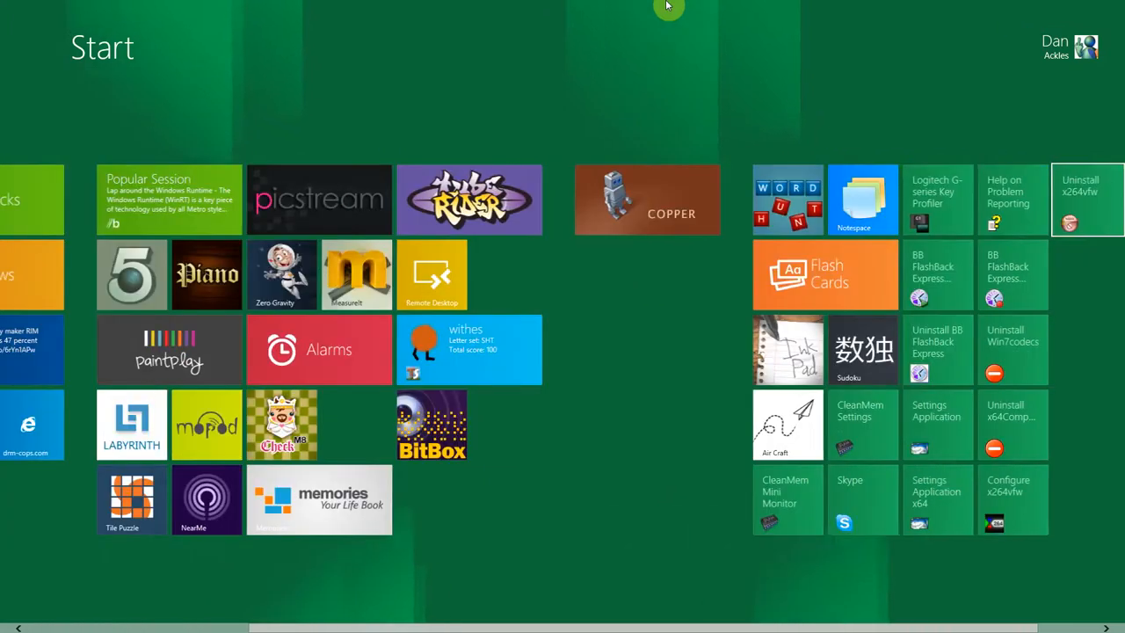
scroll(left, 3)
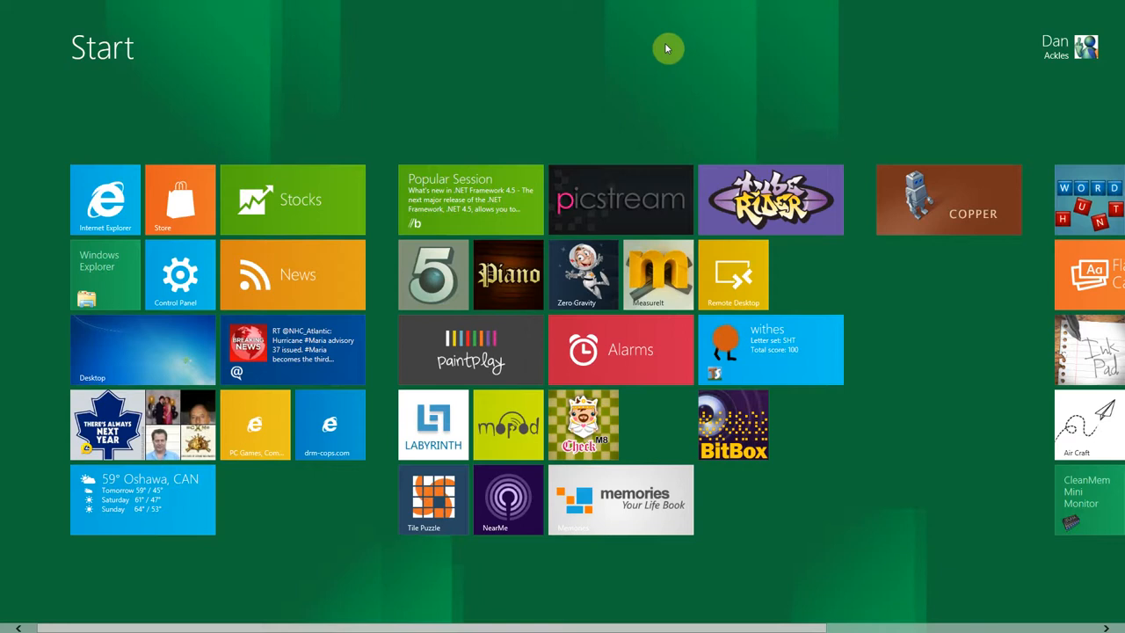
- Search winver from Start, view the Developer Preview About Windows dialog, and dismiss it with OK
text(winver)
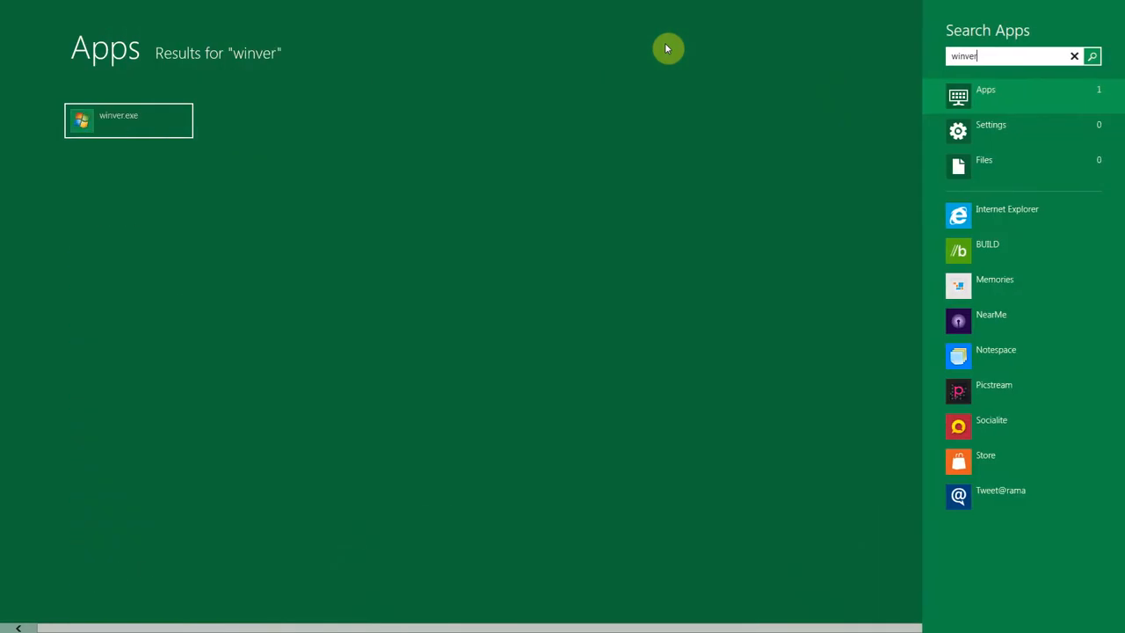
mouse_move(132, 140)
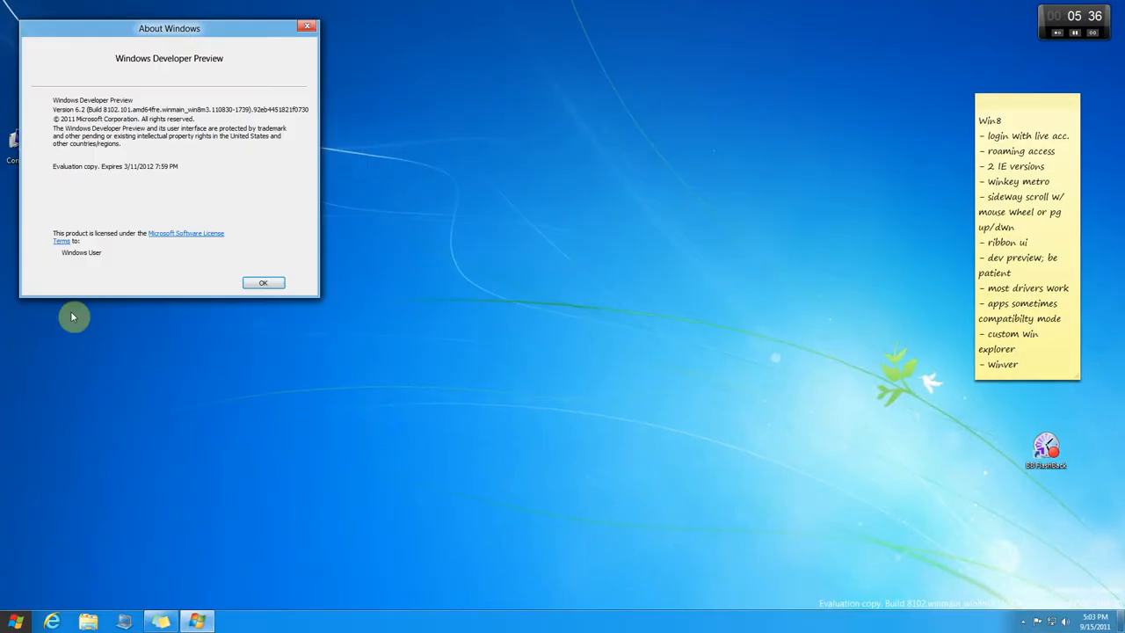
drag(168, 28, 306, 53)
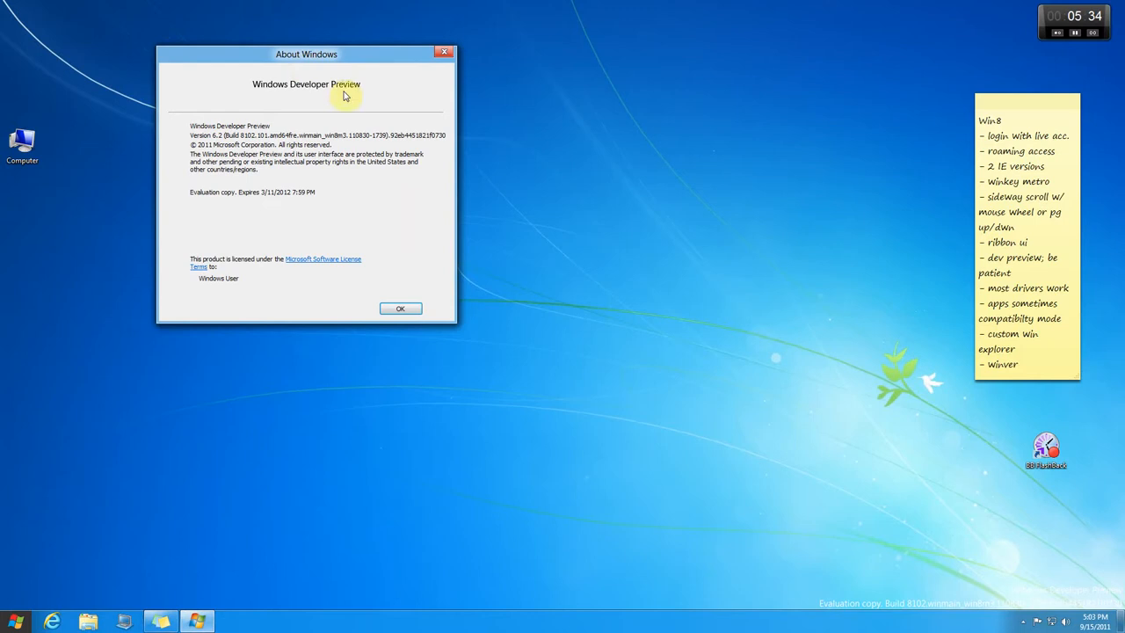
mouse_move(263, 202)
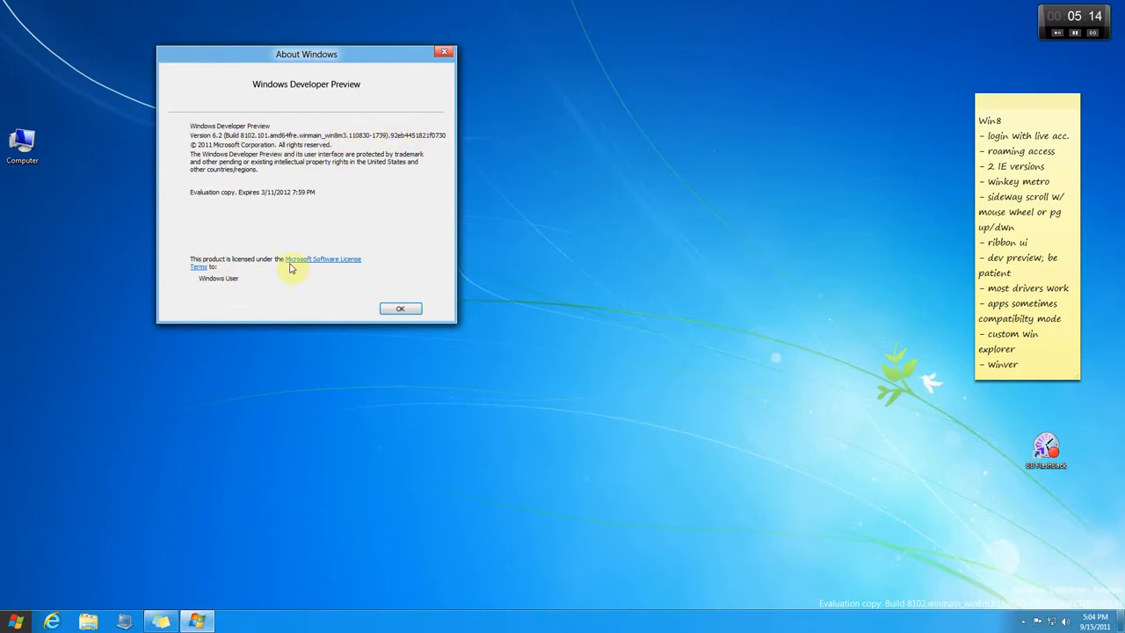
mouse_move(285, 296)
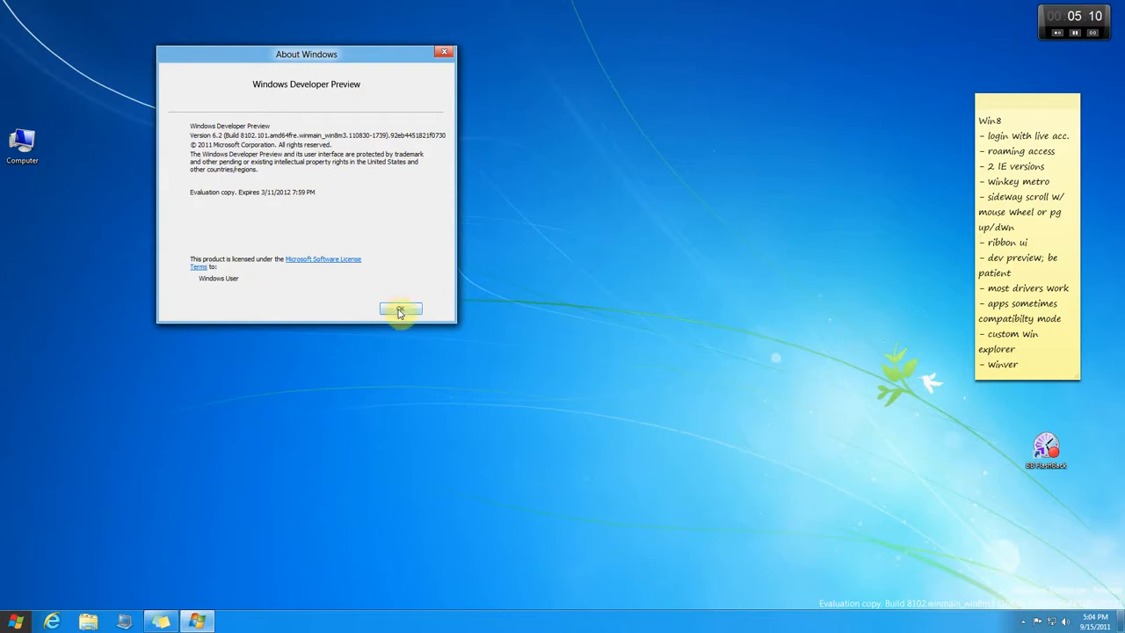
click(401, 309)
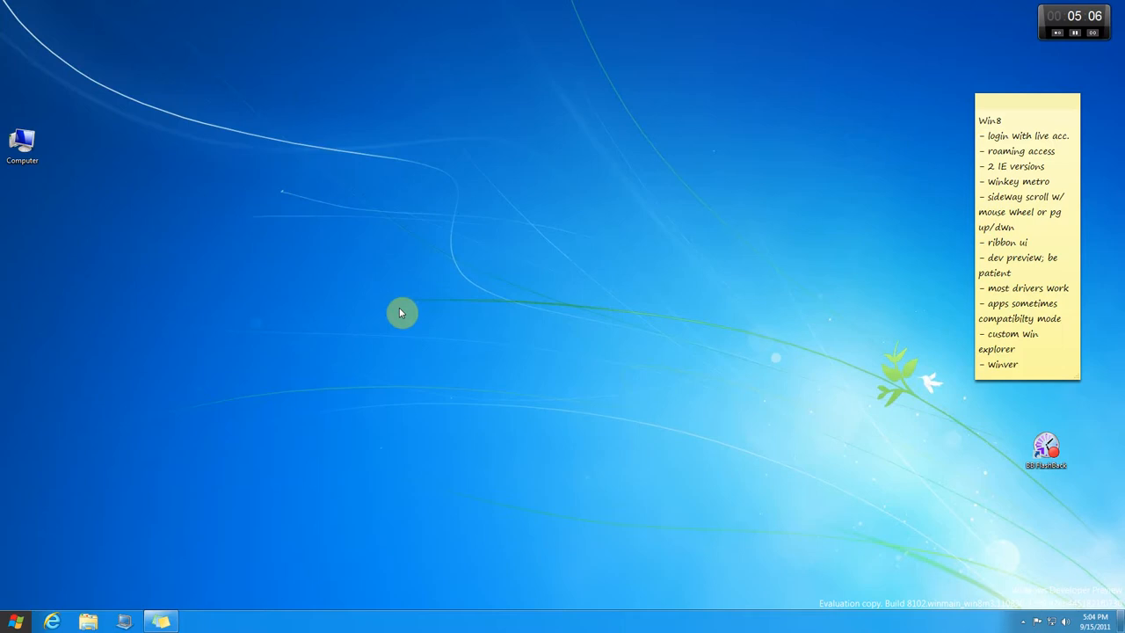
mouse_move(62, 621)
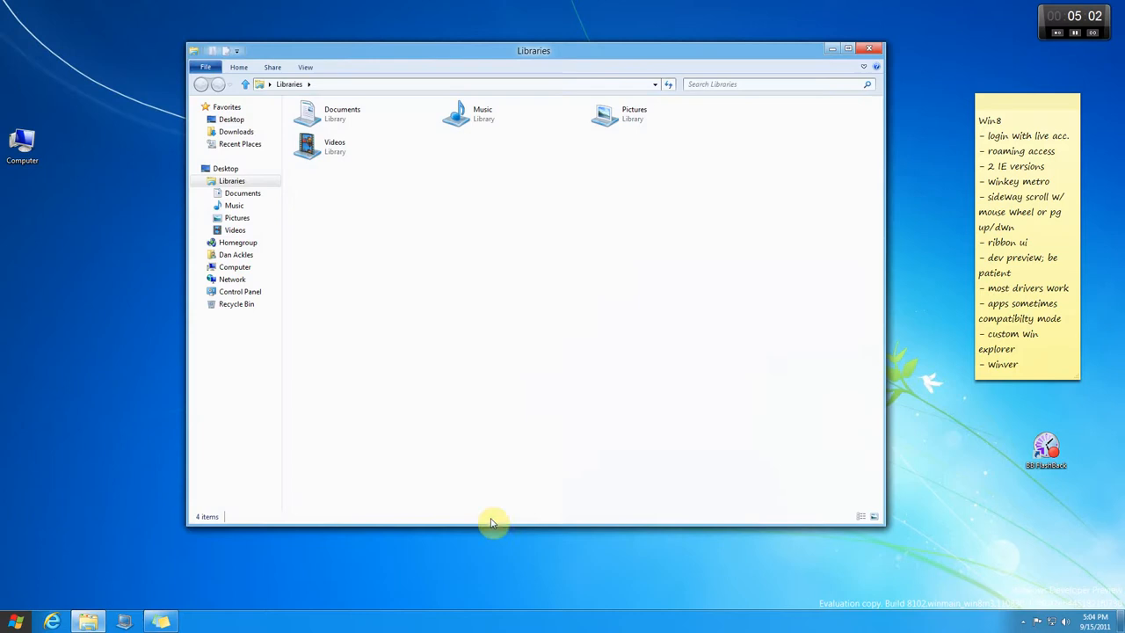
mouse_move(485, 169)
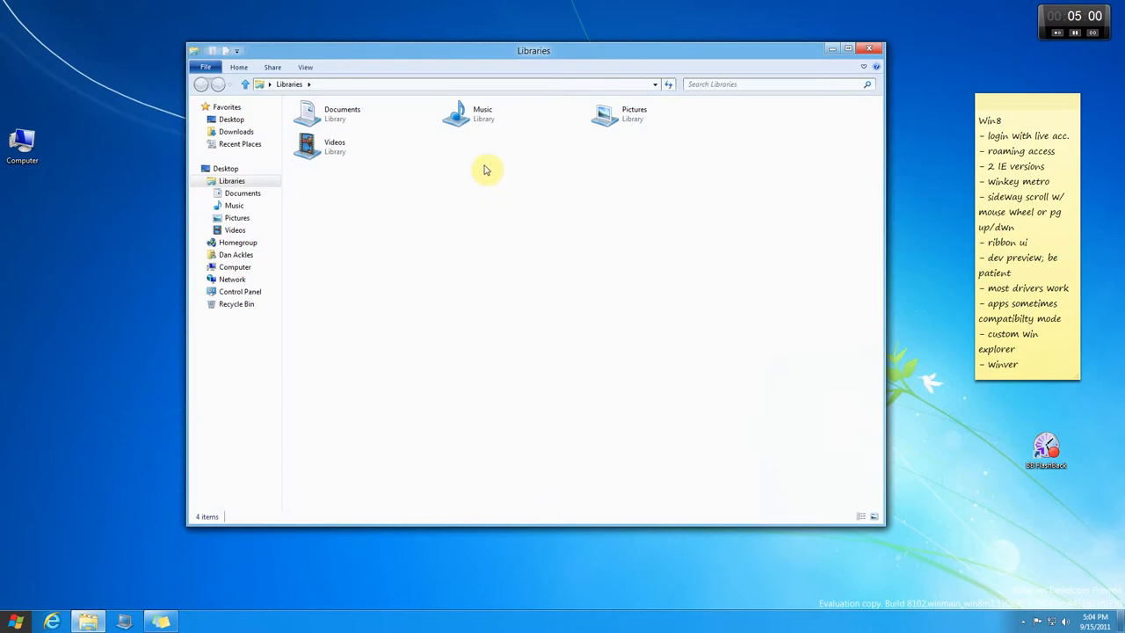
mouse_move(402, 77)
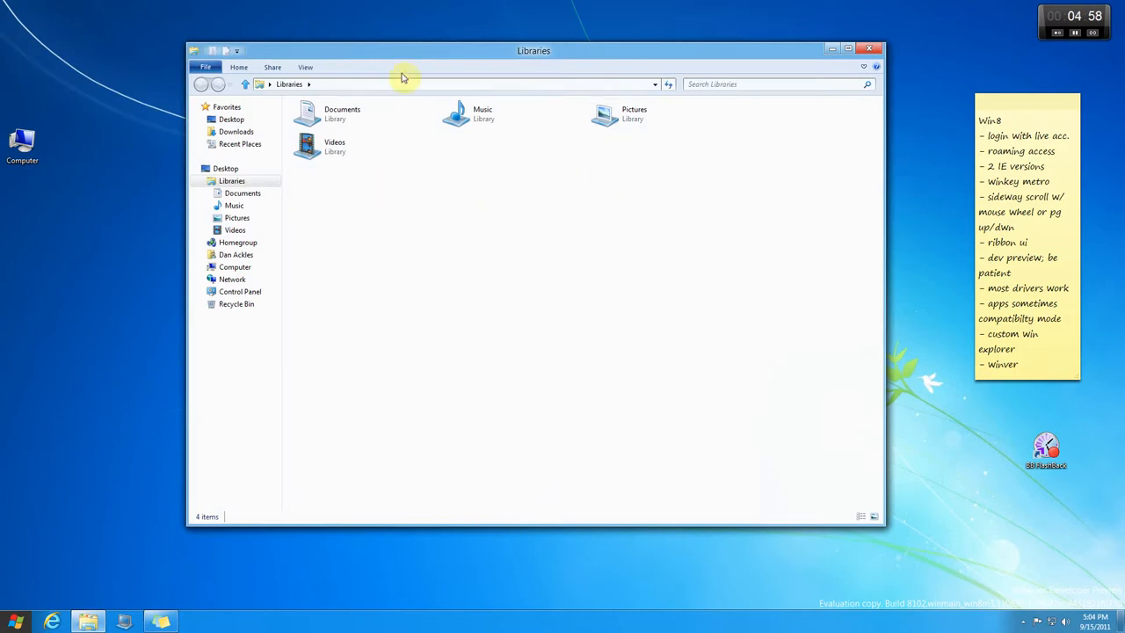
- Select the Documents and Music libraries and expand the Explorer ribbon's file commands
click(334, 148)
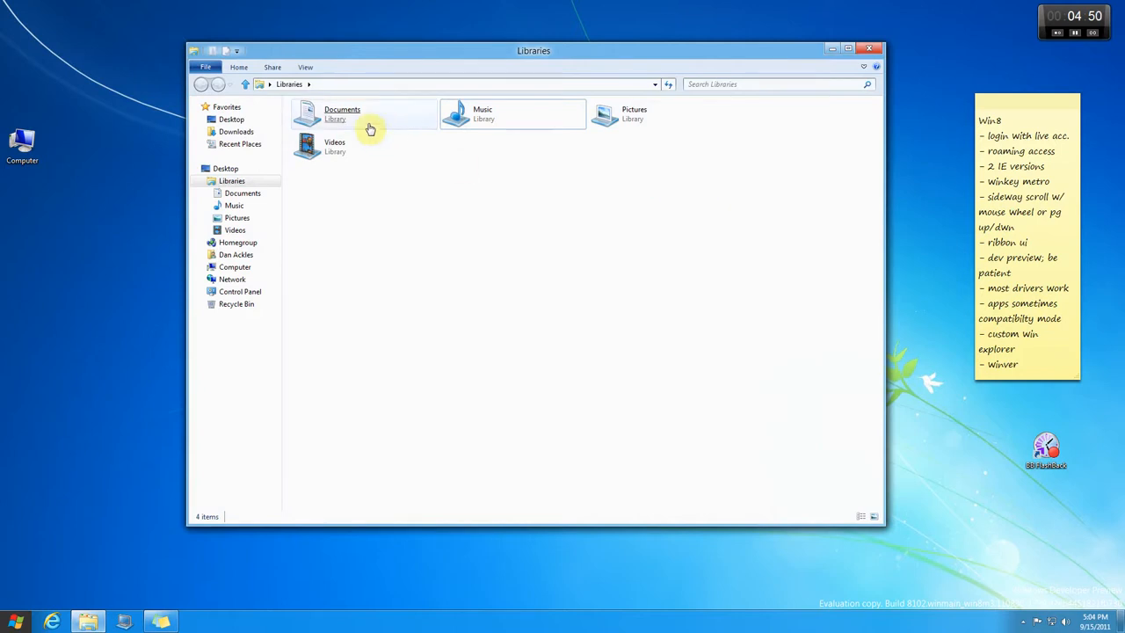
click(341, 113)
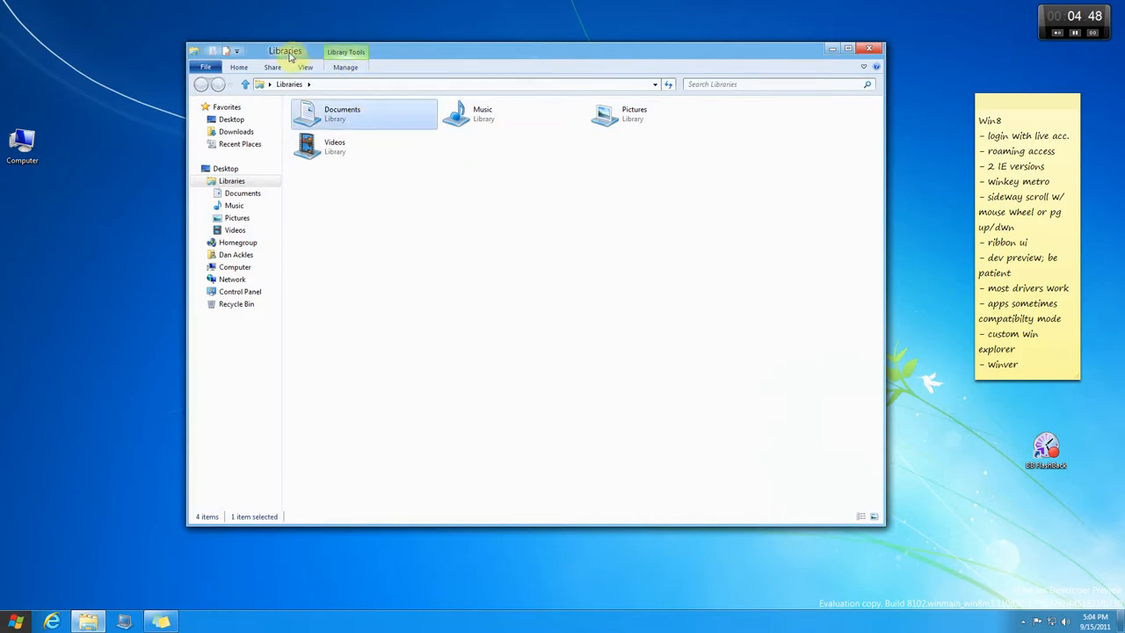
click(513, 112)
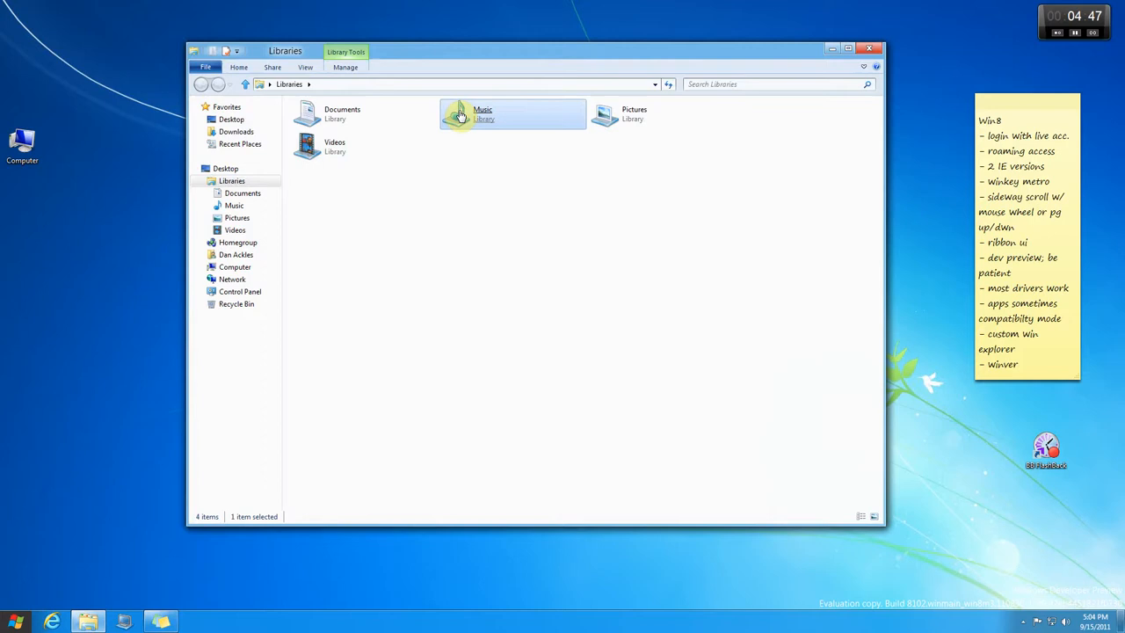
mouse_move(689, 158)
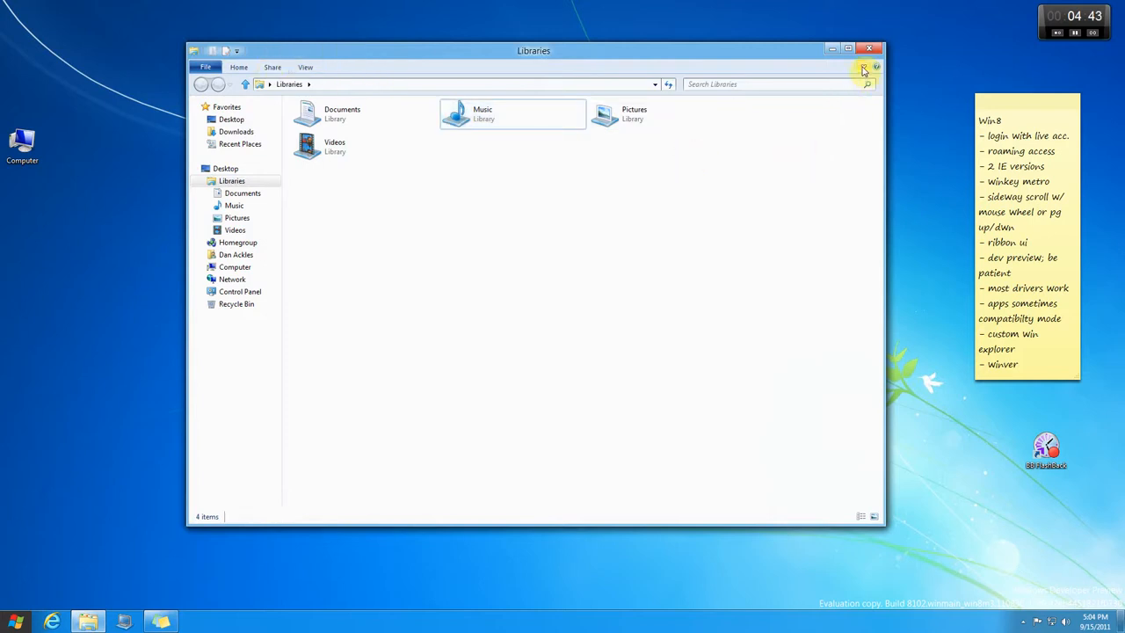
click(865, 68)
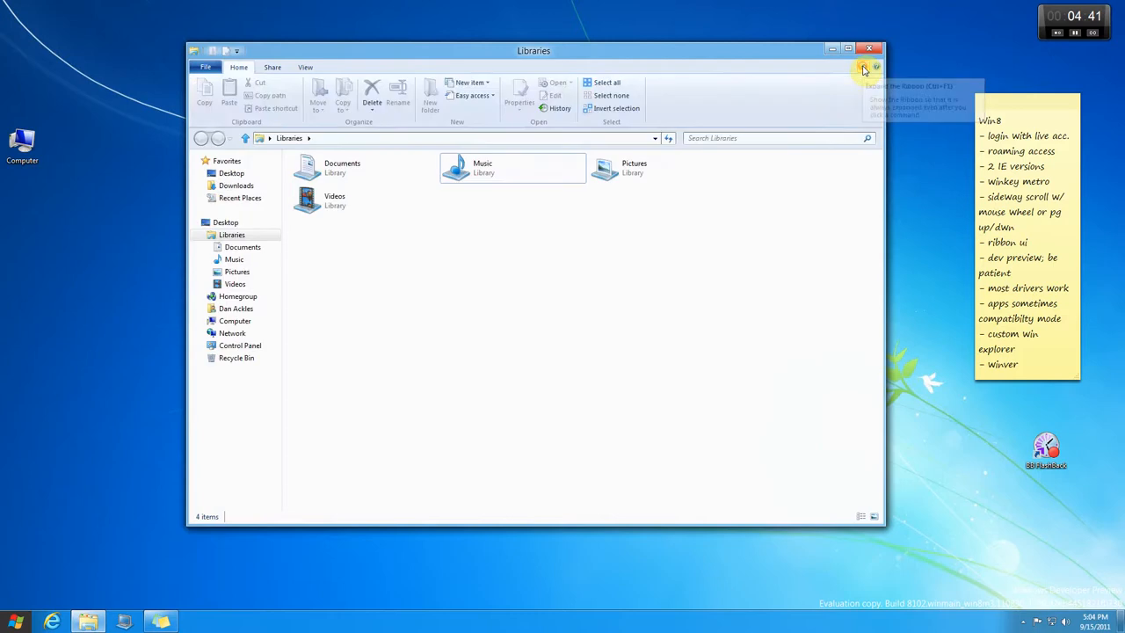
click(865, 68)
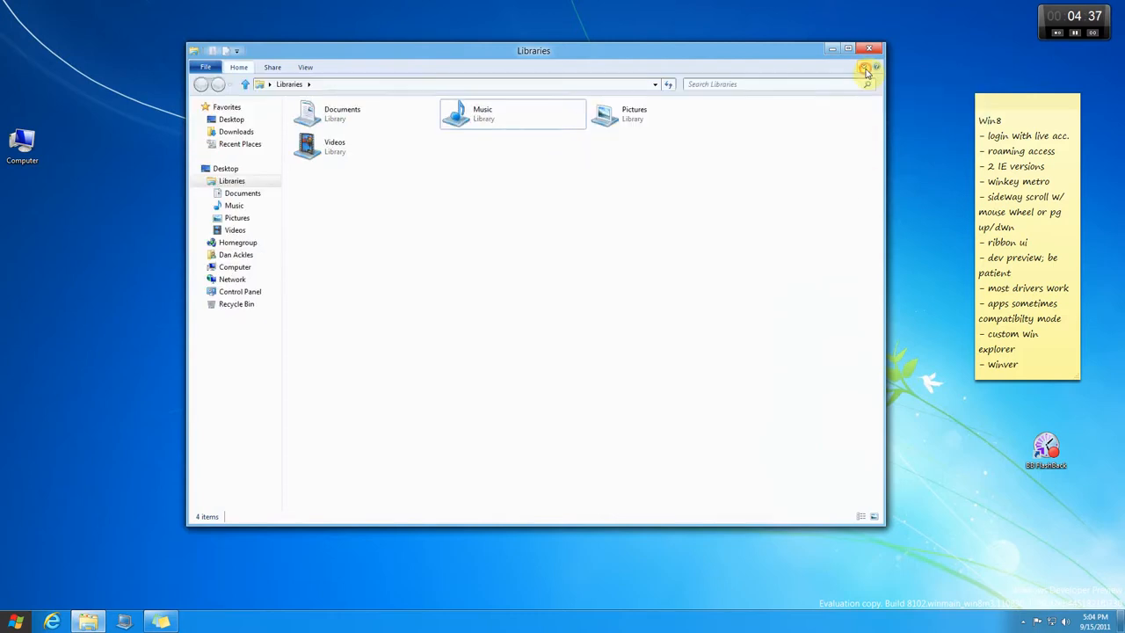
click(865, 68)
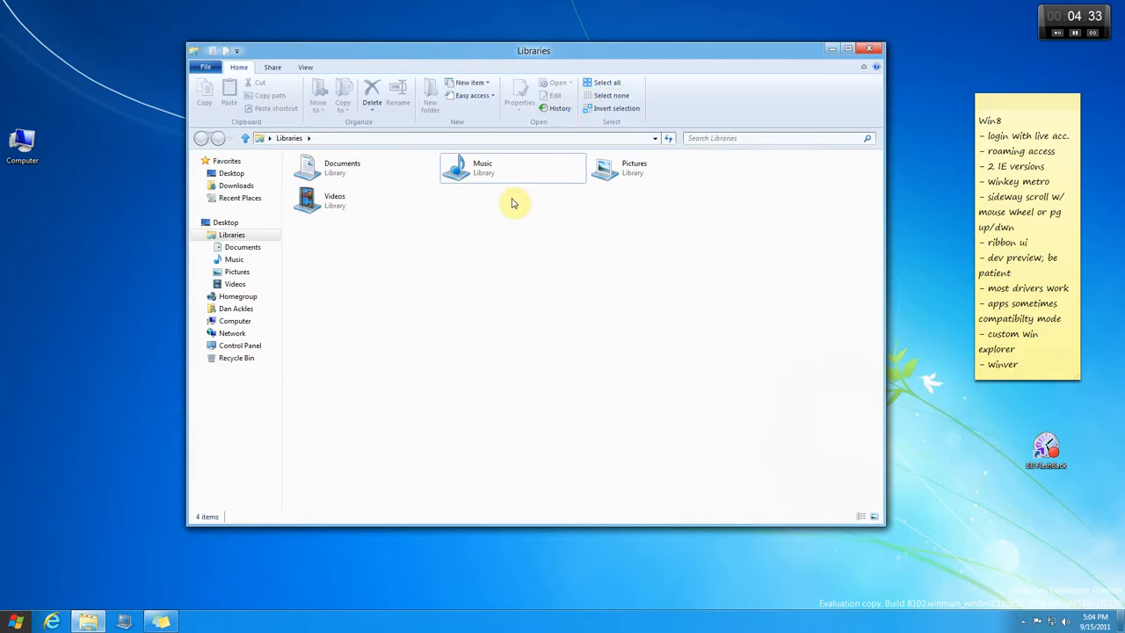
click(513, 169)
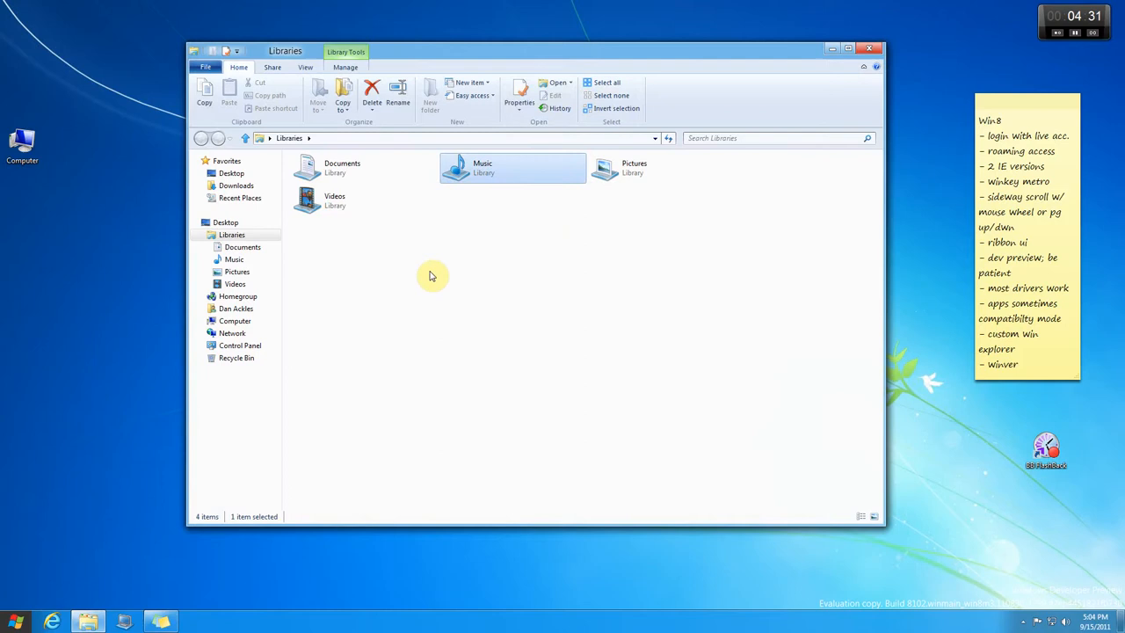
mouse_move(397, 95)
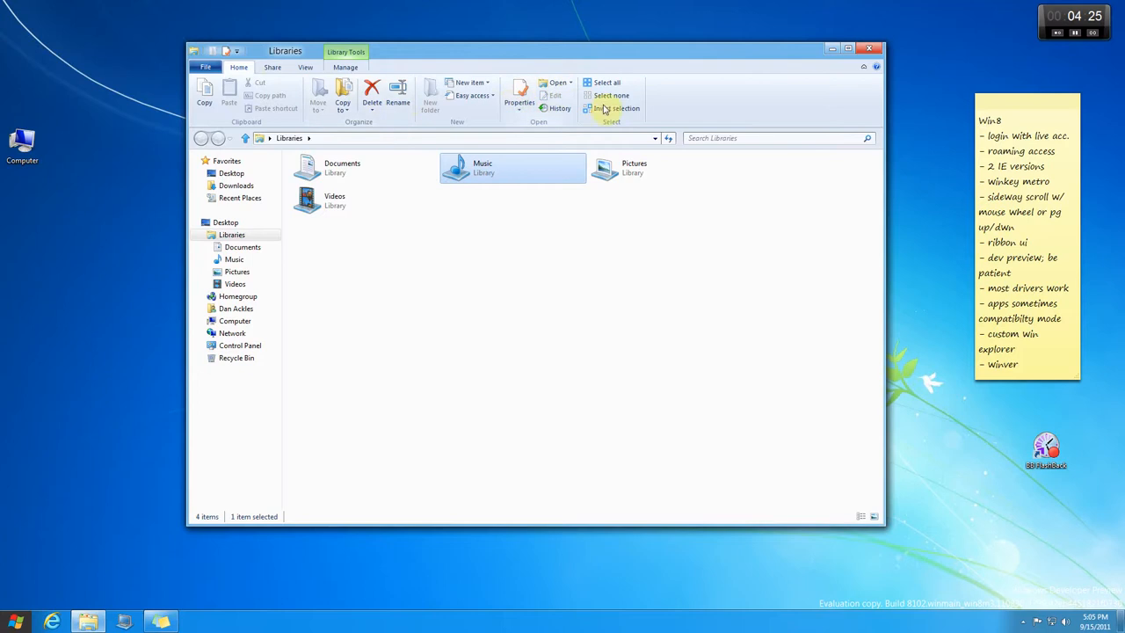
- Browse the Share, View and Library Tools Manage commands, then close the Libraries window
click(273, 67)
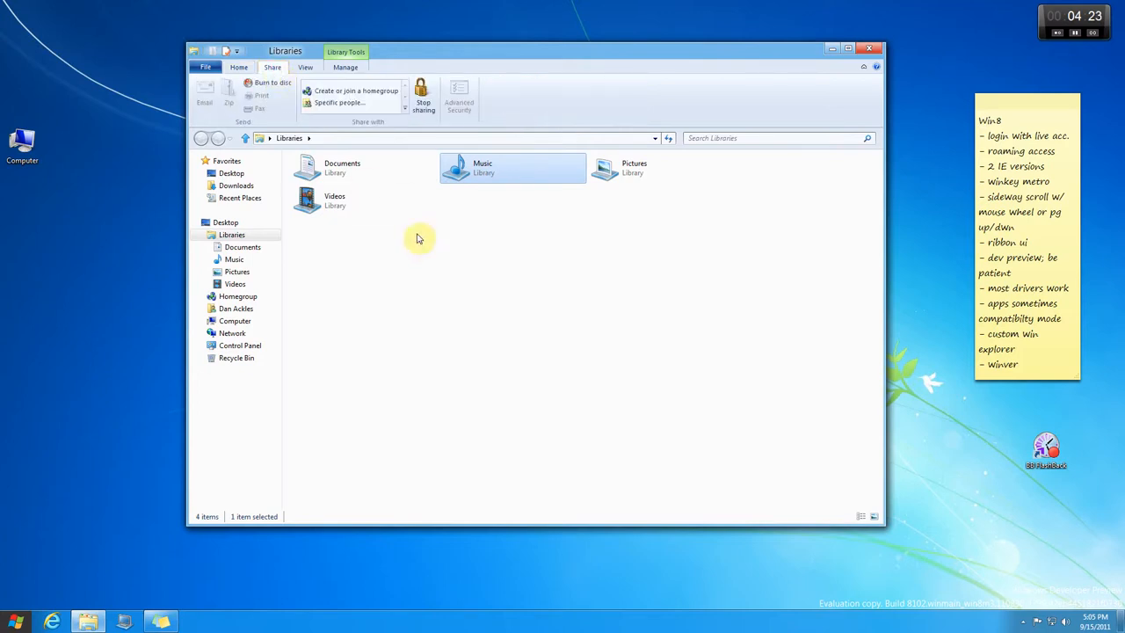
click(305, 67)
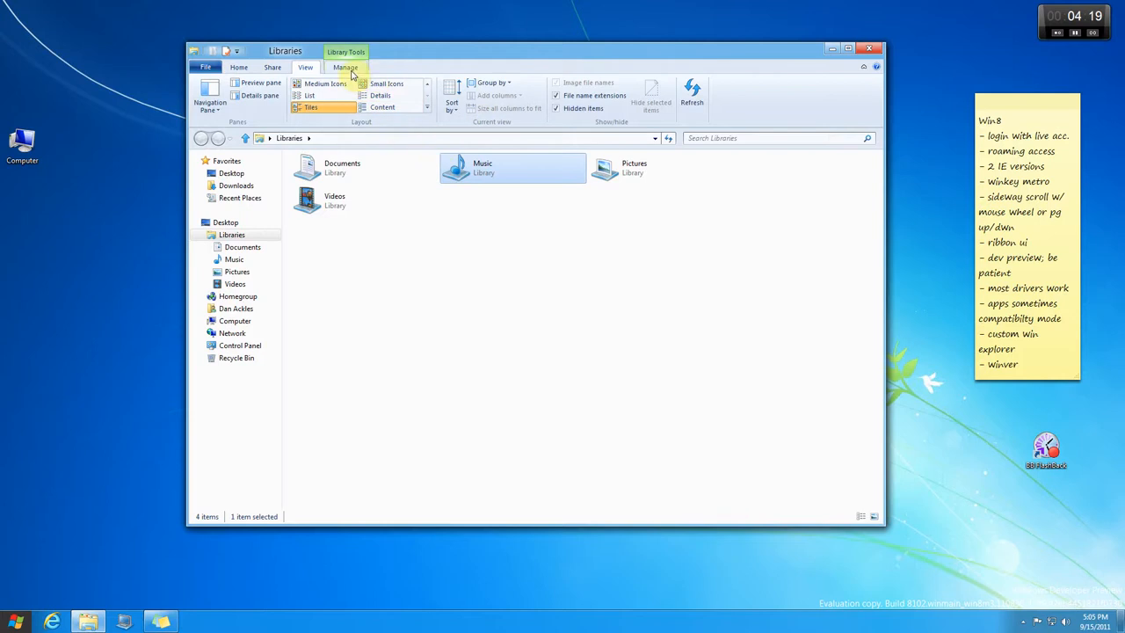
click(344, 67)
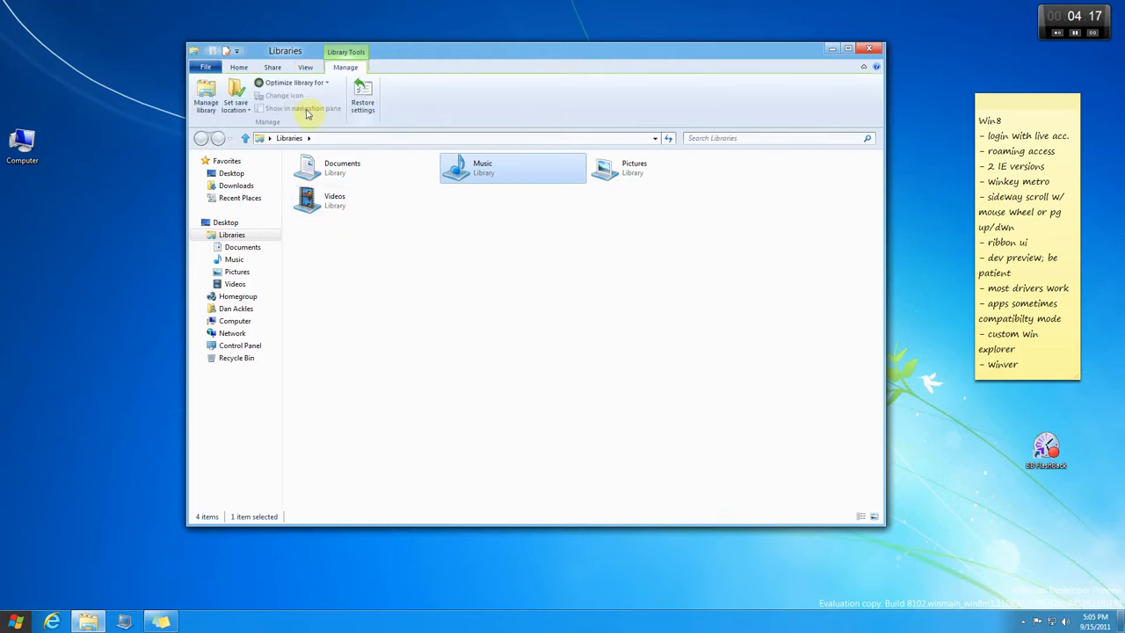
mouse_move(332, 267)
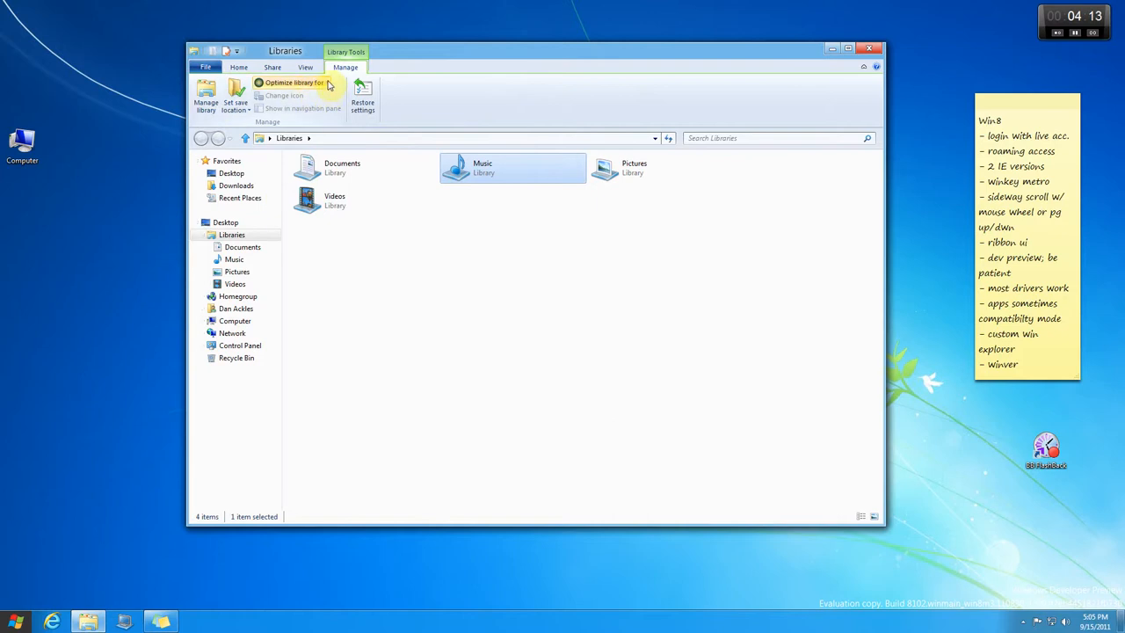
click(296, 83)
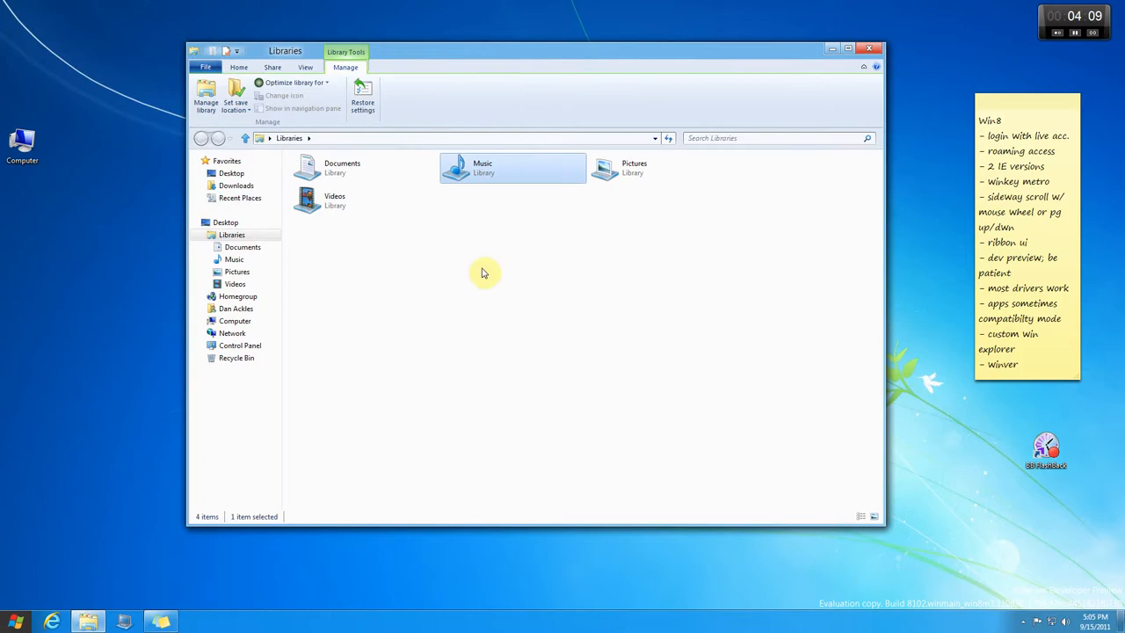
click(239, 67)
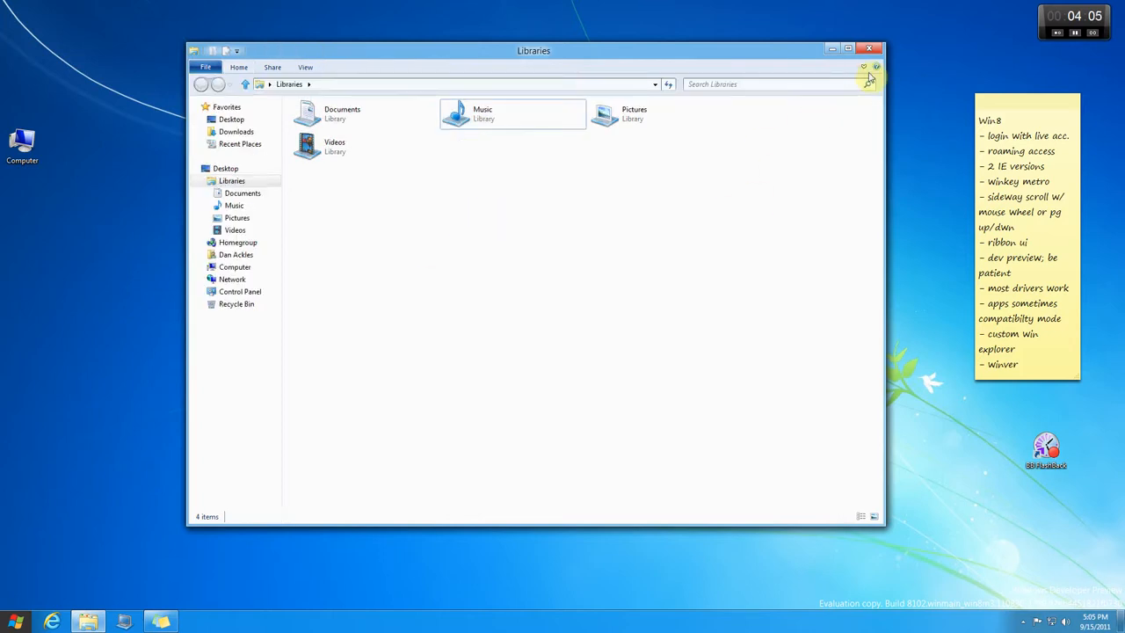
click(868, 49)
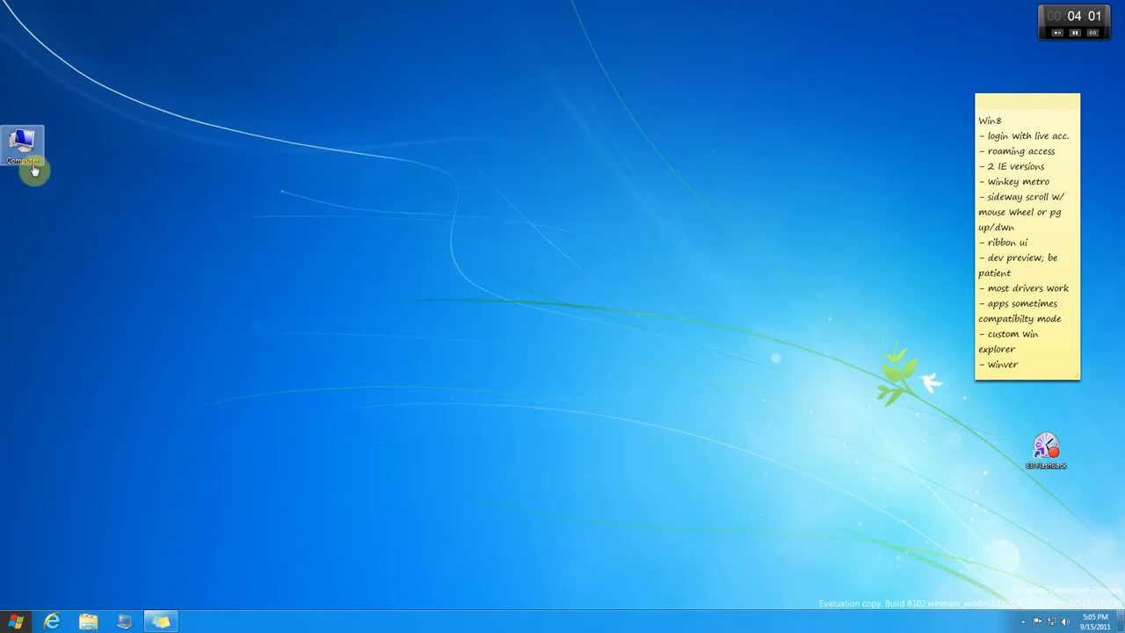
- Open Computer from the desktop and select the Win8 x64 (C:) drive
double_click(23, 144)
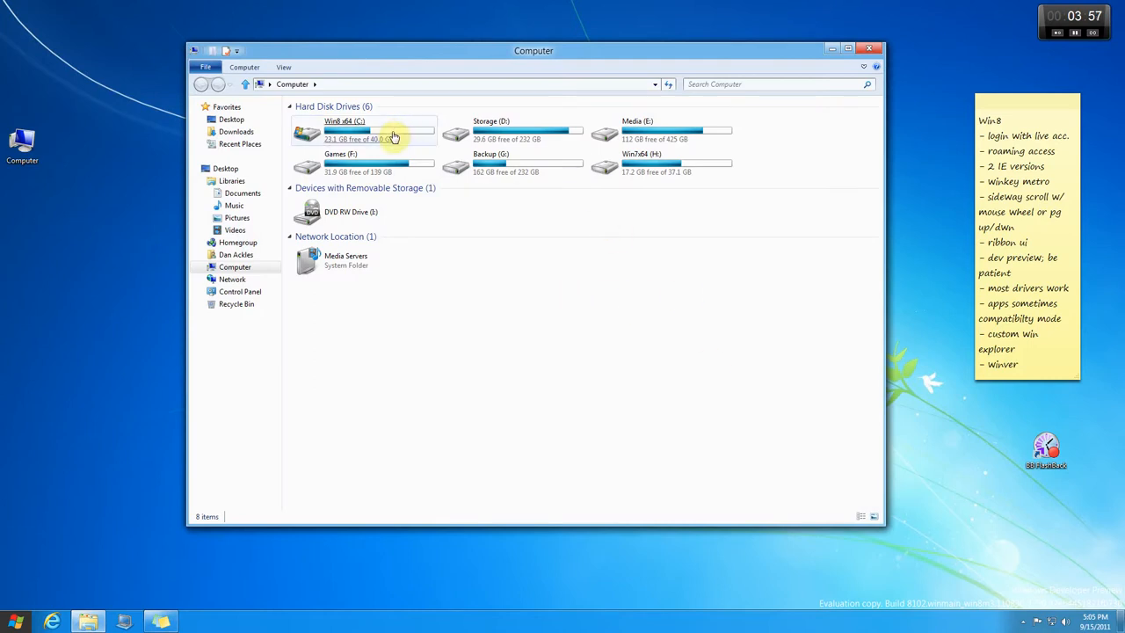
click(362, 130)
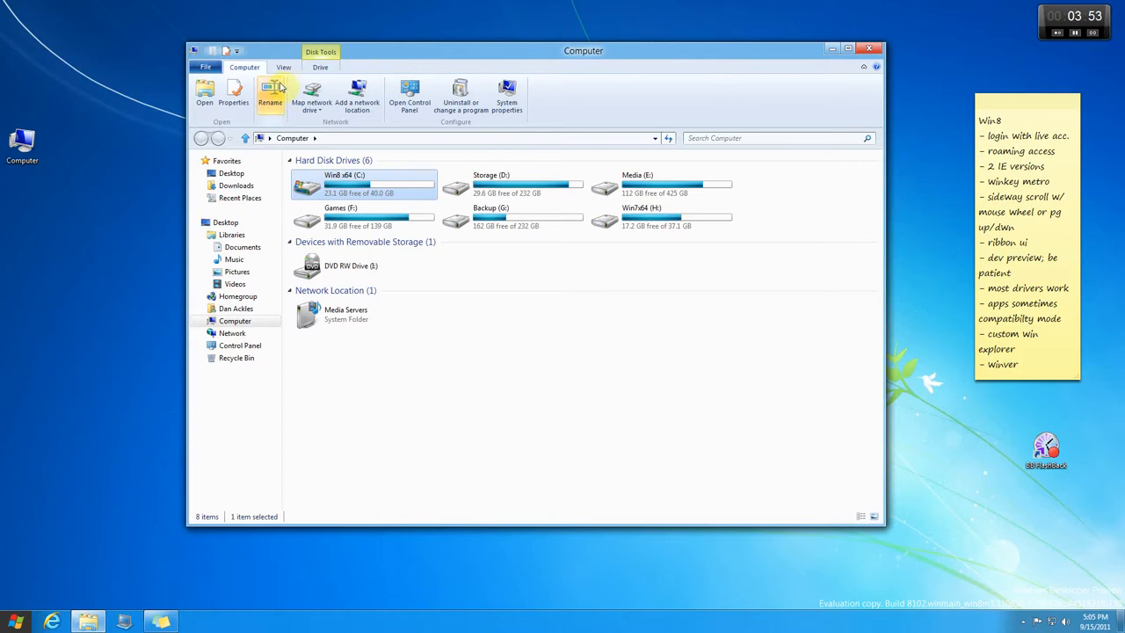
mouse_move(272, 112)
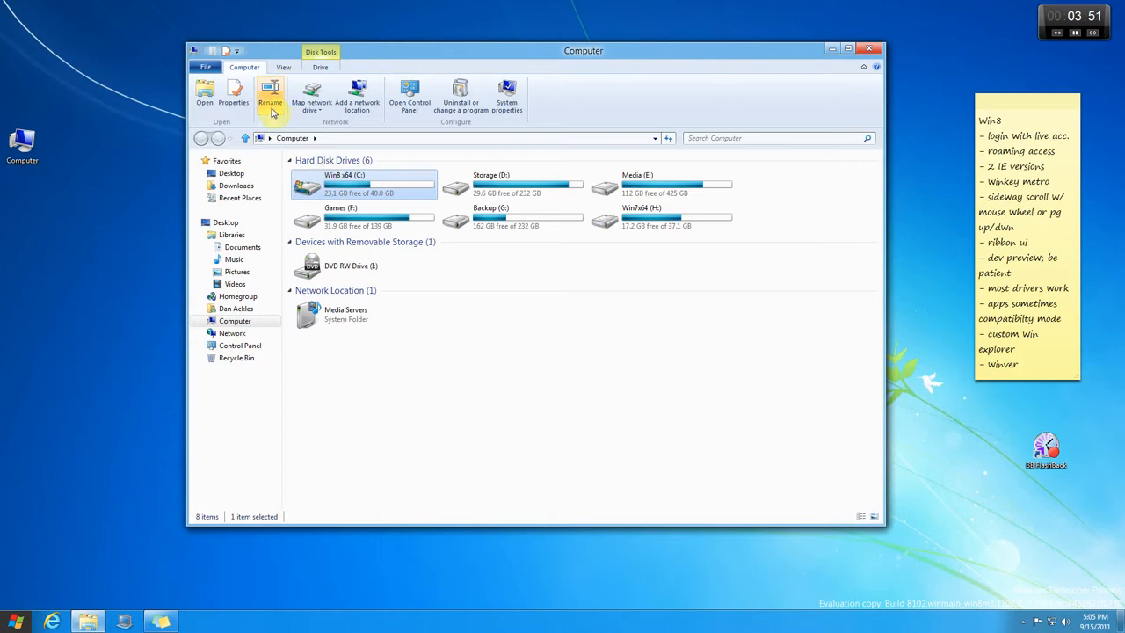
mouse_move(413, 123)
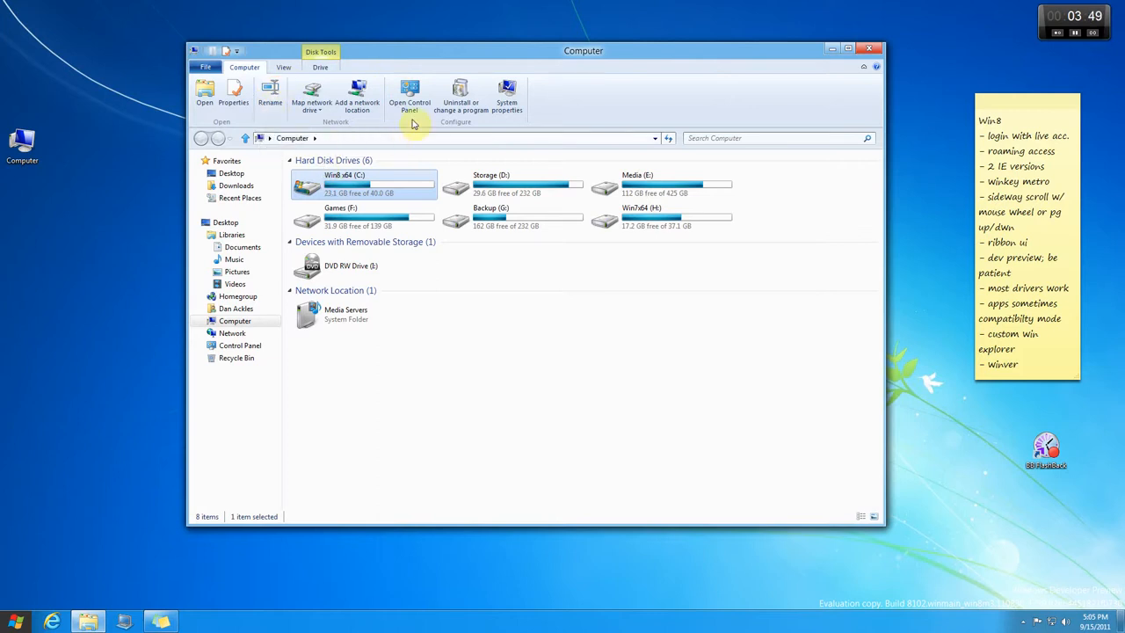
mouse_move(580, 116)
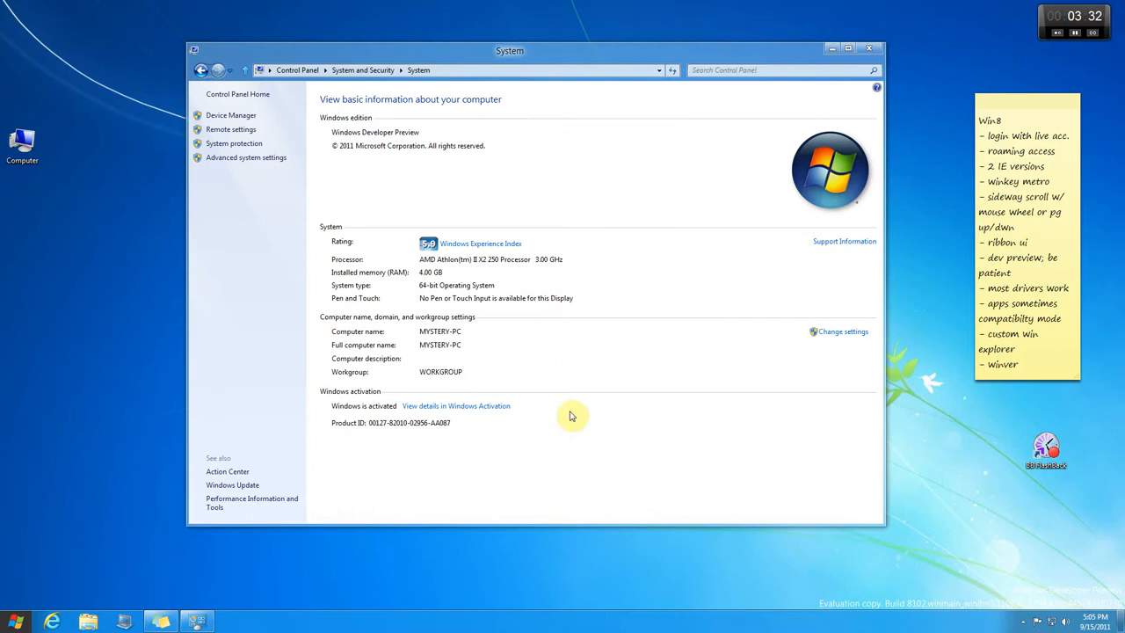
mouse_move(517, 262)
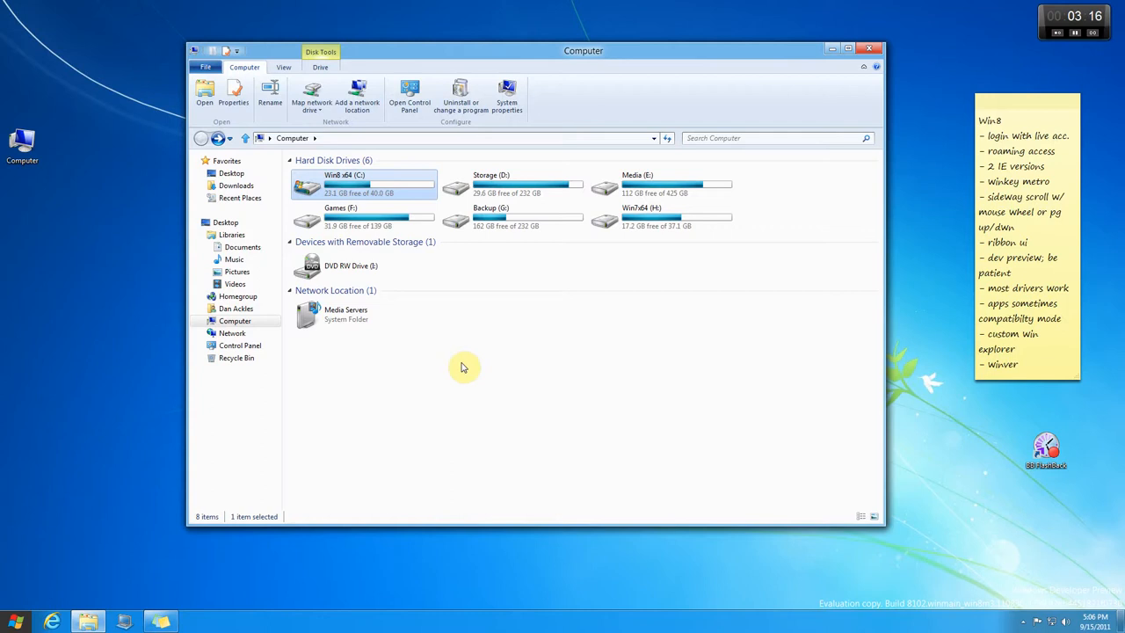
mouse_move(681, 352)
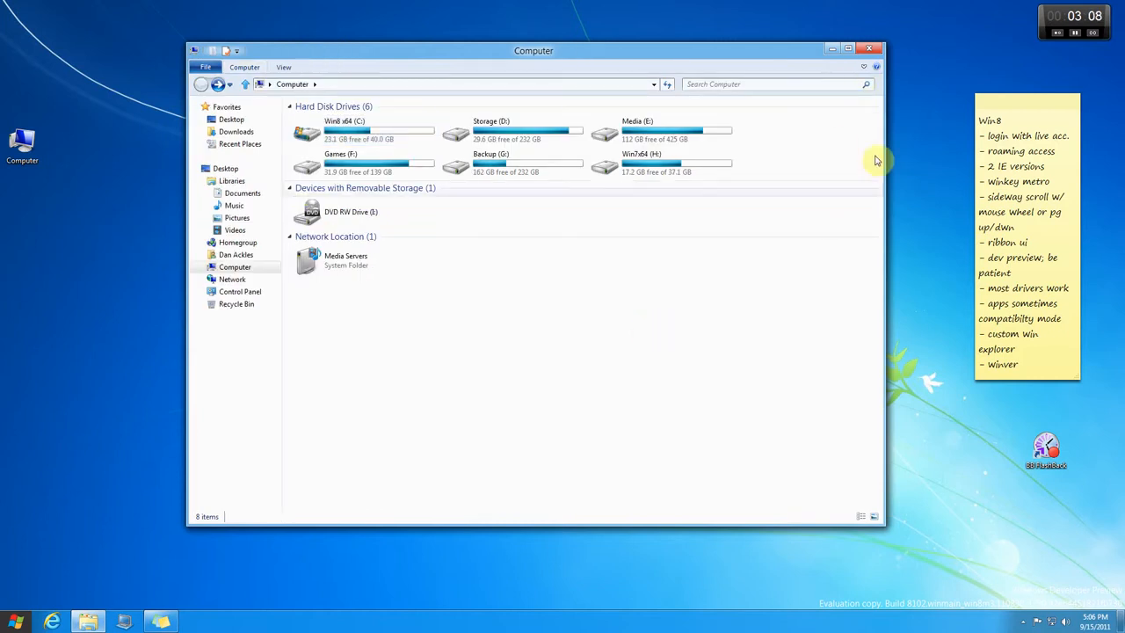
click(868, 49)
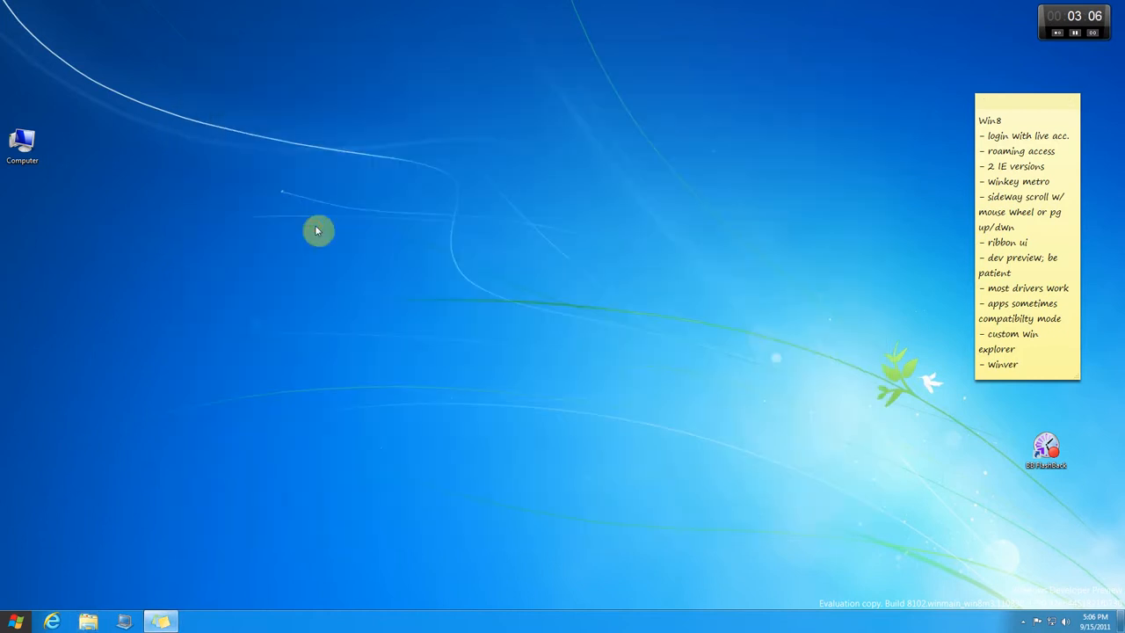
mouse_move(110, 549)
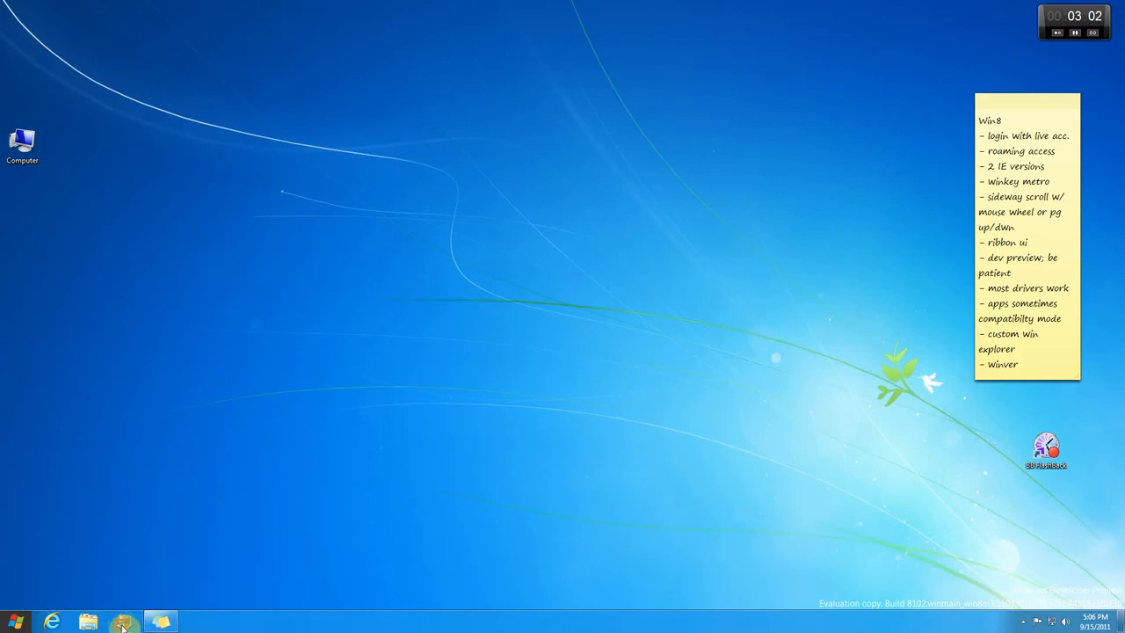
click(86, 622)
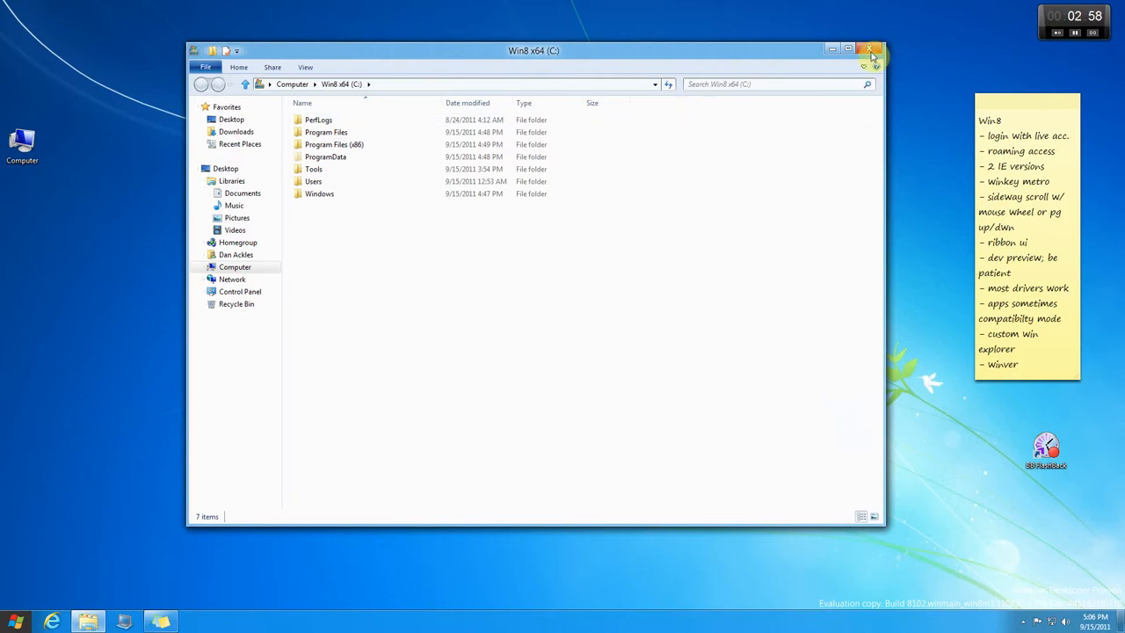
click(868, 49)
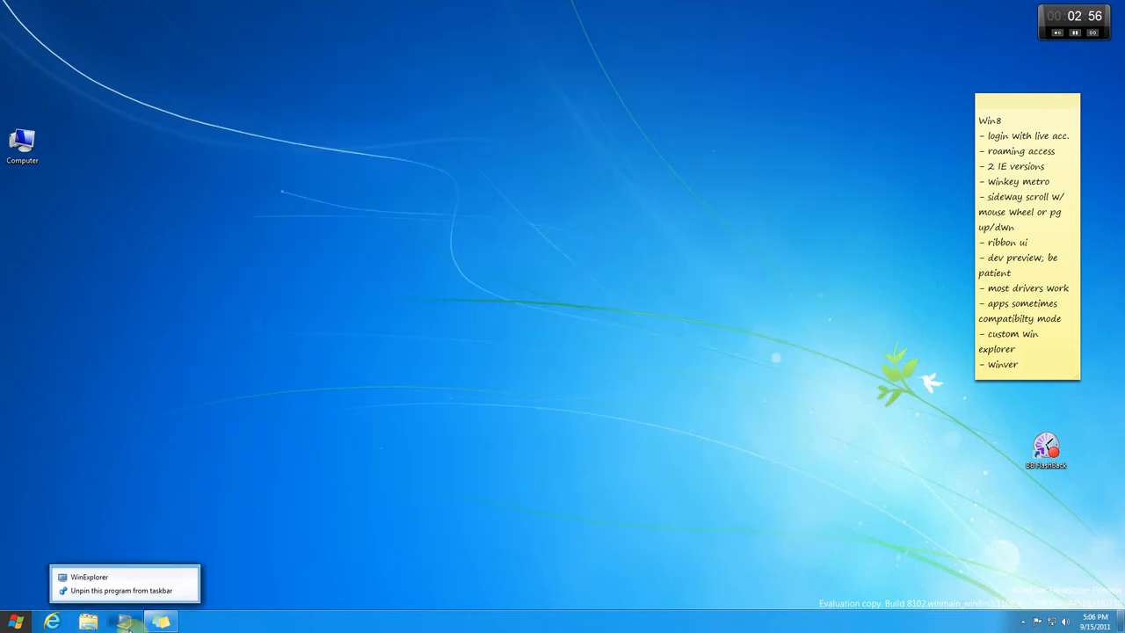
click(87, 576)
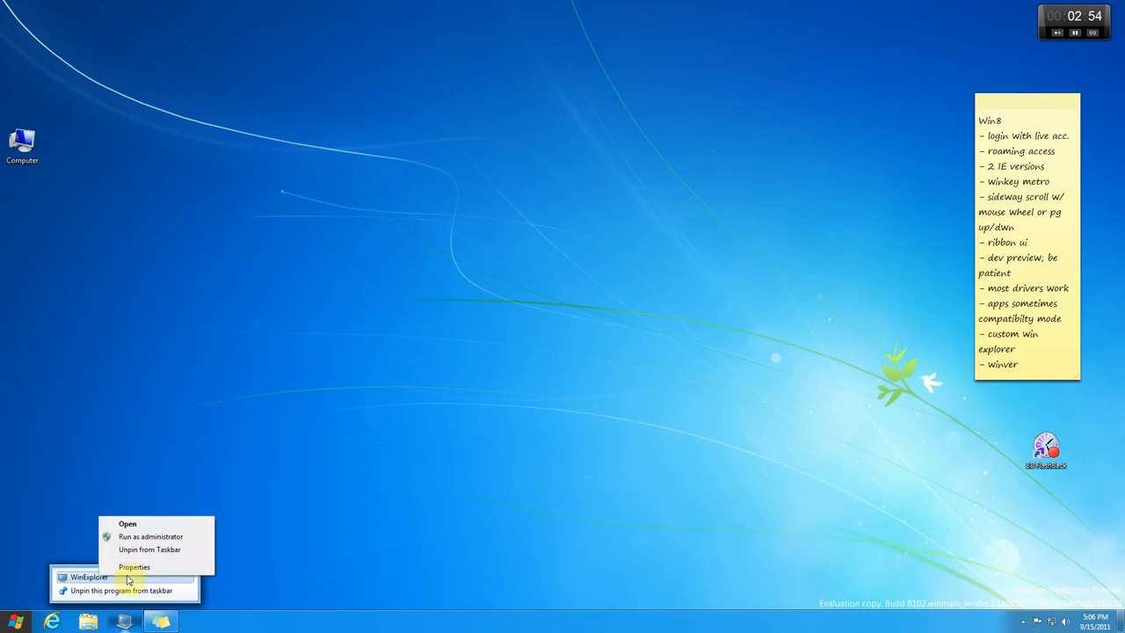
click(134, 566)
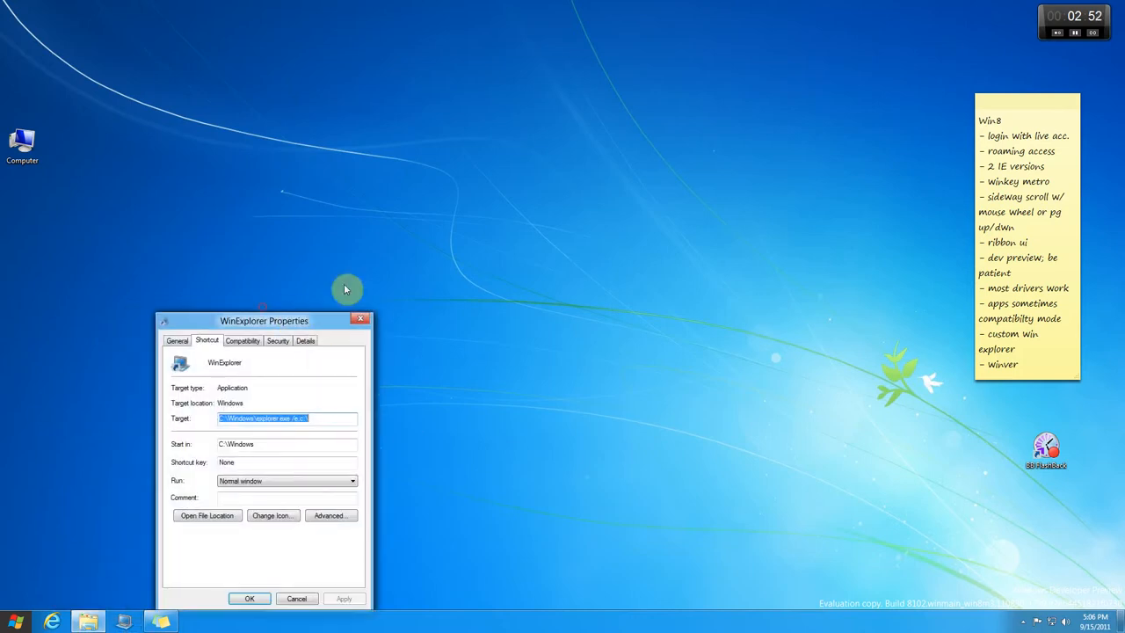
drag(263, 320, 387, 200)
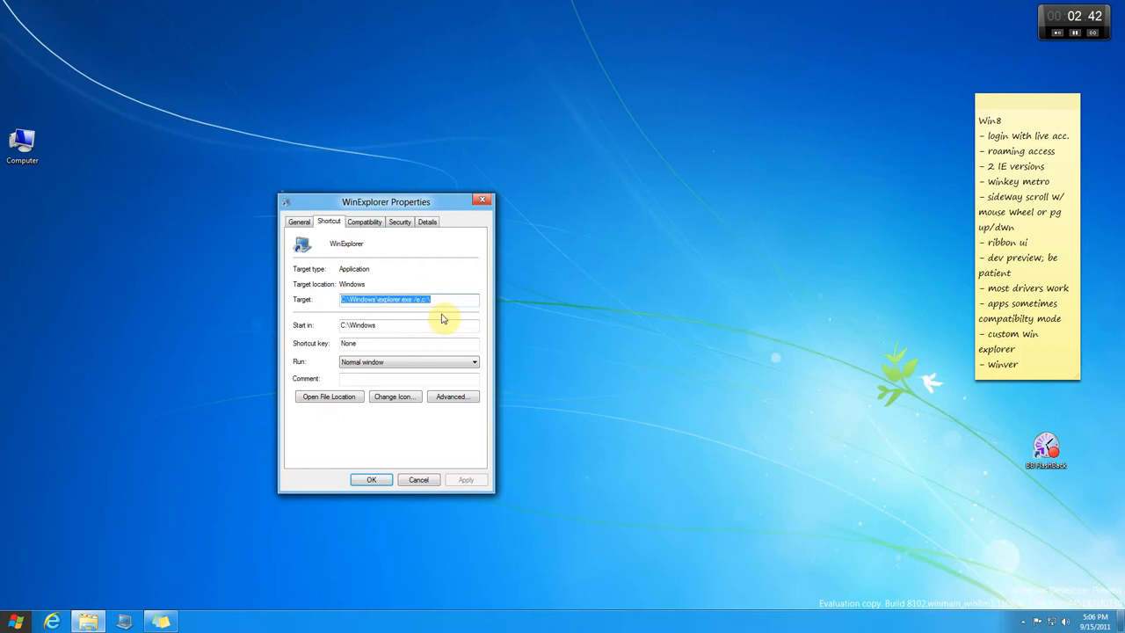
mouse_move(439, 315)
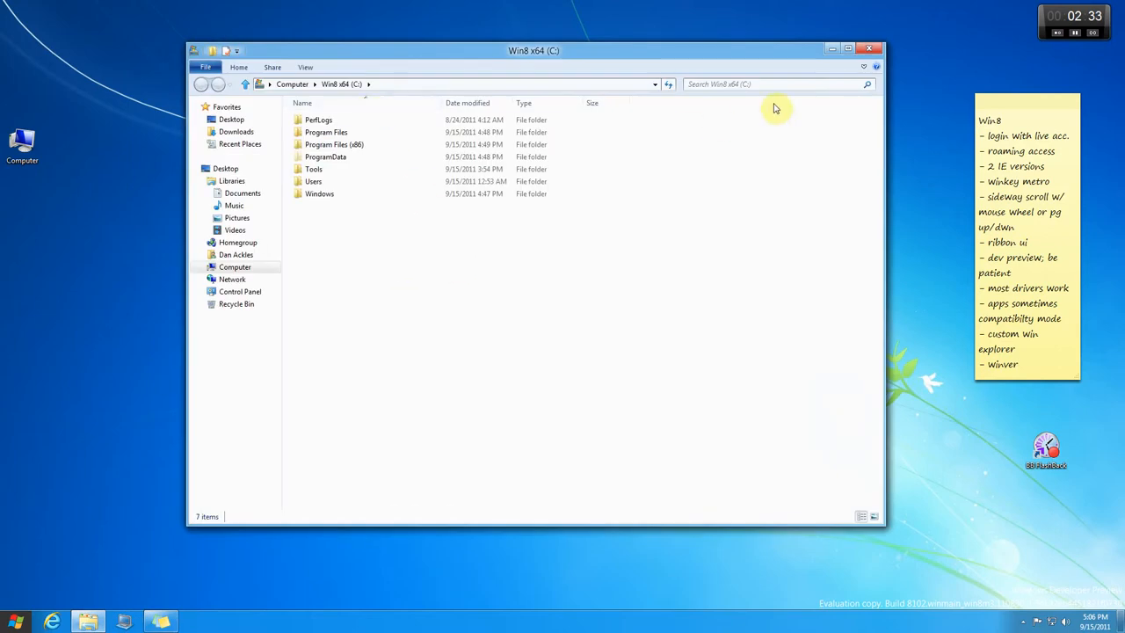
- Close Explorer, launch desktop Internet Explorer on MSN Canada and show its Tools gear menu
click(869, 47)
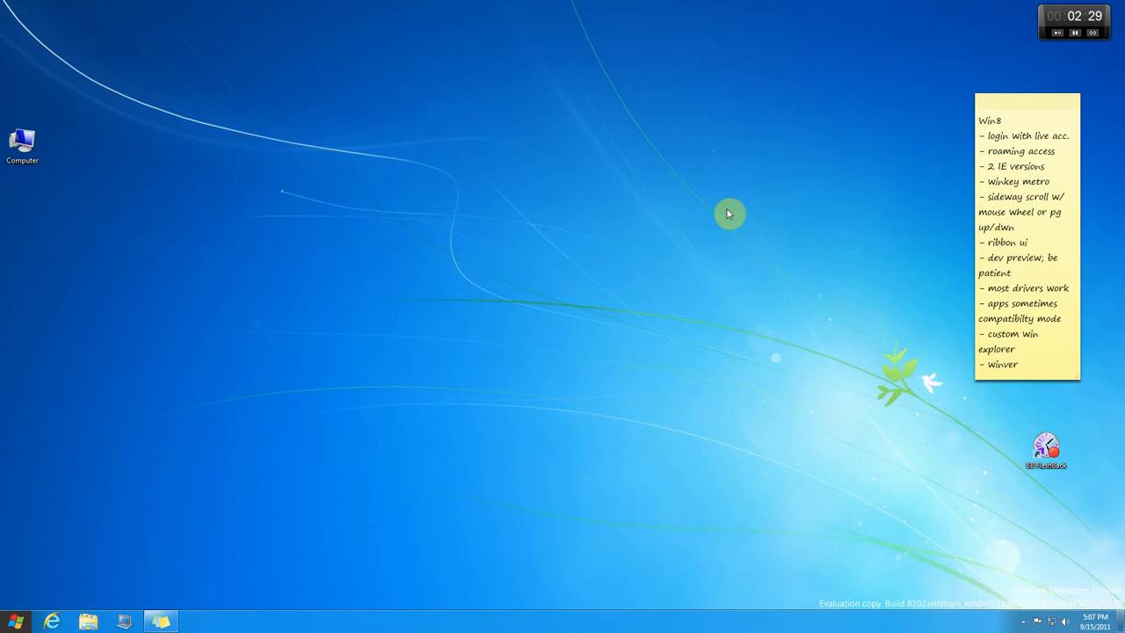
mouse_move(427, 376)
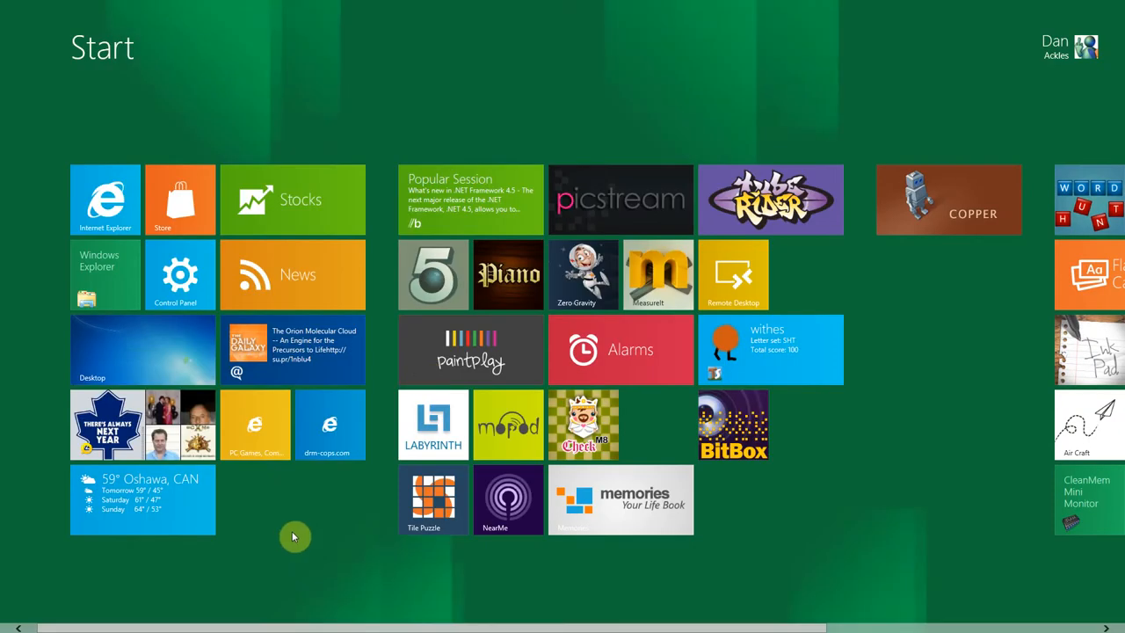
mouse_move(172, 341)
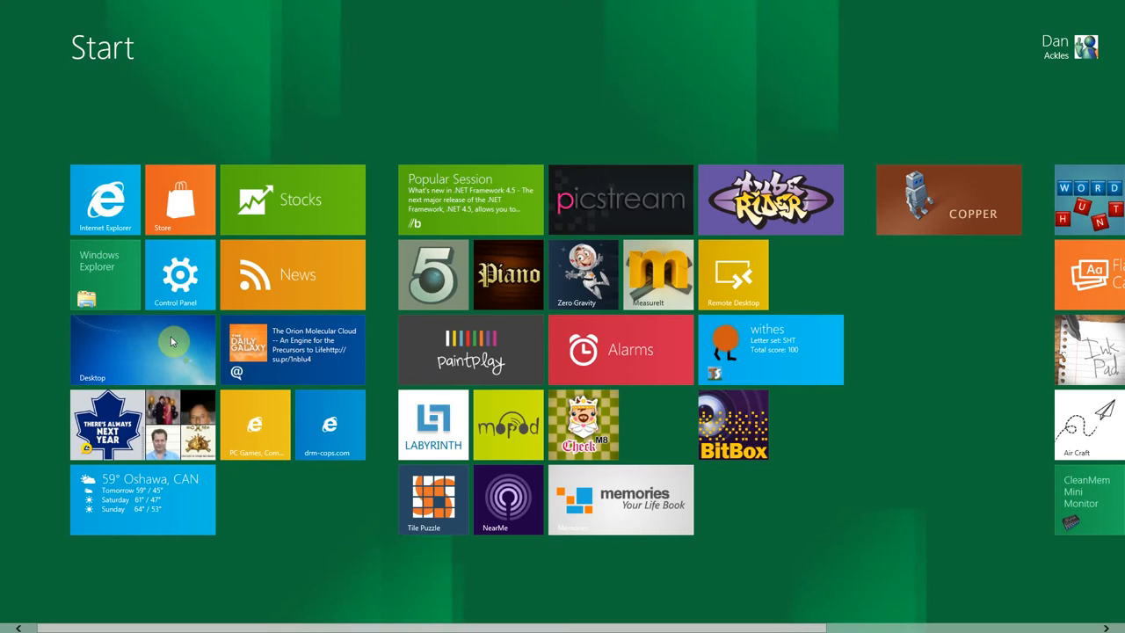
mouse_move(106, 227)
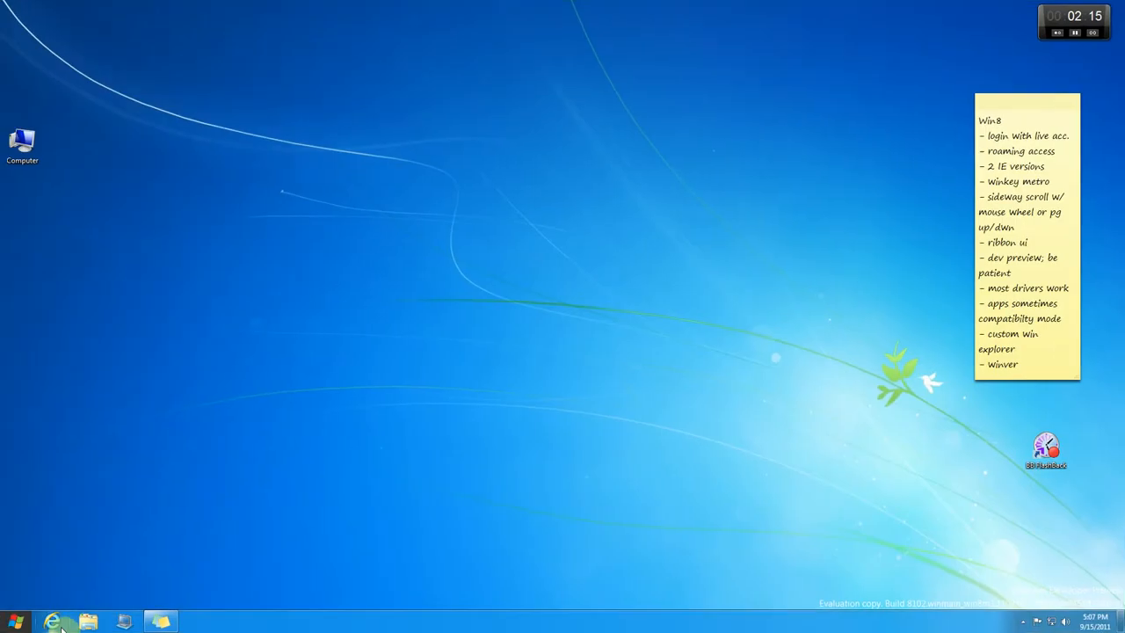
click(56, 622)
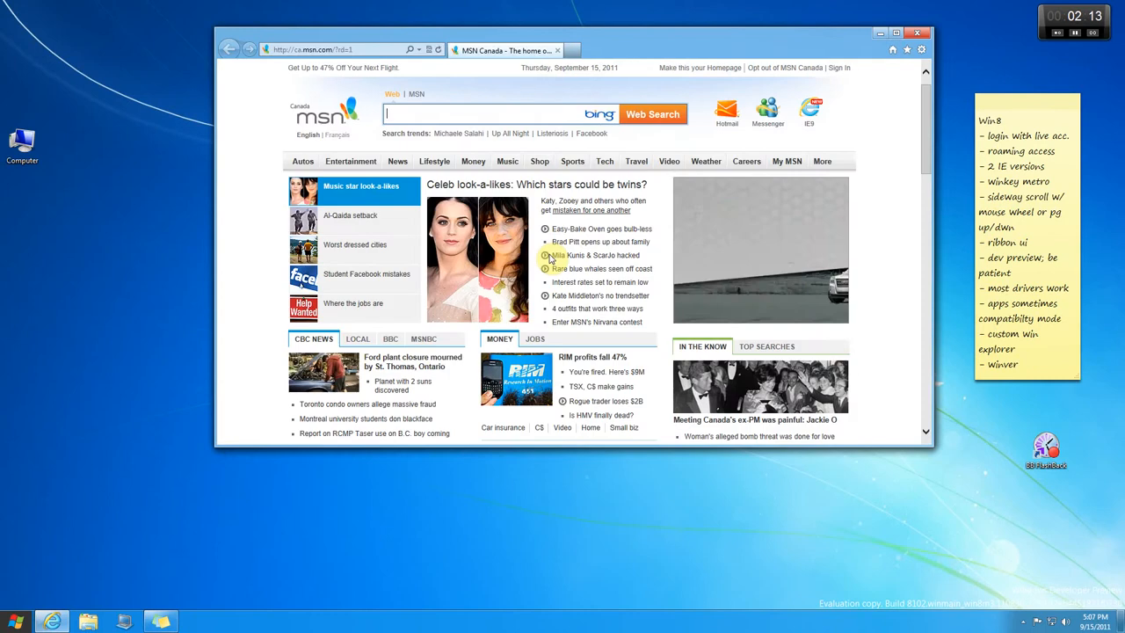
mouse_move(910, 204)
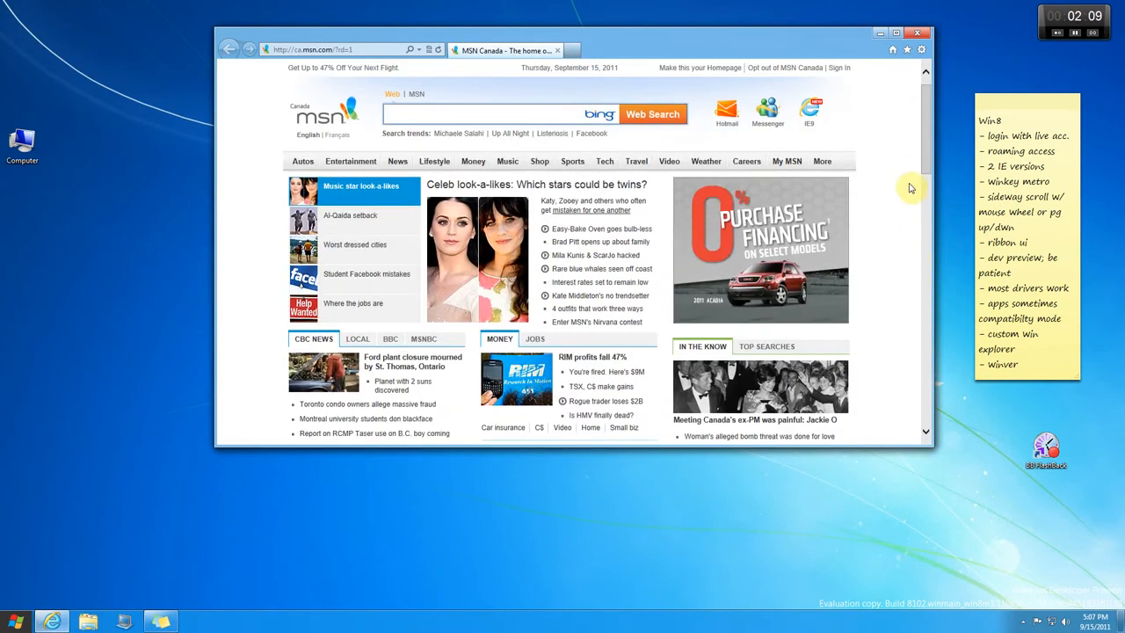
click(920, 49)
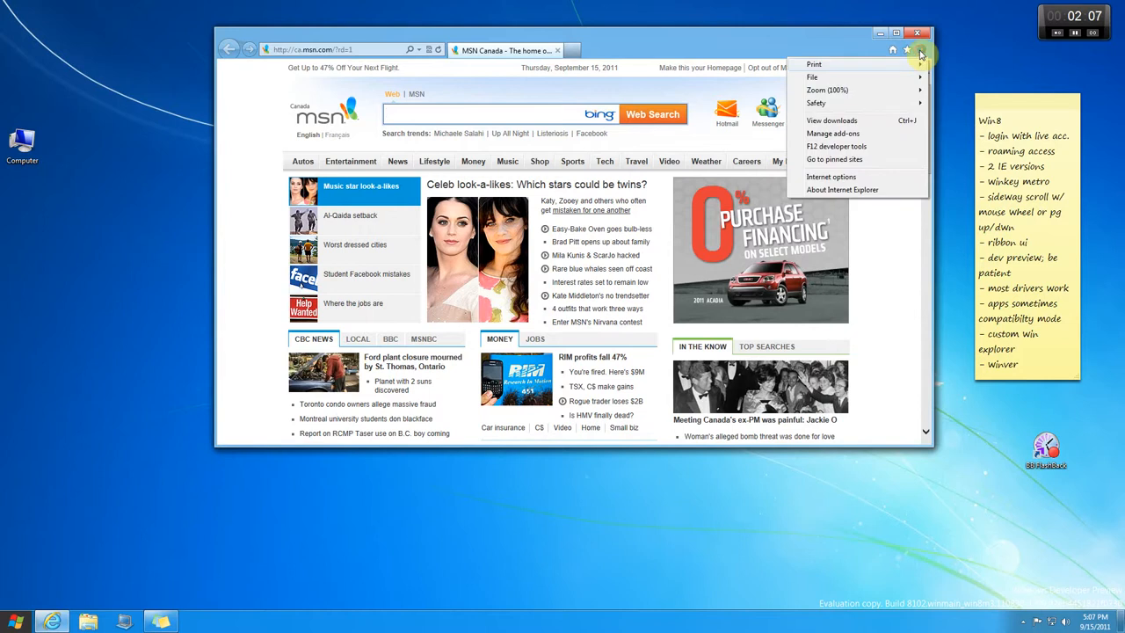
mouse_move(875, 165)
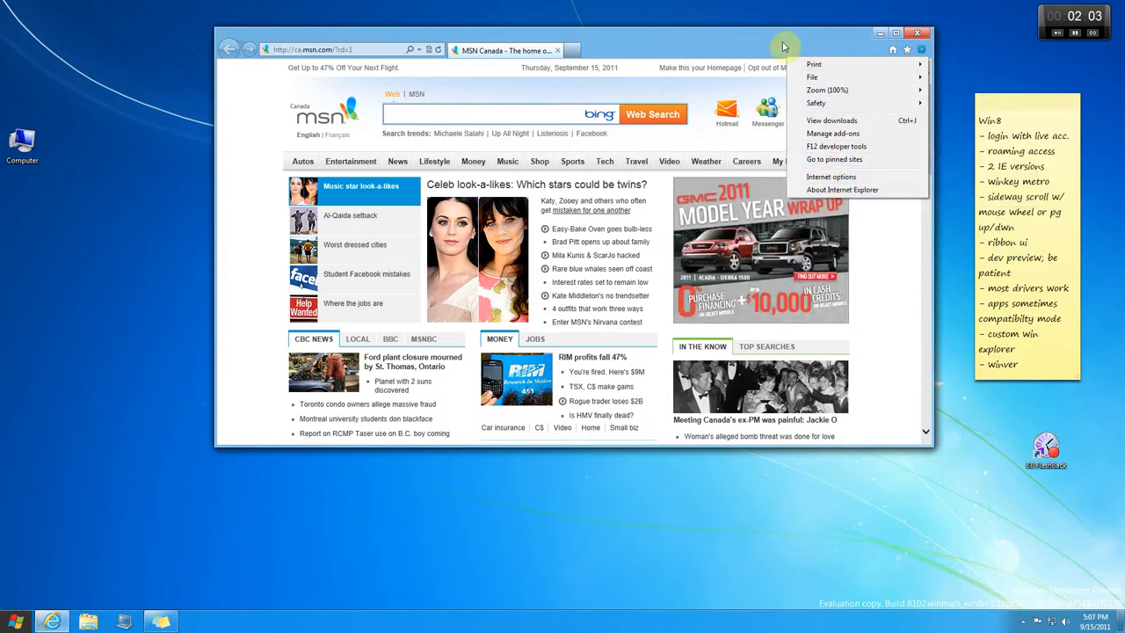
- Switch Metro IE from the Quick Timer gadget tab to the Shark007 Windows 7 Codecs page, scrolling through both
click(917, 32)
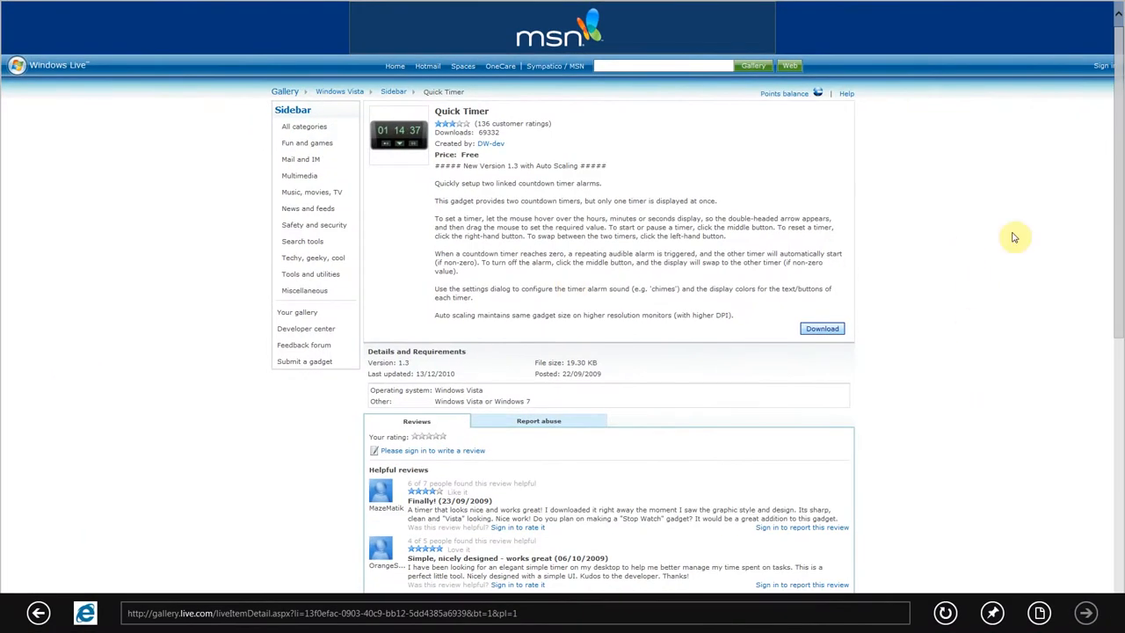
scroll(down, 3)
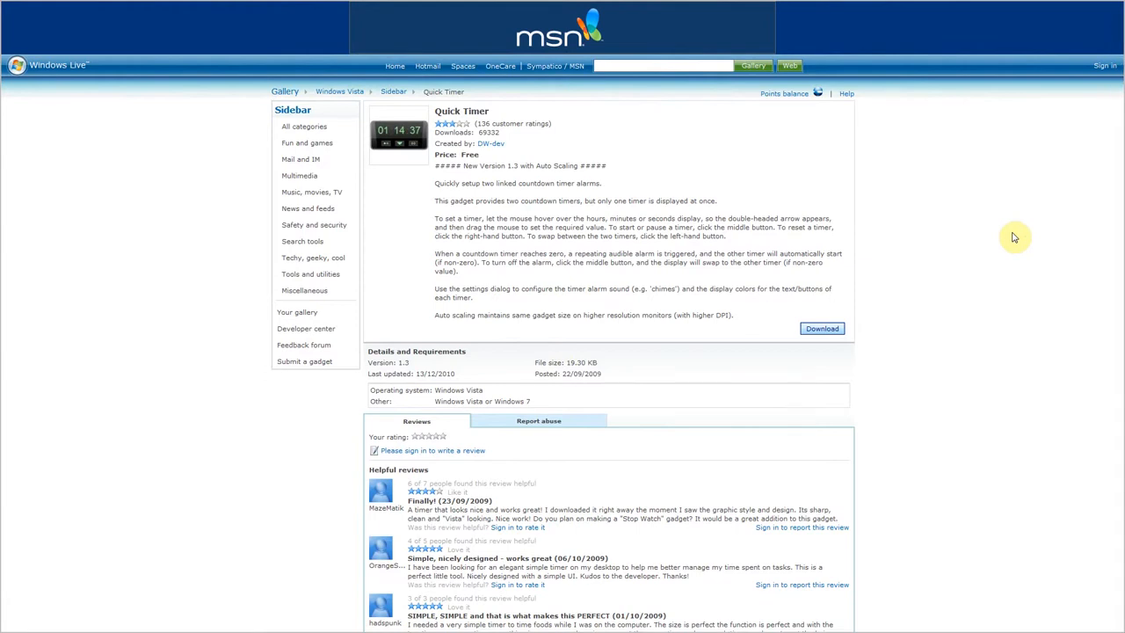
scroll(down, 3)
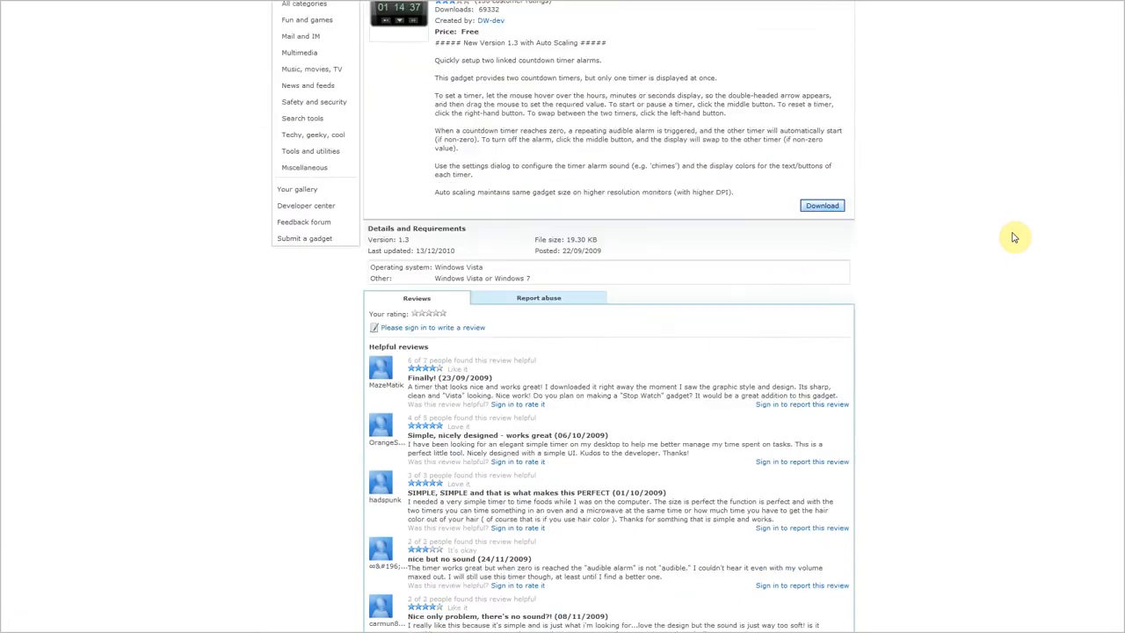
scroll(down, 3)
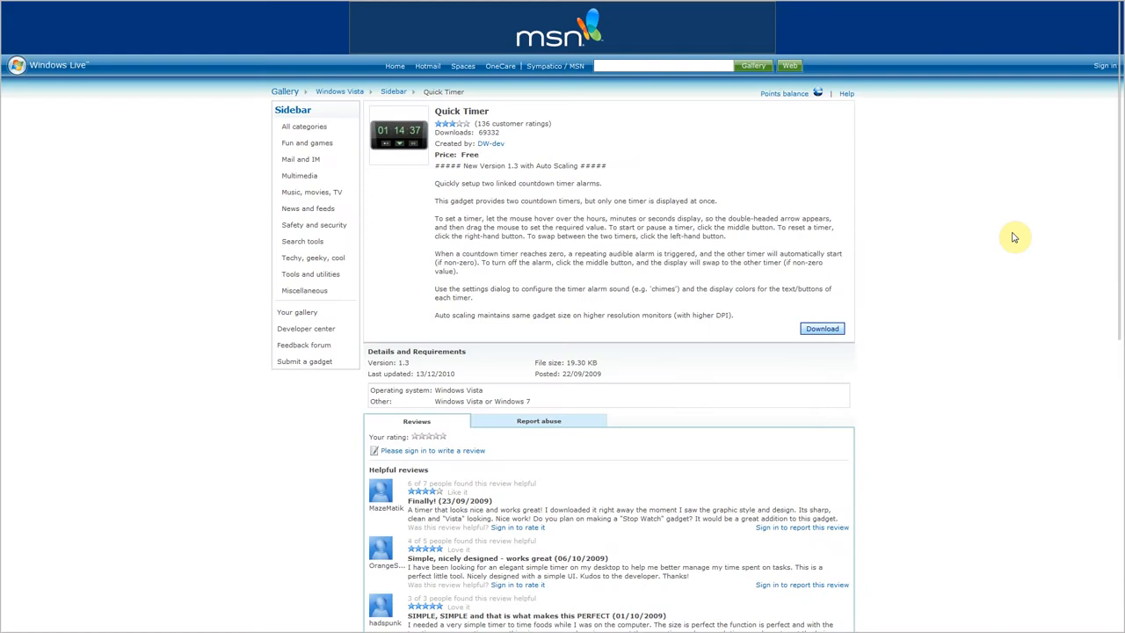
mouse_move(143, 365)
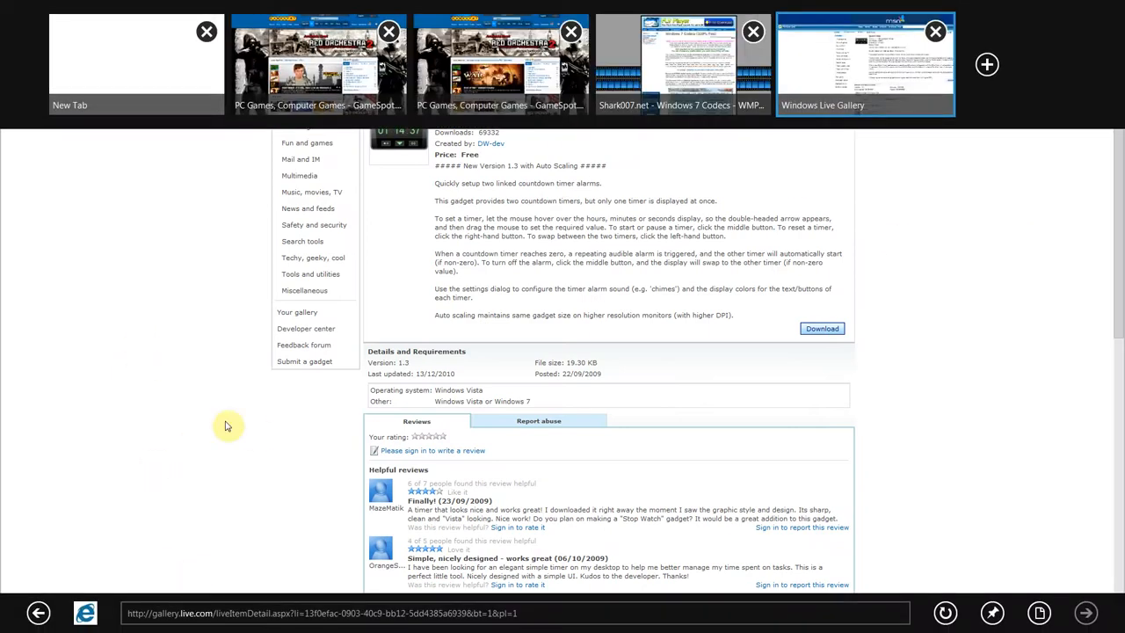
mouse_move(964, 66)
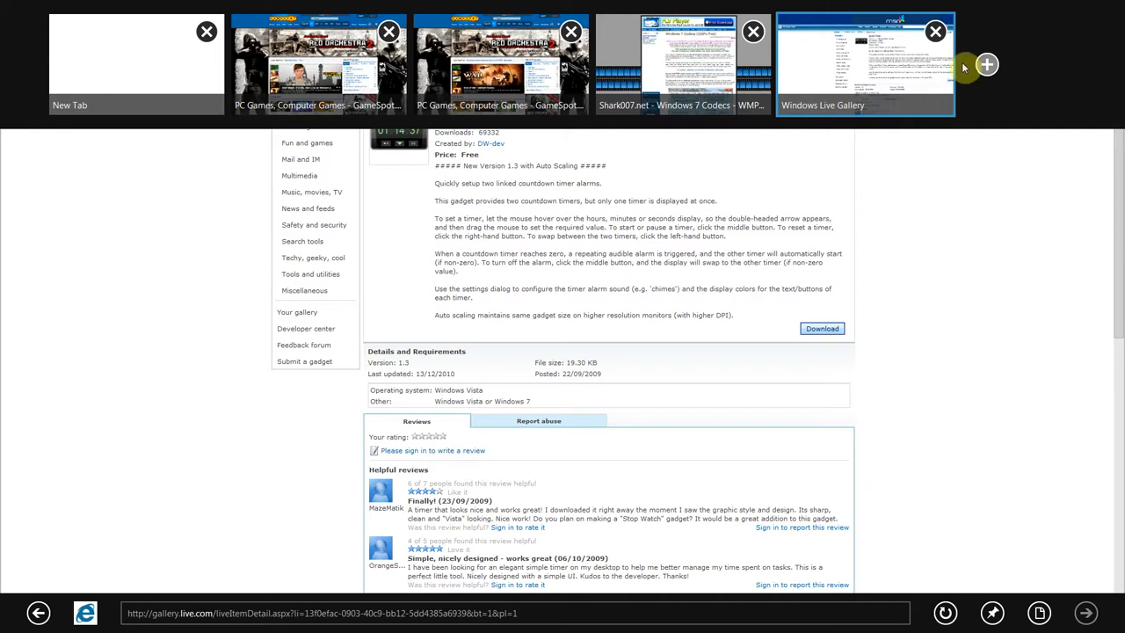
mouse_move(853, 55)
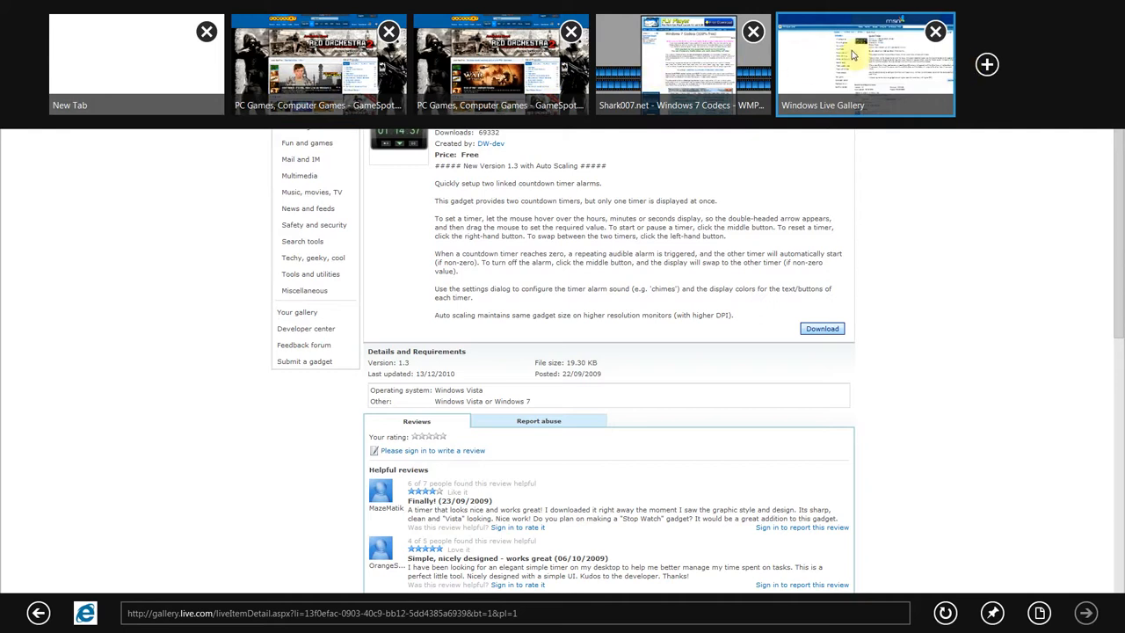
mouse_move(408, 91)
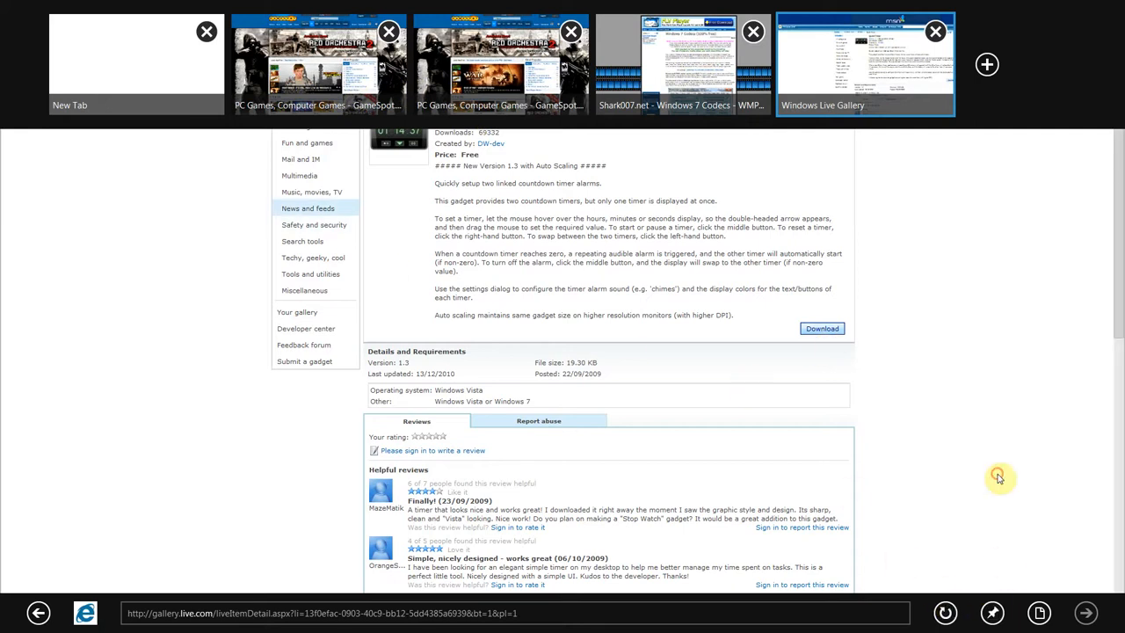
scroll(down, 3)
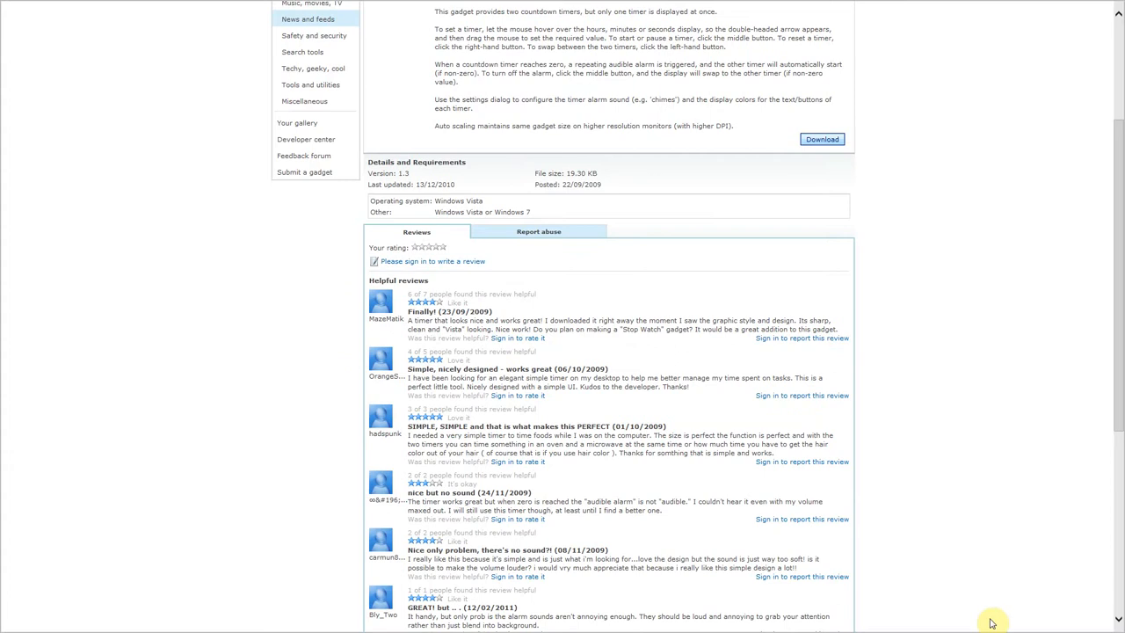
scroll(down, 3)
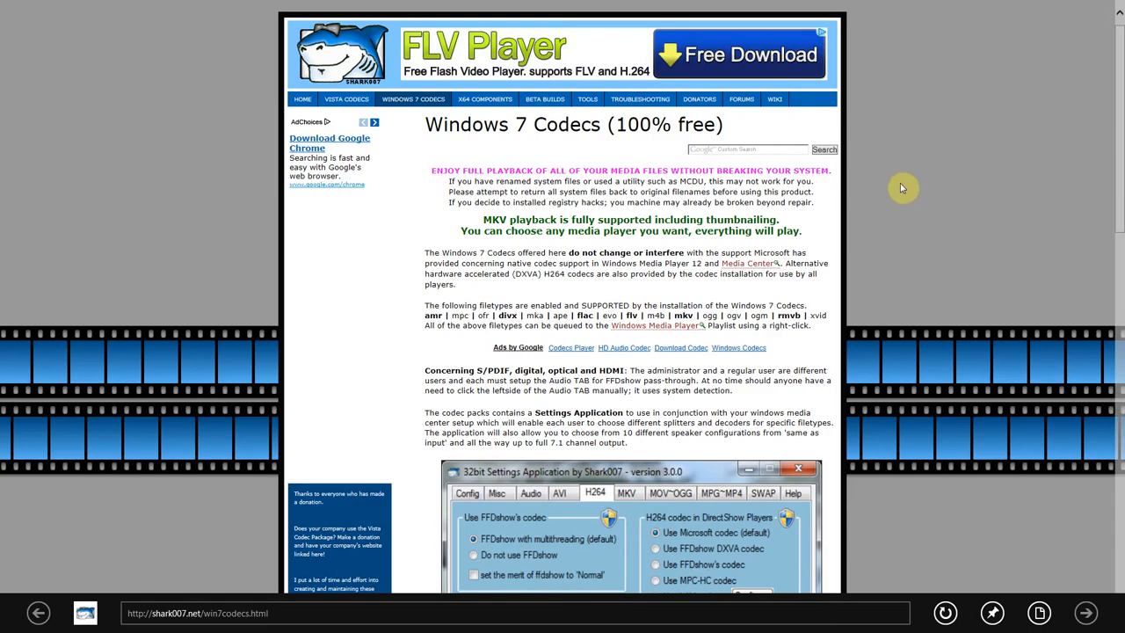
mouse_move(900, 424)
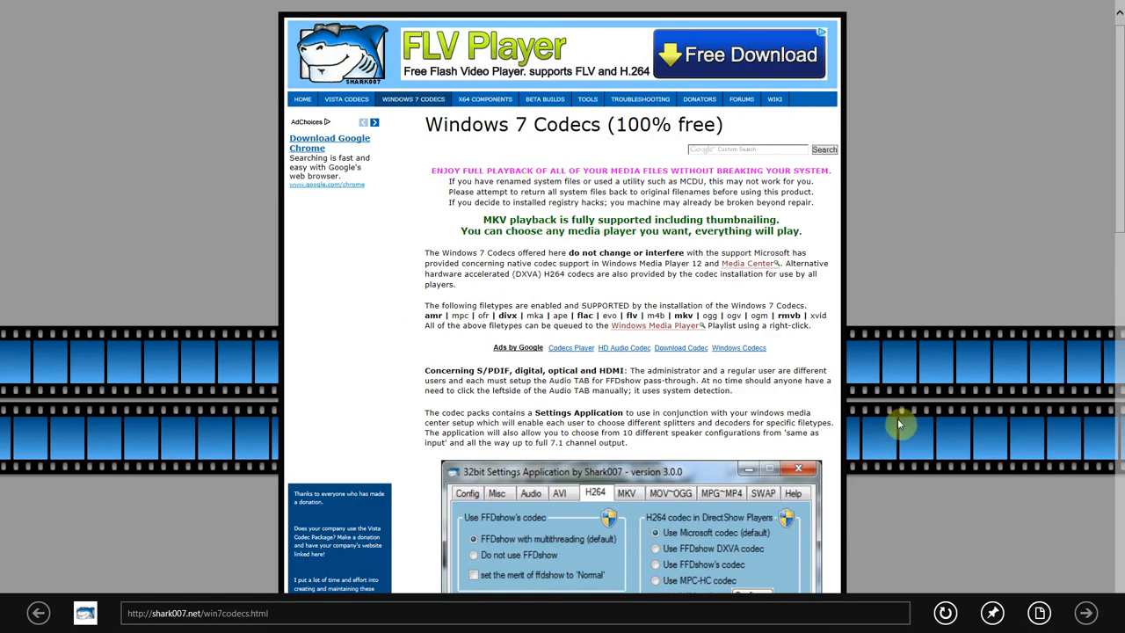
click(991, 611)
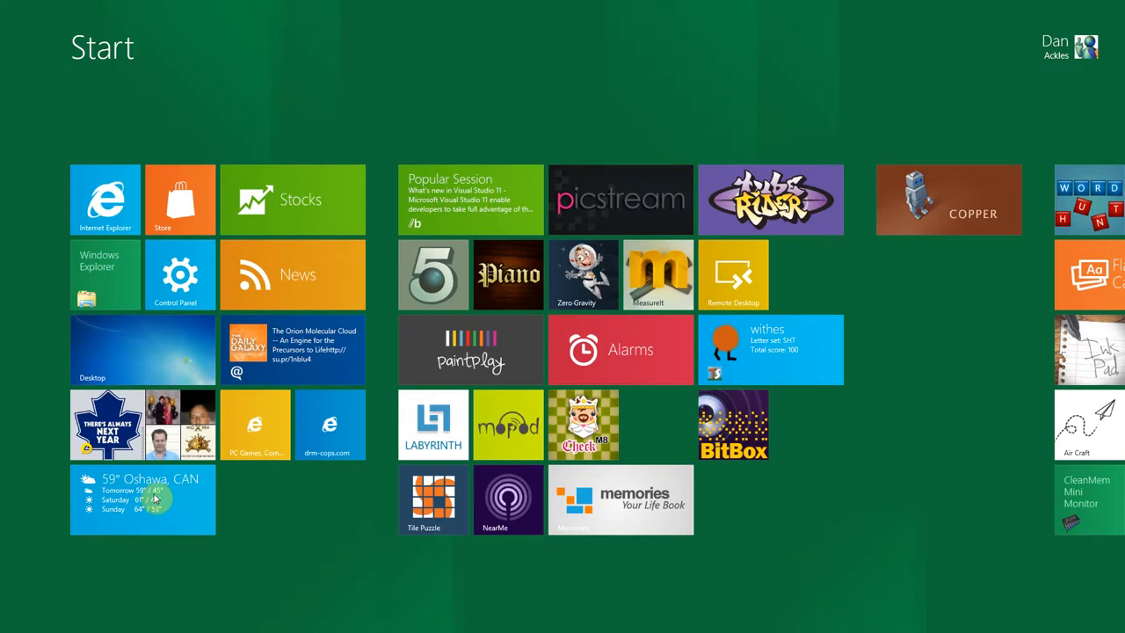
scroll(right, 3)
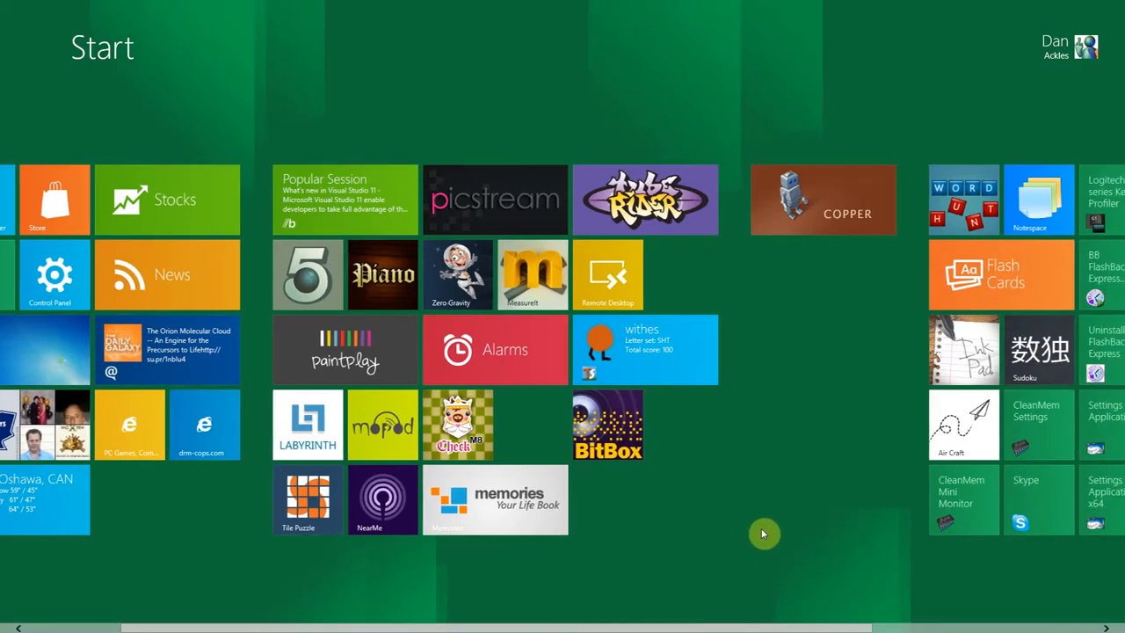
scroll(right, 3)
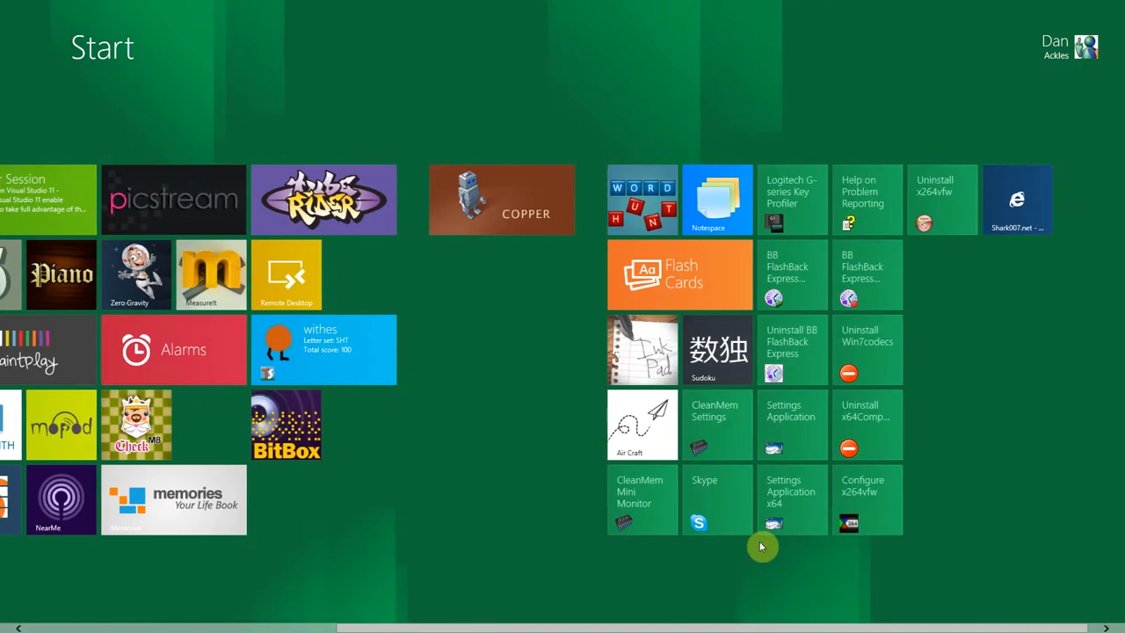
mouse_move(1016, 212)
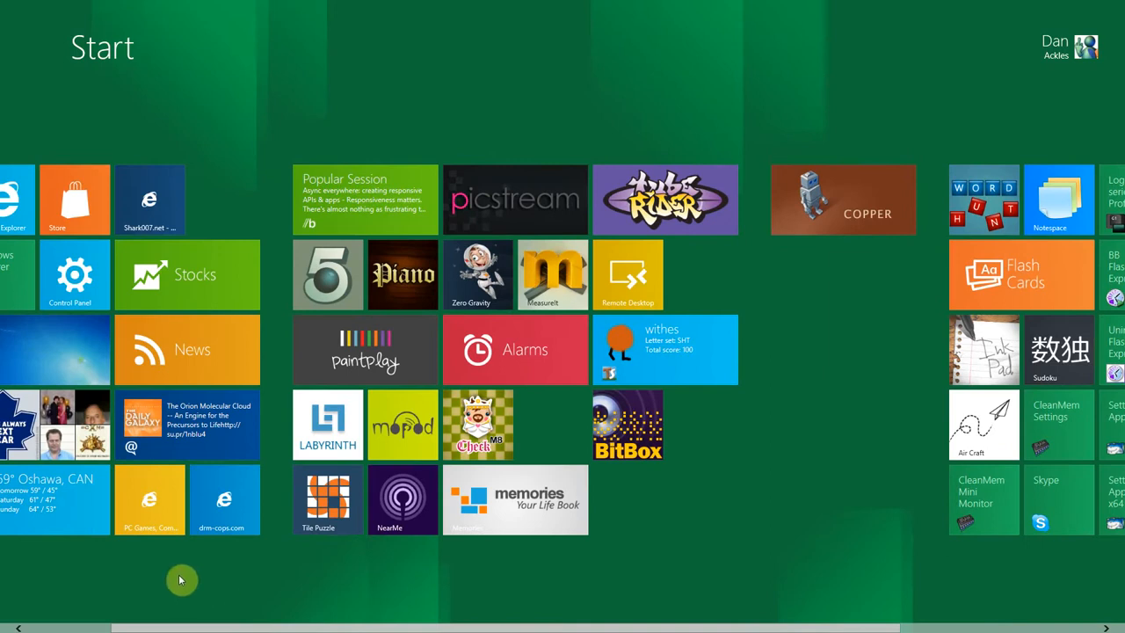
mouse_move(167, 590)
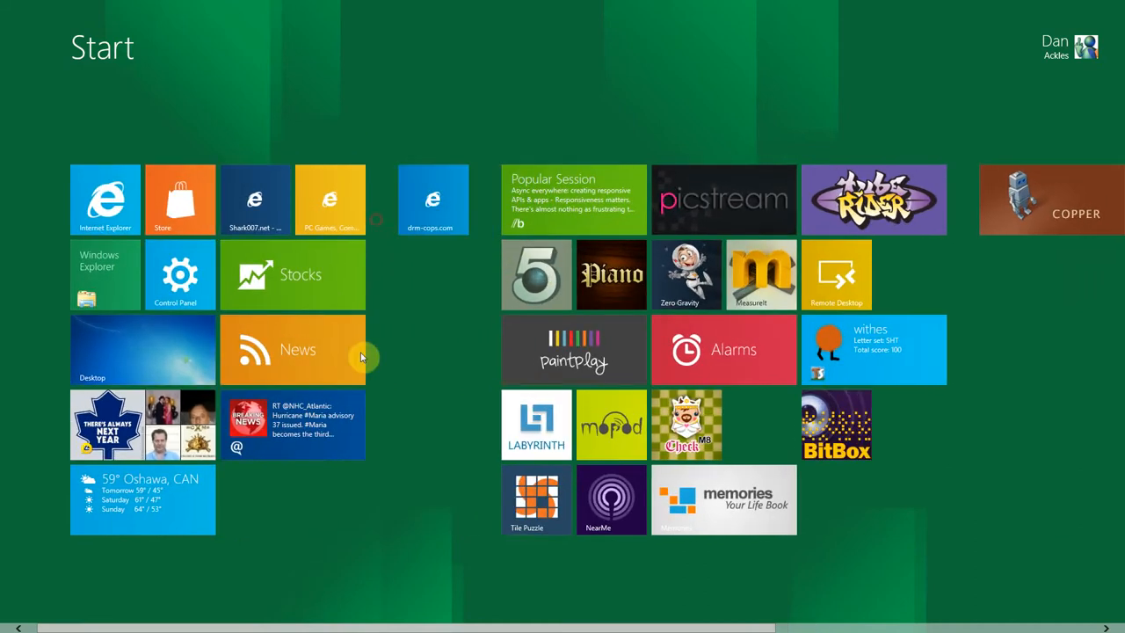
mouse_move(340, 538)
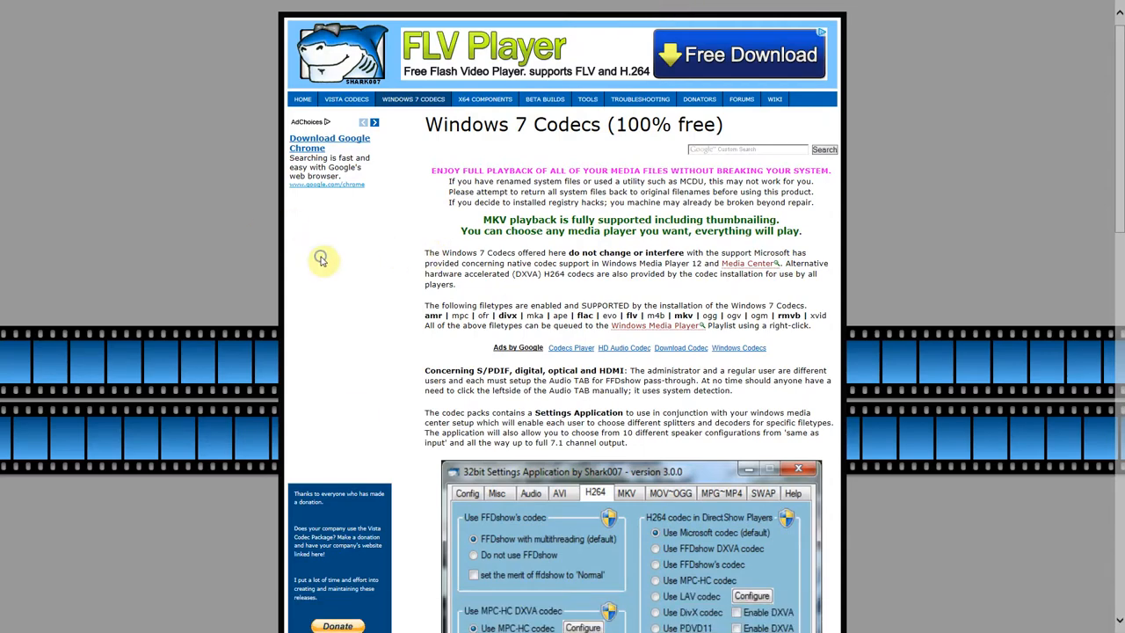
mouse_move(112, 566)
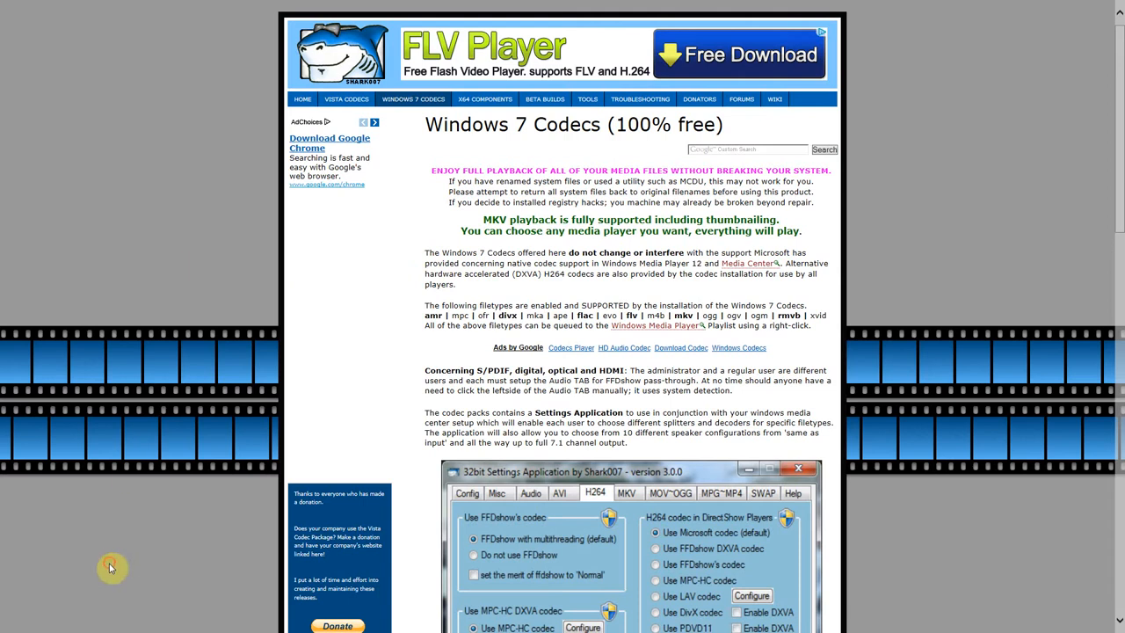
mouse_move(483, 7)
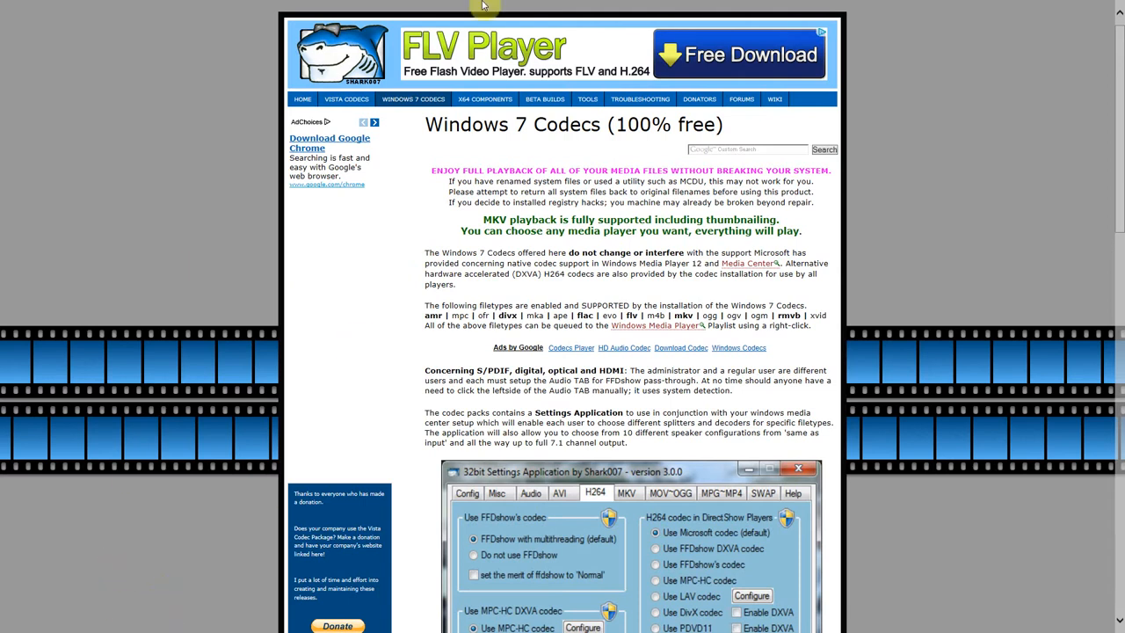
mouse_move(218, 221)
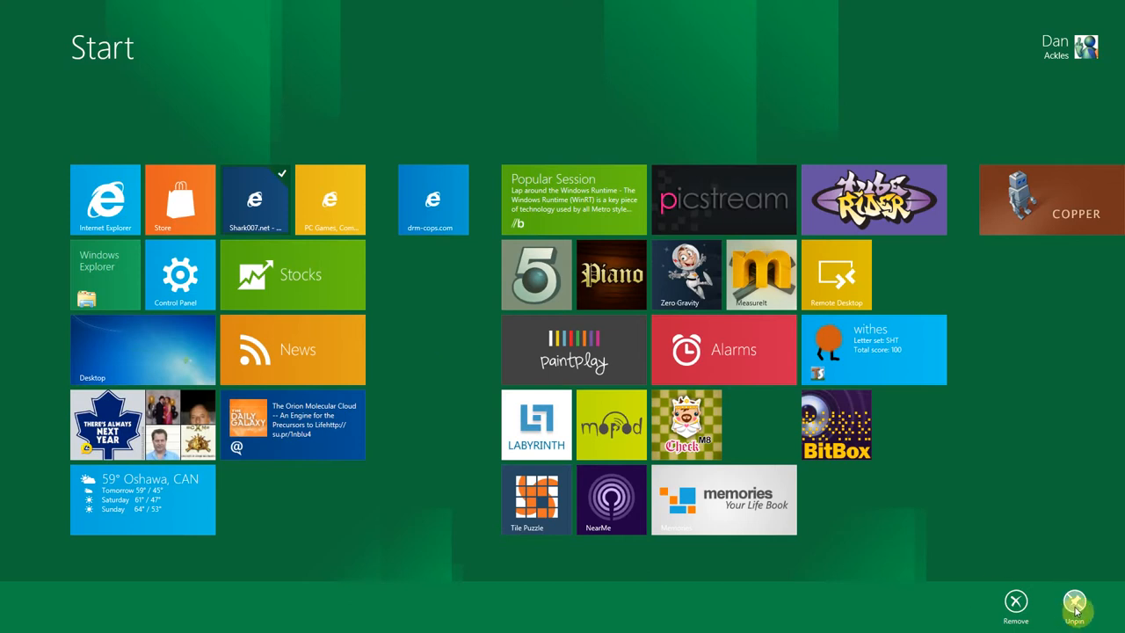
- Unpin the Shark007 site tile from Start and confirm its removal
click(1074, 601)
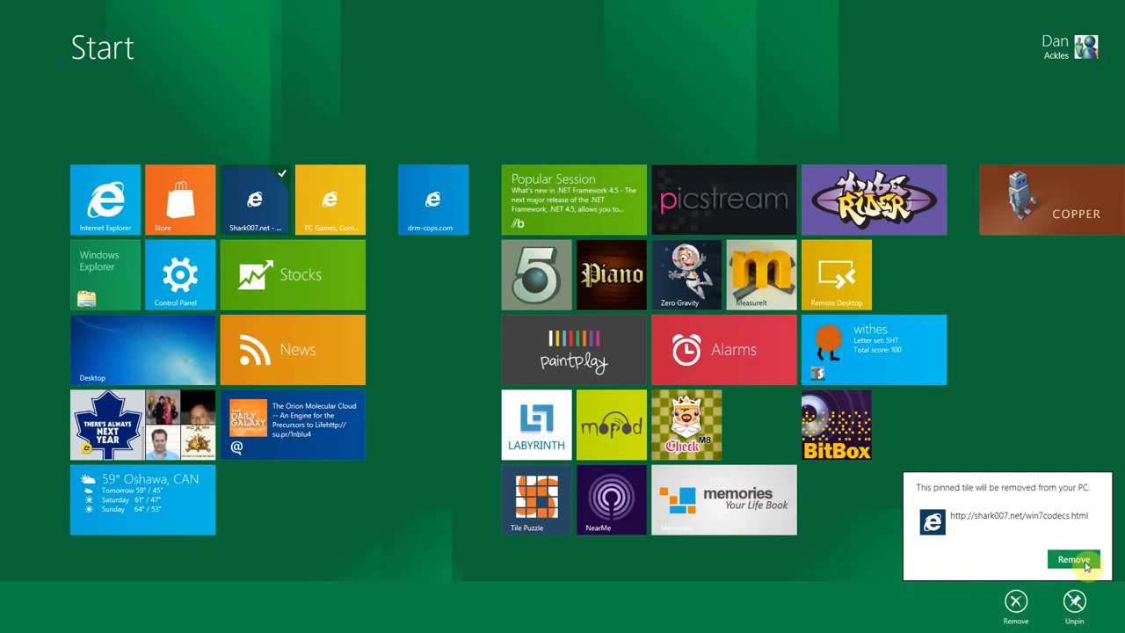
click(1072, 559)
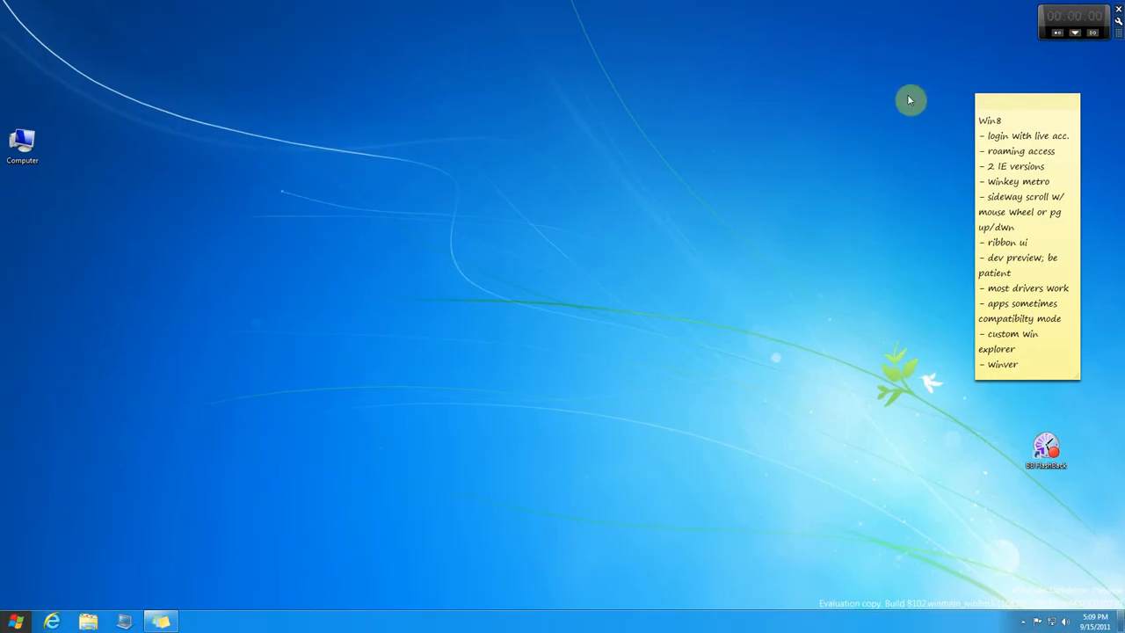
mouse_move(513, 274)
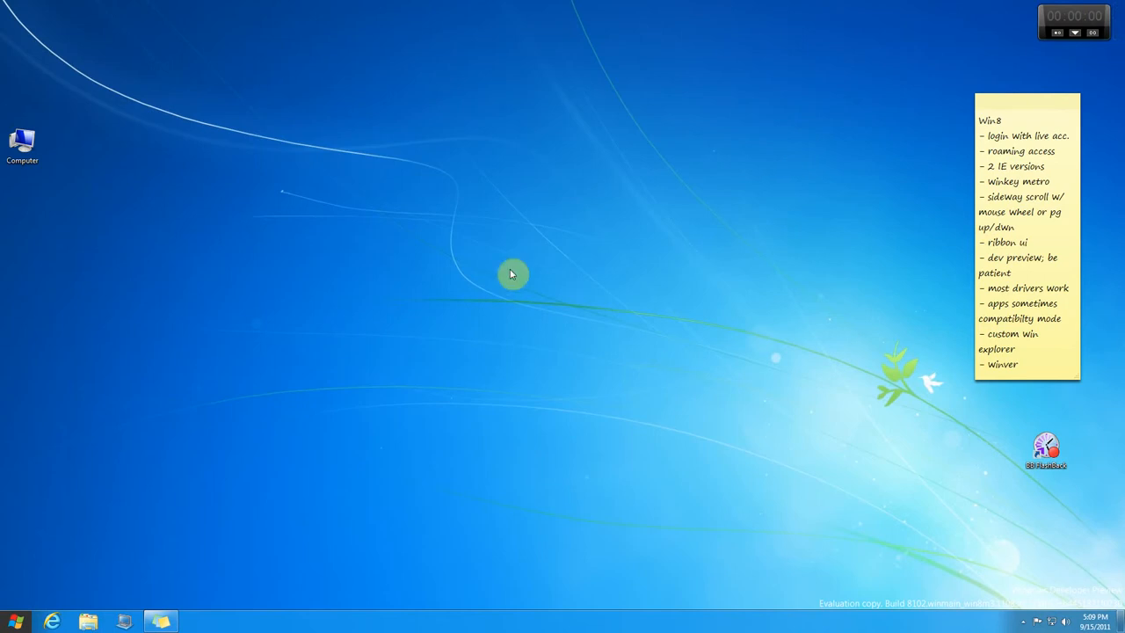
mouse_move(857, 330)
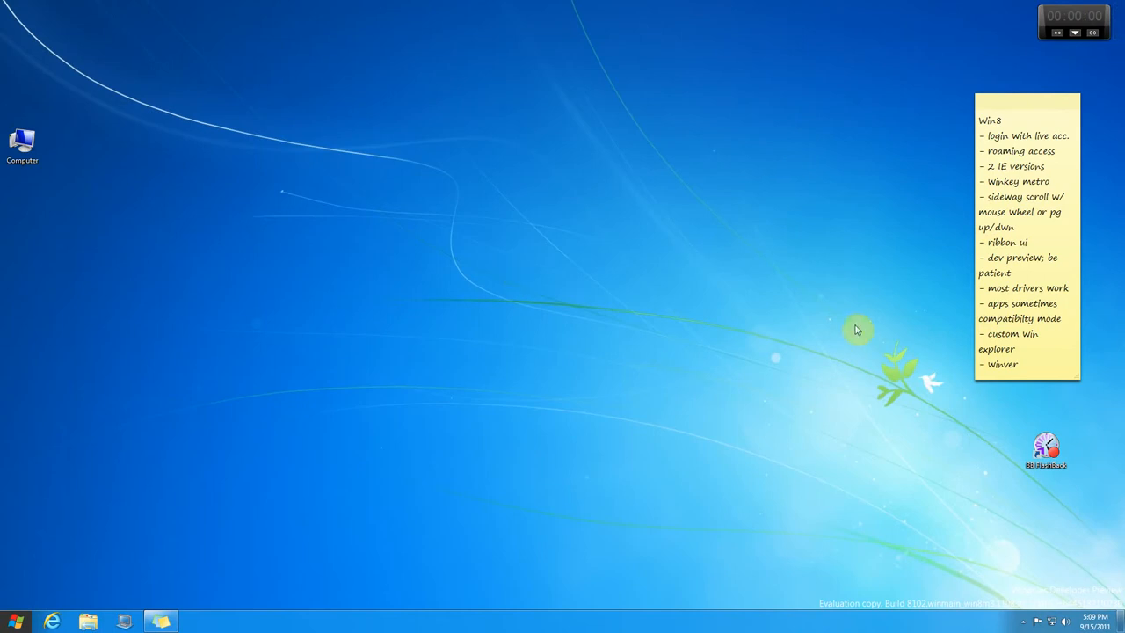
double_click(1058, 288)
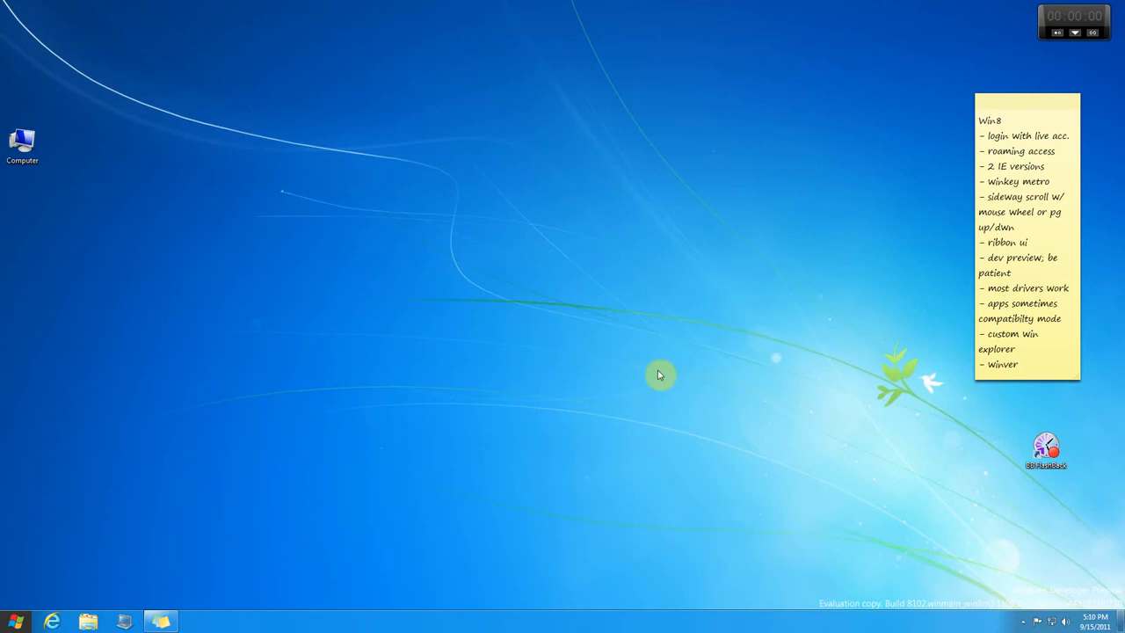
mouse_move(355, 313)
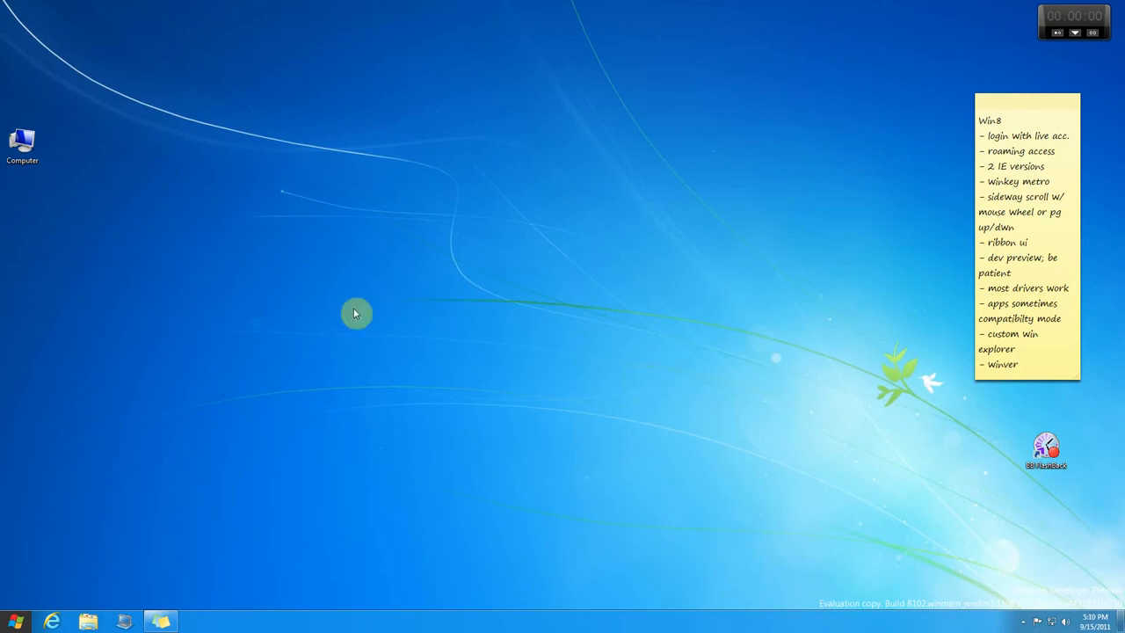
mouse_move(847, 338)
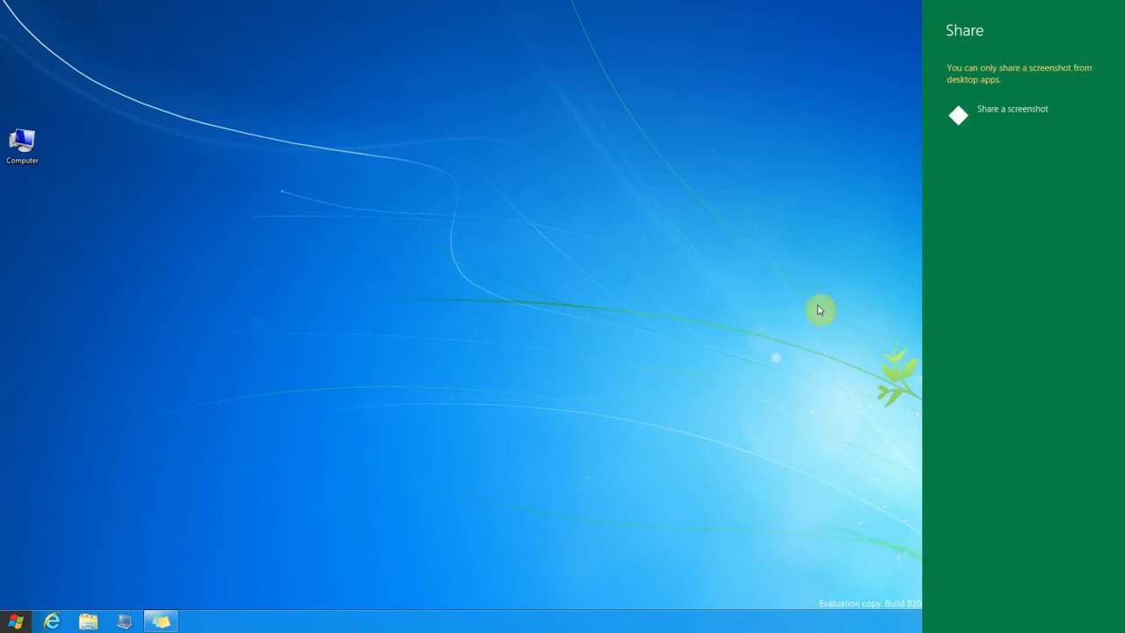
click(1010, 109)
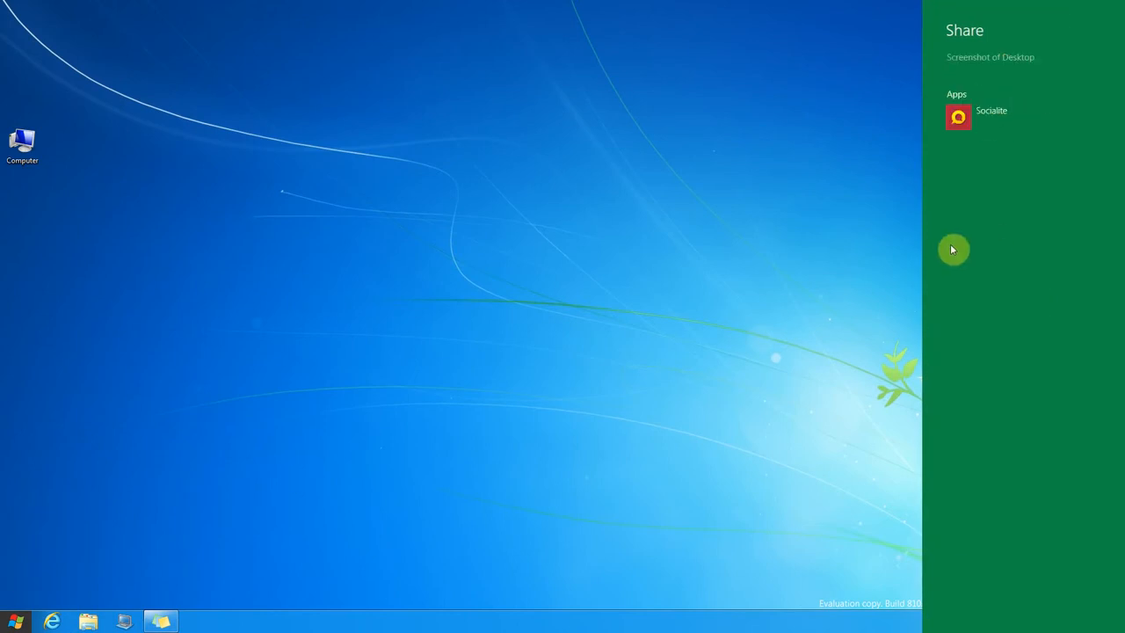
mouse_move(639, 174)
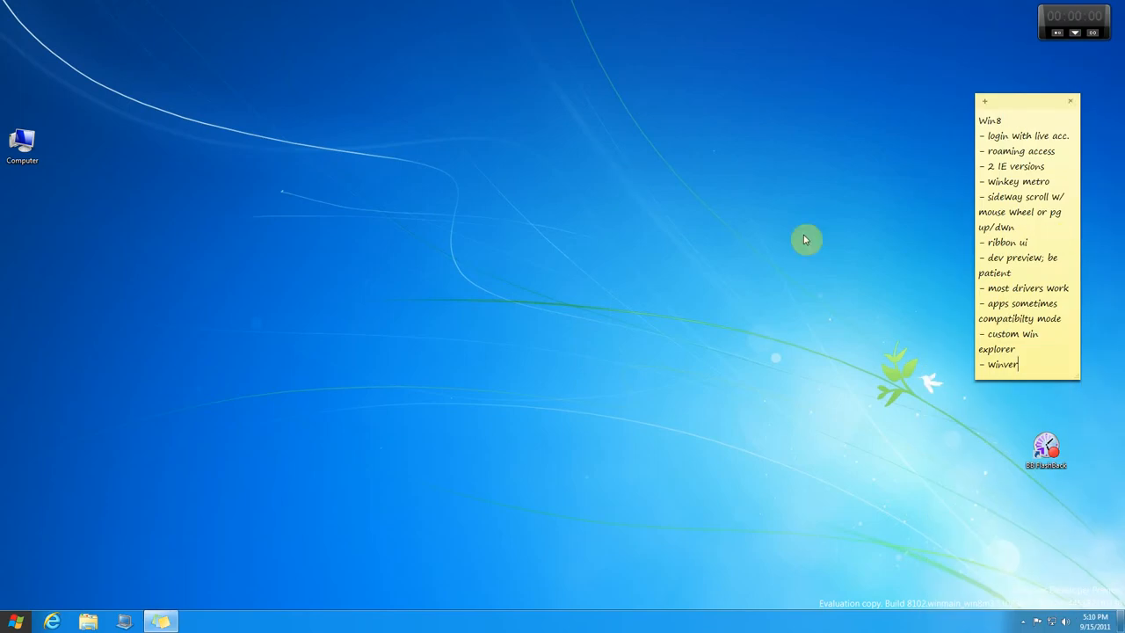
mouse_move(842, 244)
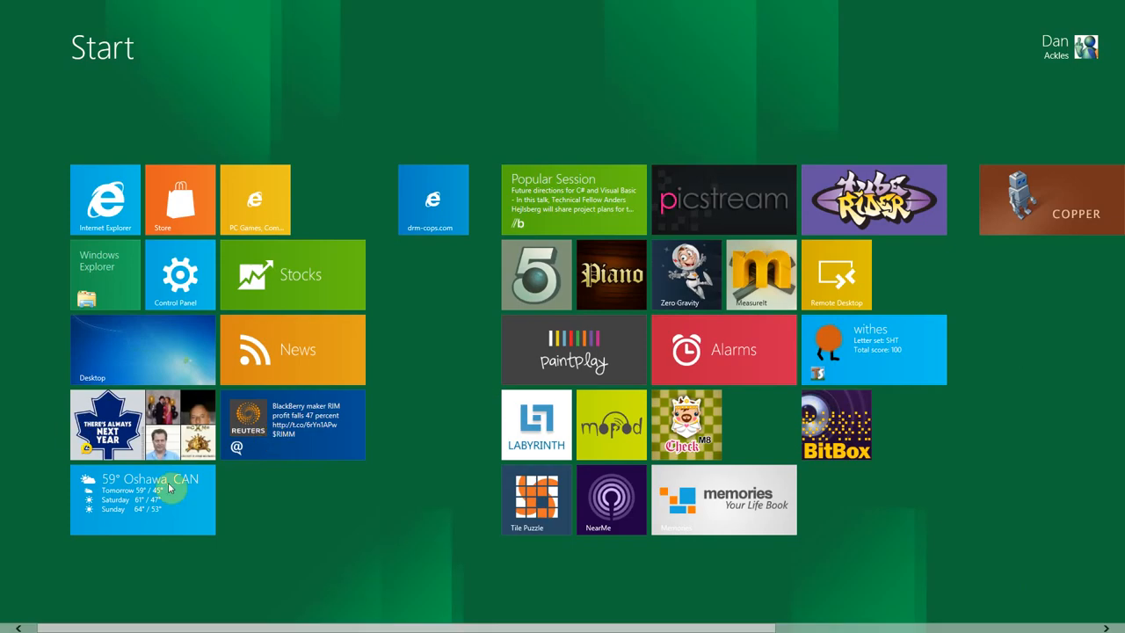
mouse_move(715, 330)
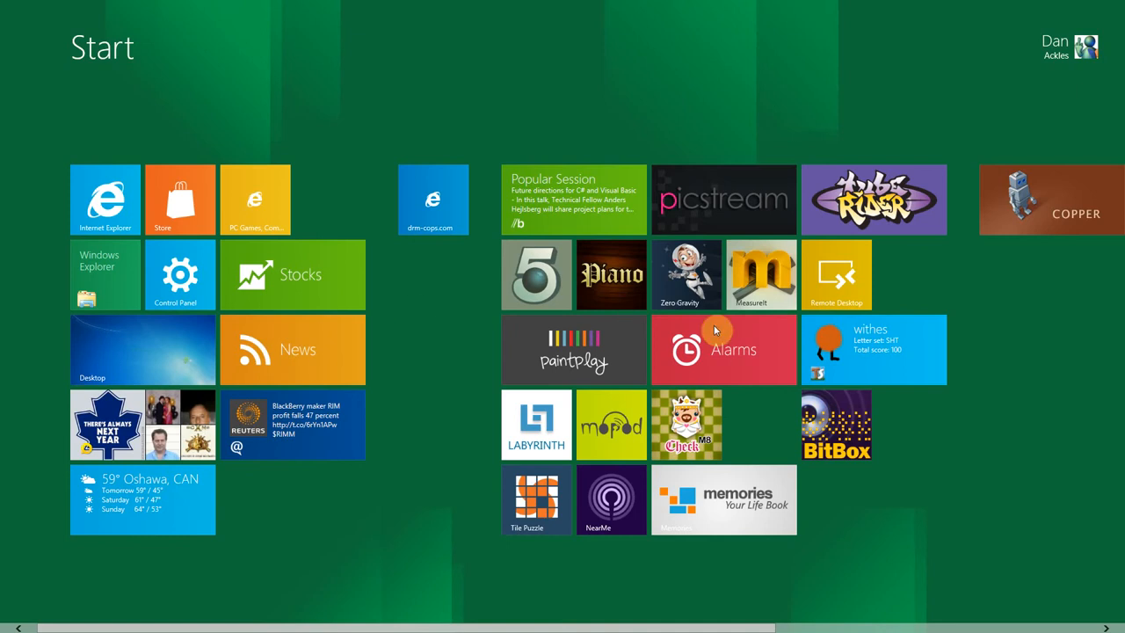
- Open the Build conference app to its Popular Sessions list
click(573, 198)
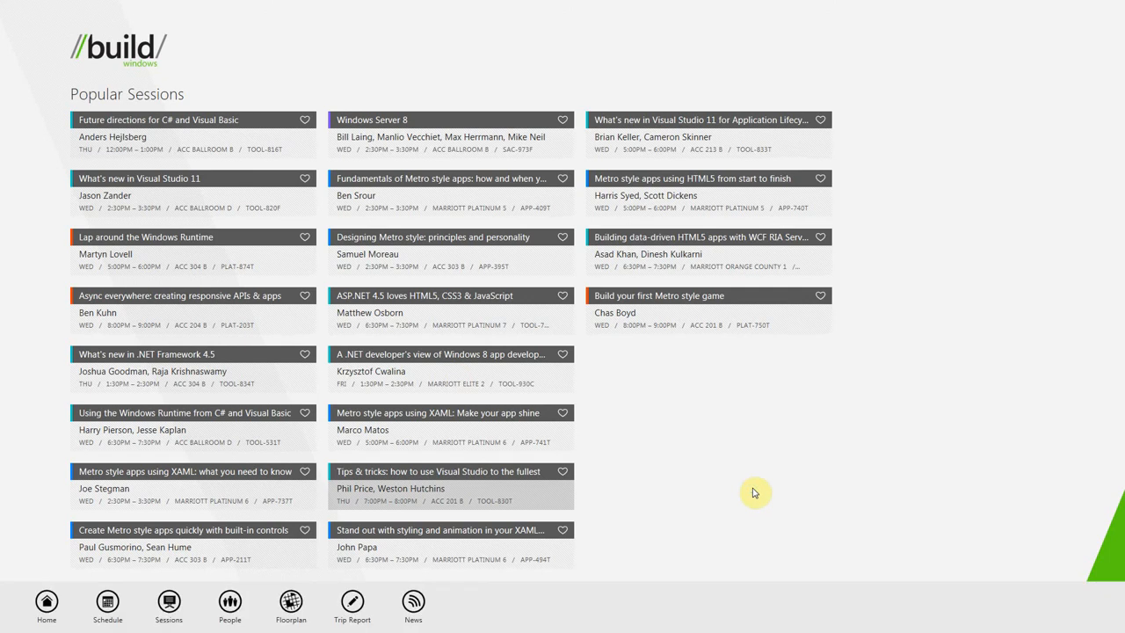
mouse_move(567, 61)
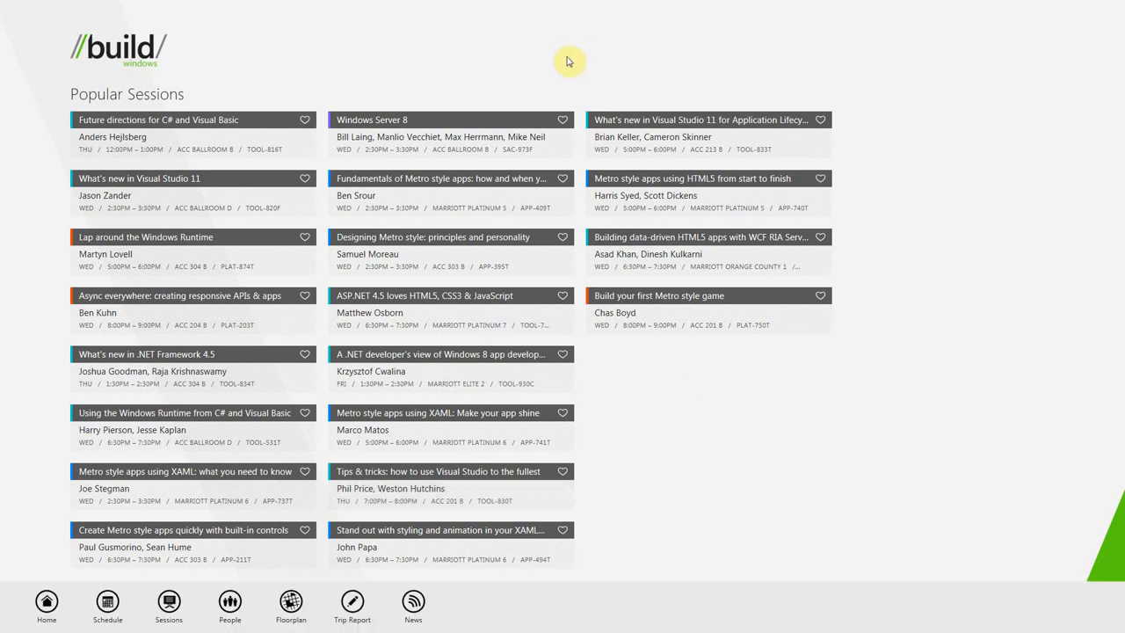
mouse_move(720, 390)
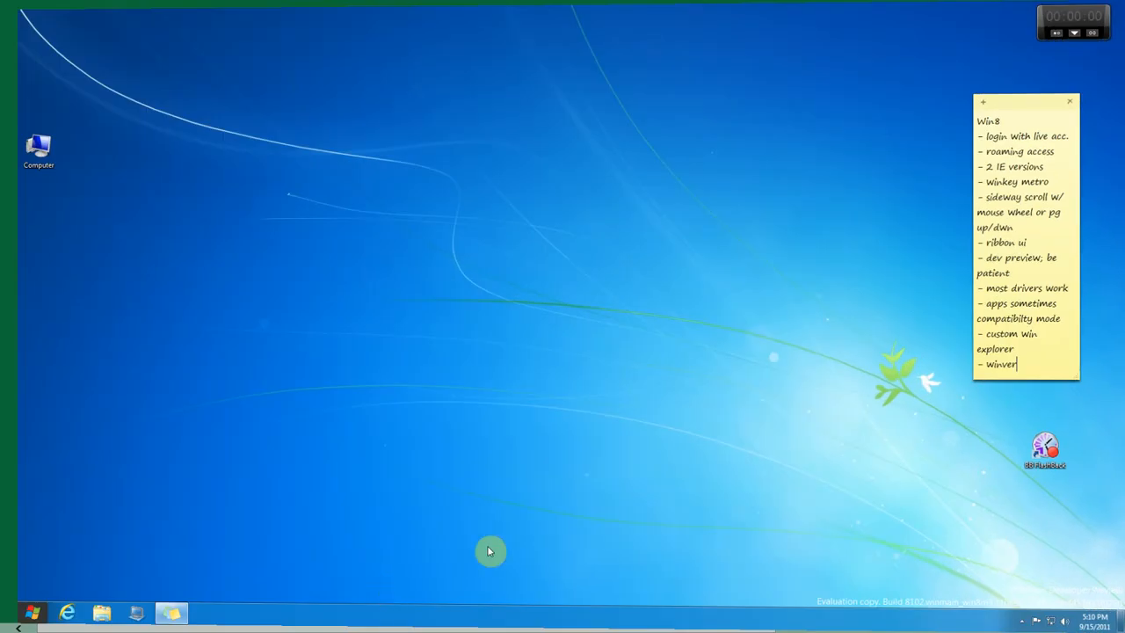
mouse_move(144, 348)
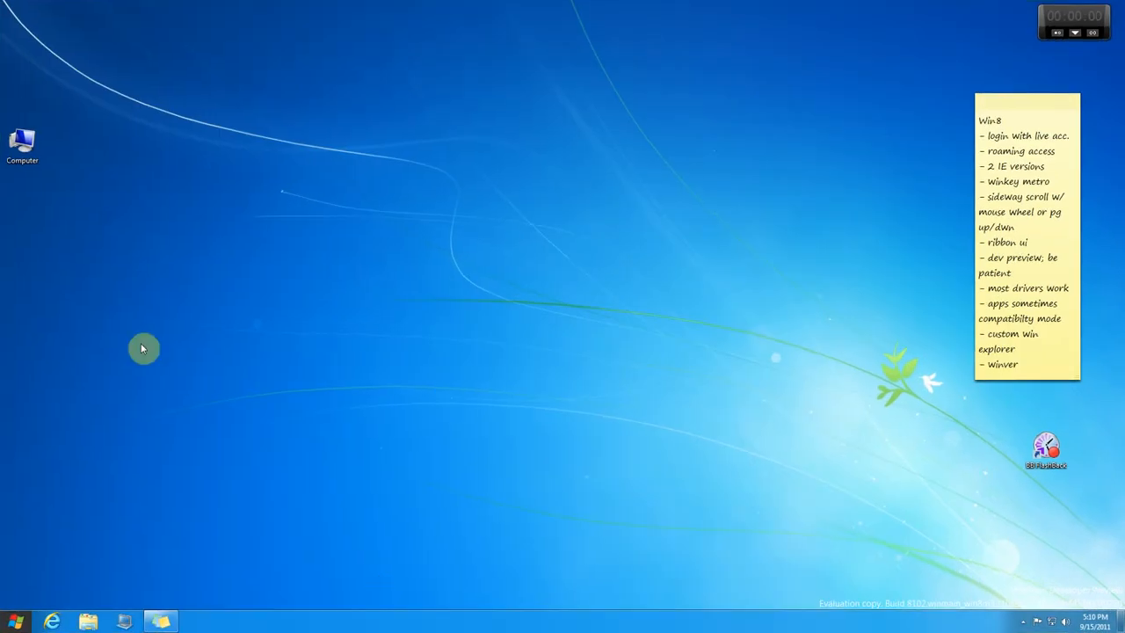
mouse_move(671, 397)
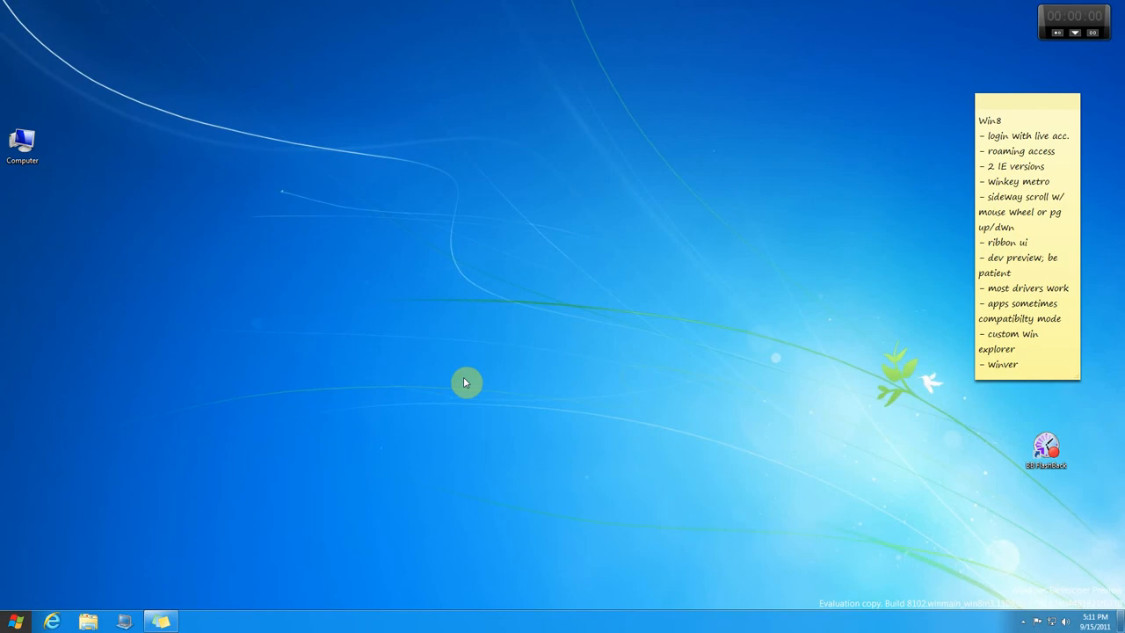
mouse_move(759, 369)
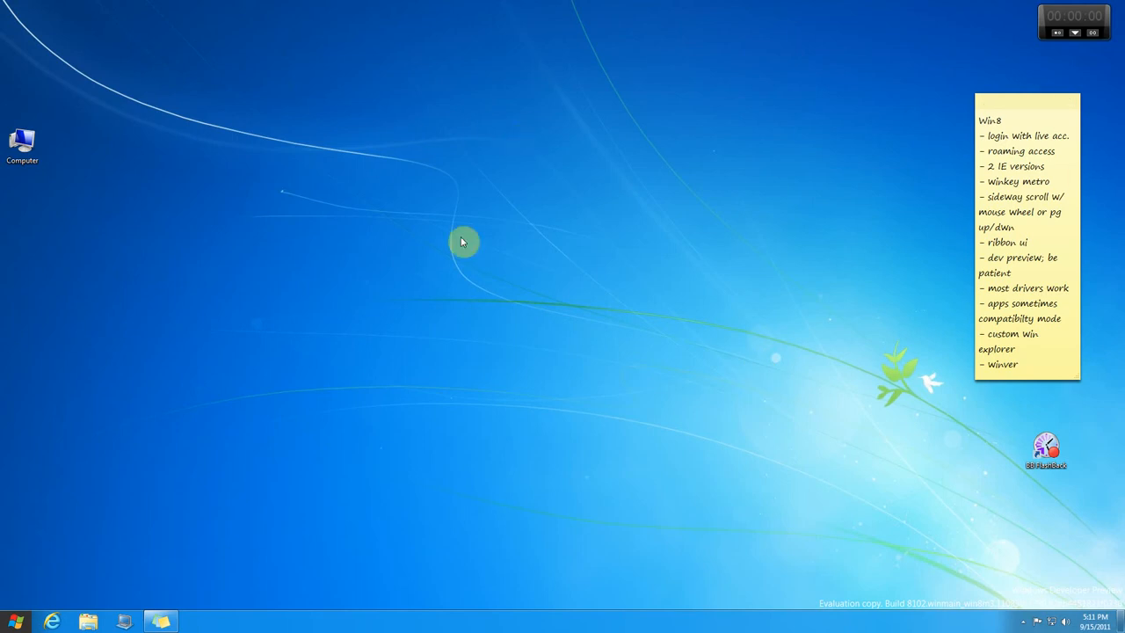
mouse_move(721, 390)
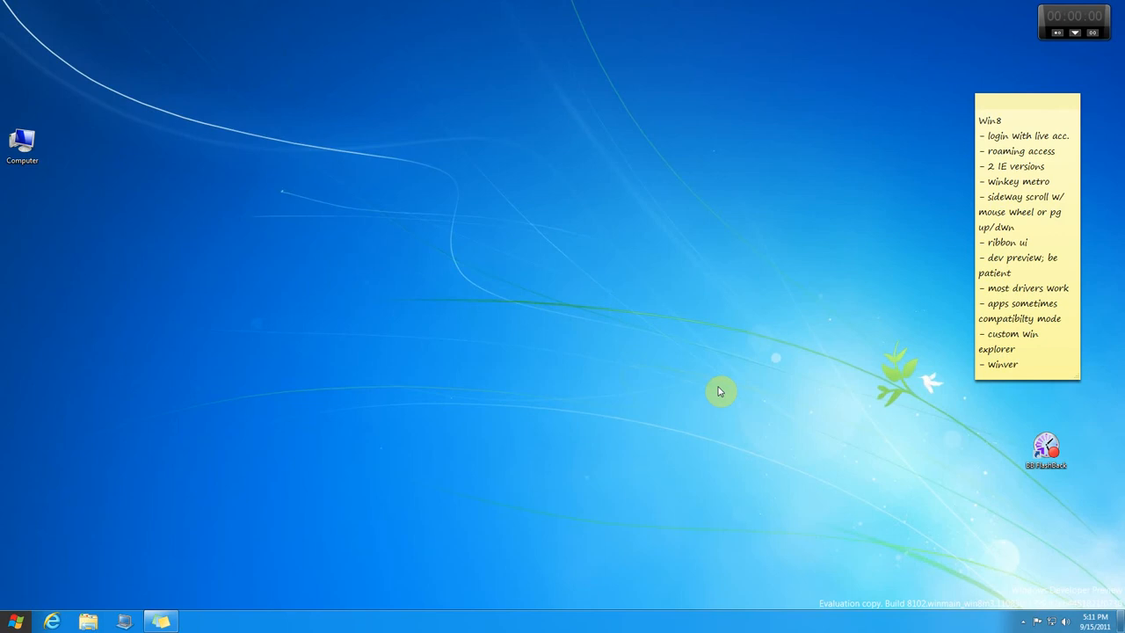